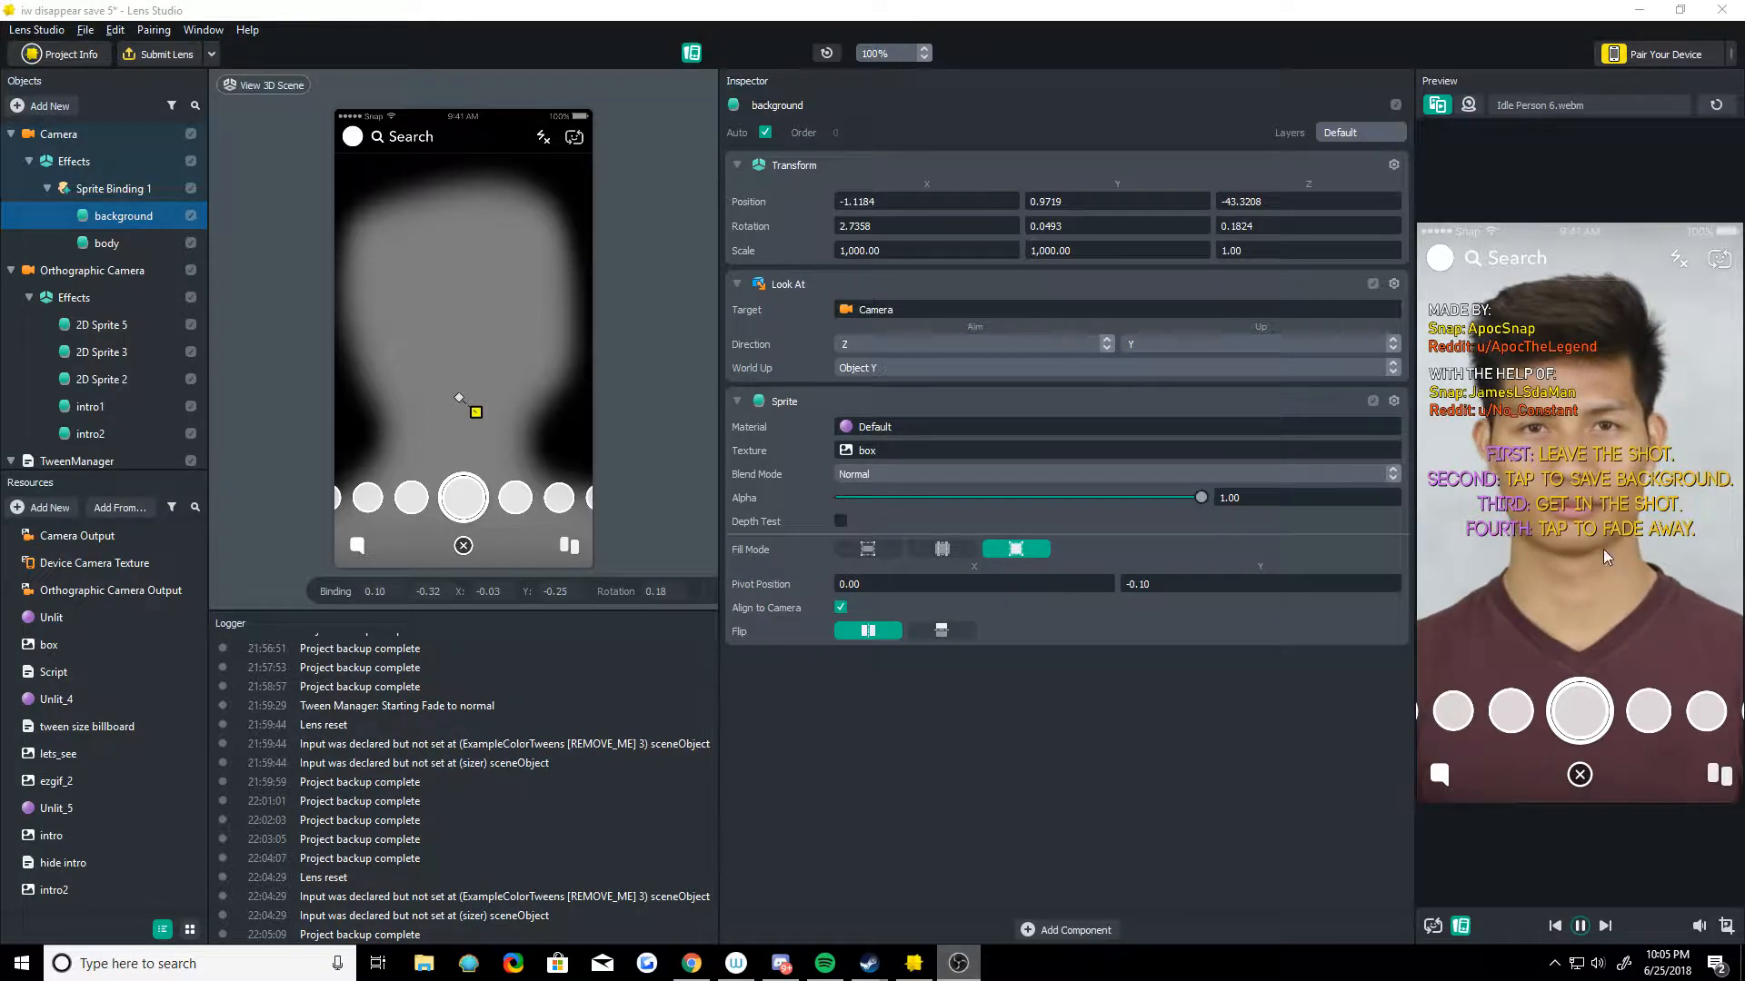
# Step: Compare the body and background mask sprites under Sprite Binding 1
pyautogui.click(108, 243)
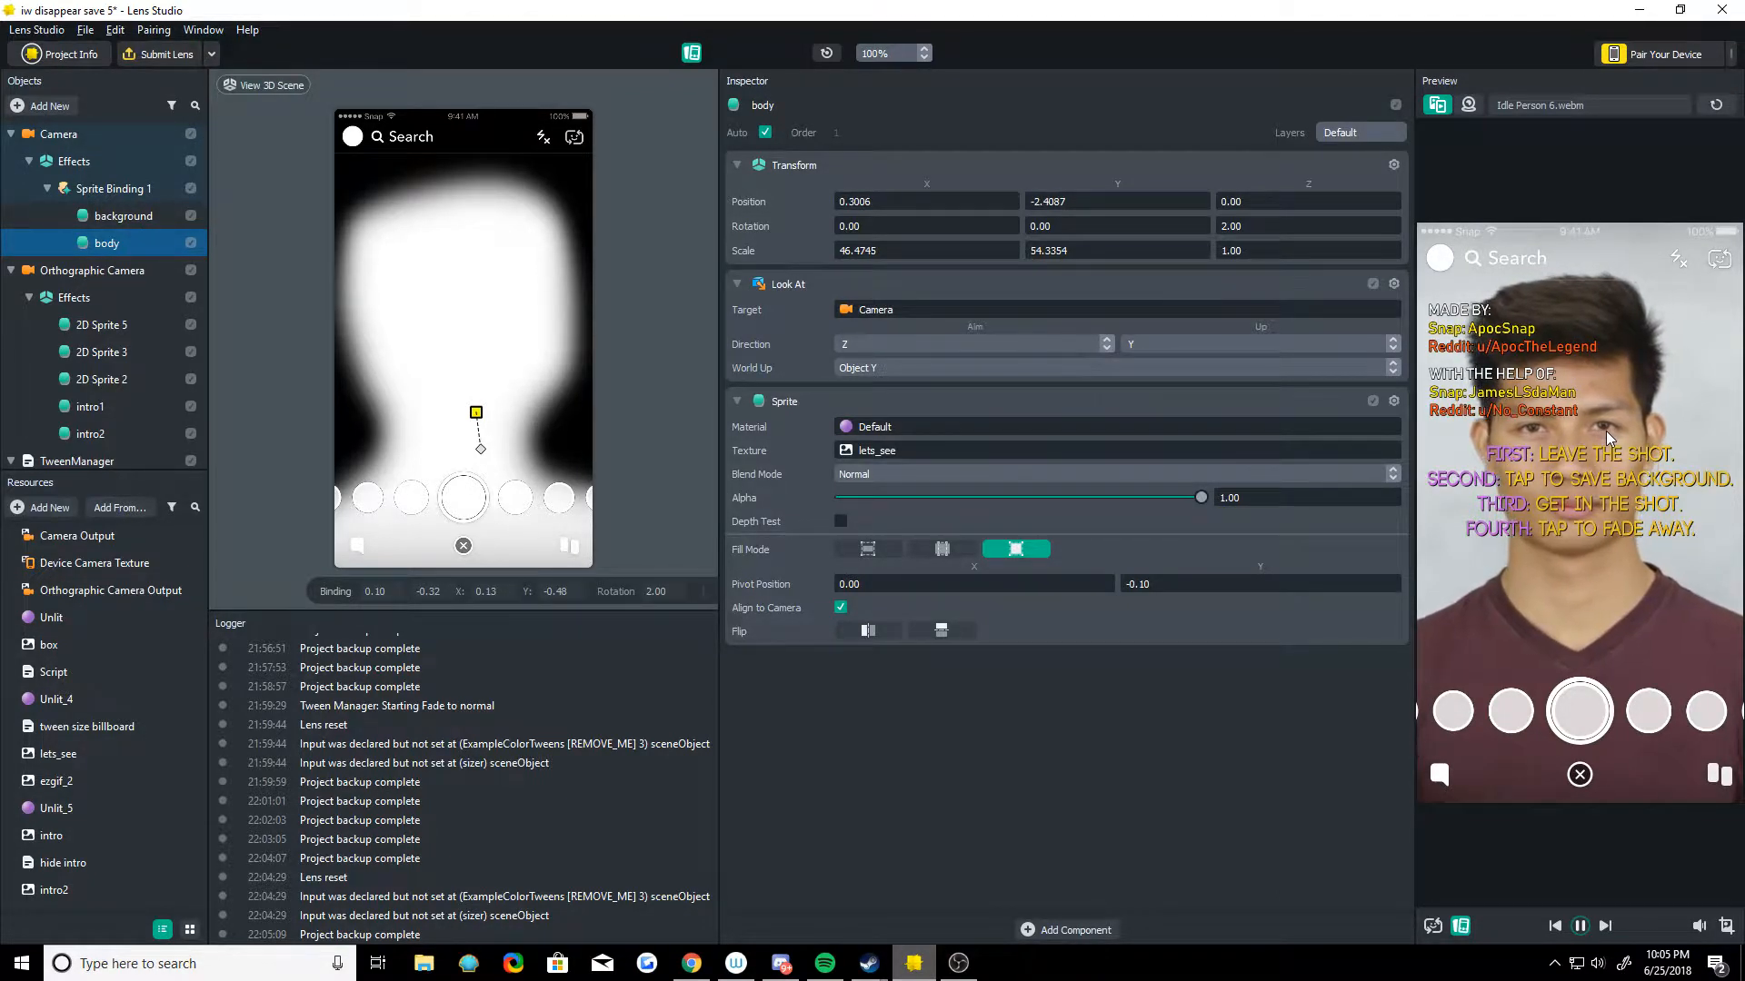
pyautogui.click(123, 215)
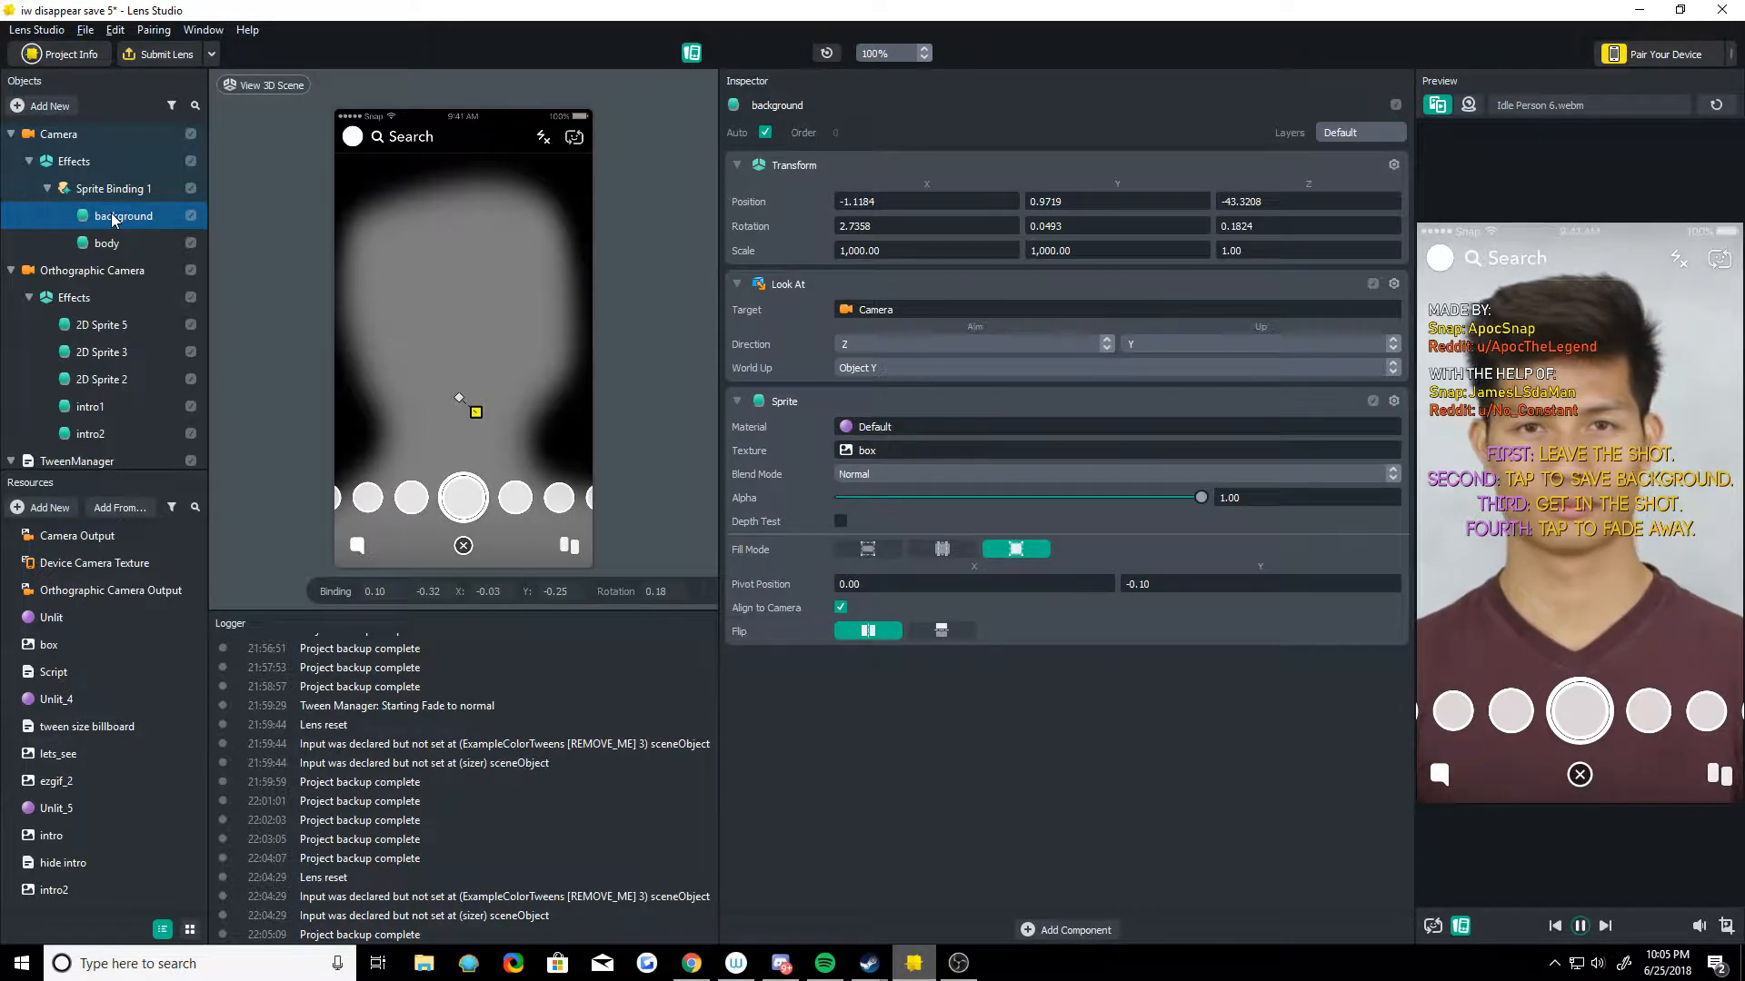
pyautogui.click(101, 243)
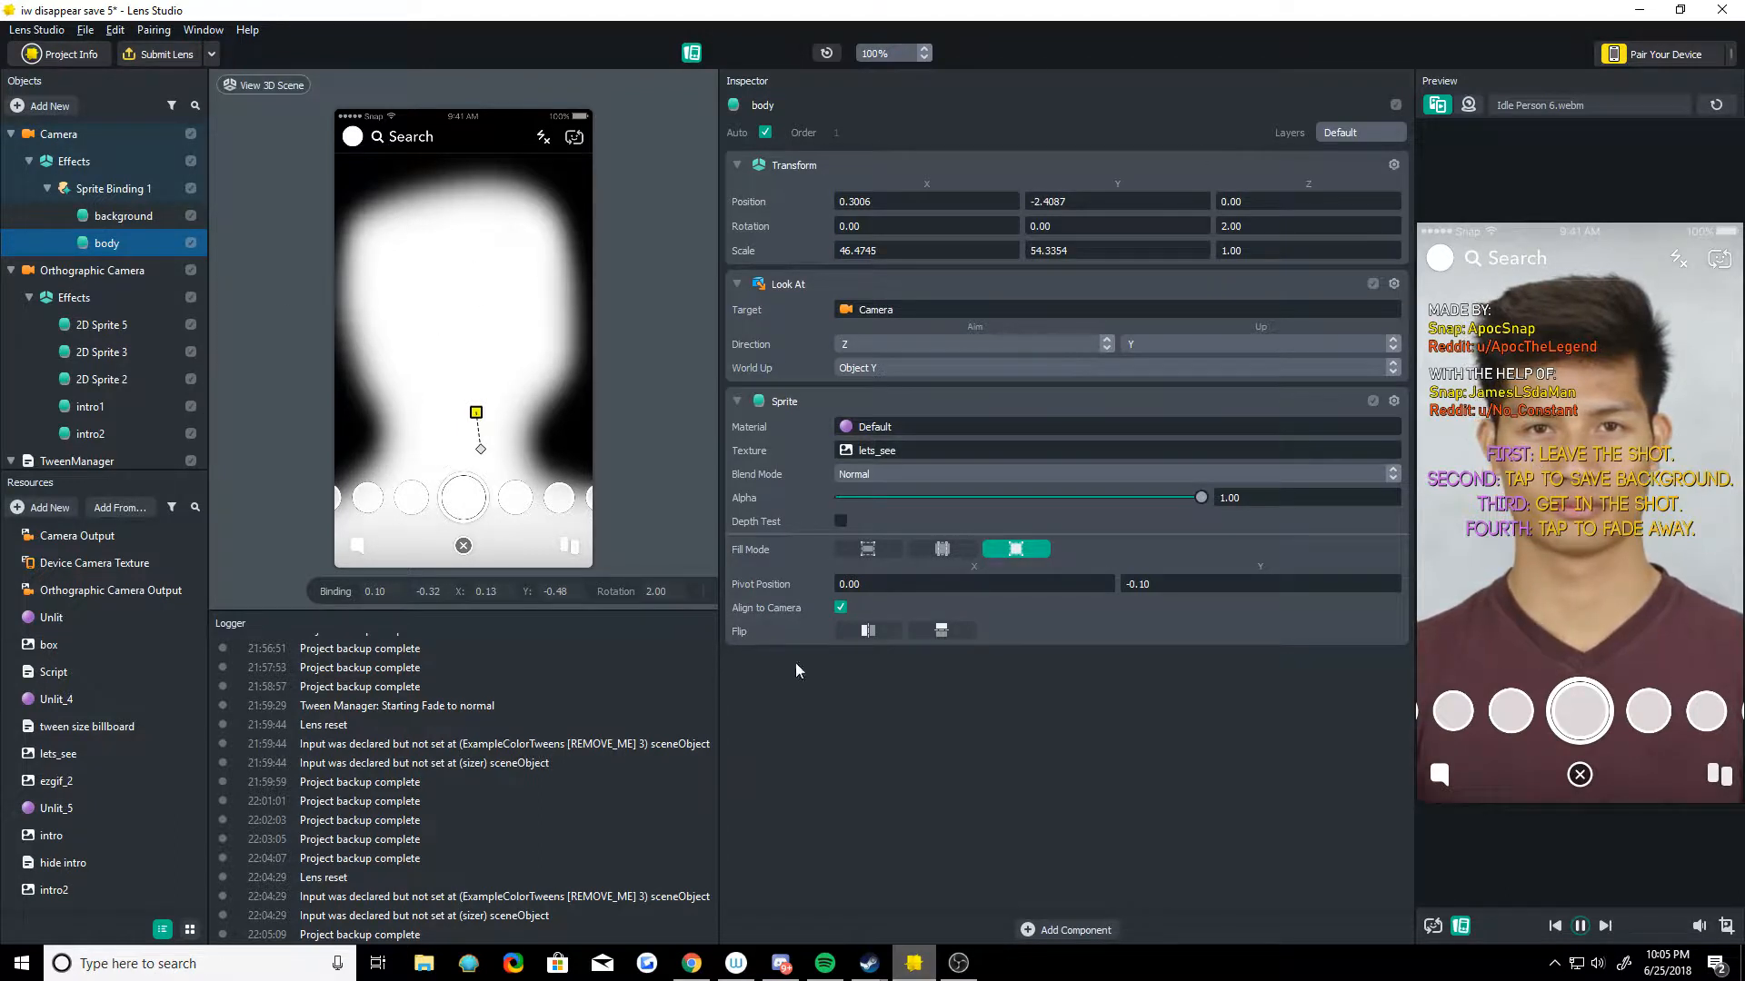
# Step: View the hide intro and lets_see silhouette textures, then inspect the 2D Sprite 5 camera sprite
pyautogui.click(63, 862)
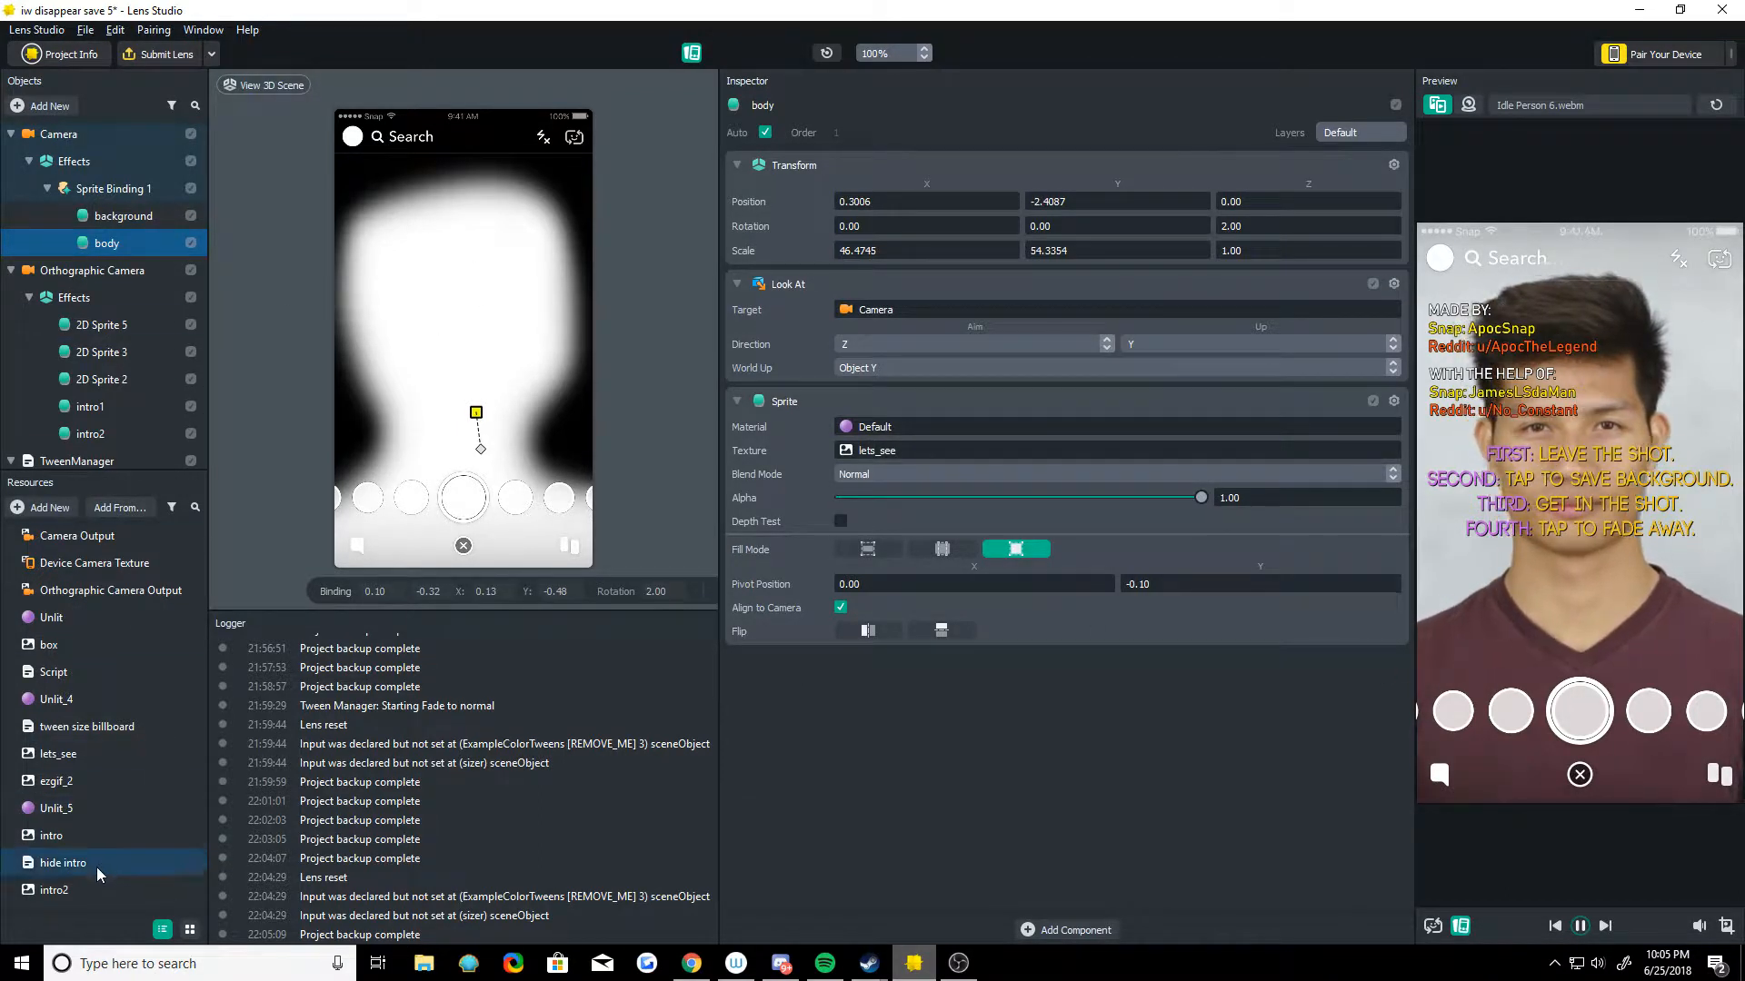
pyautogui.click(57, 753)
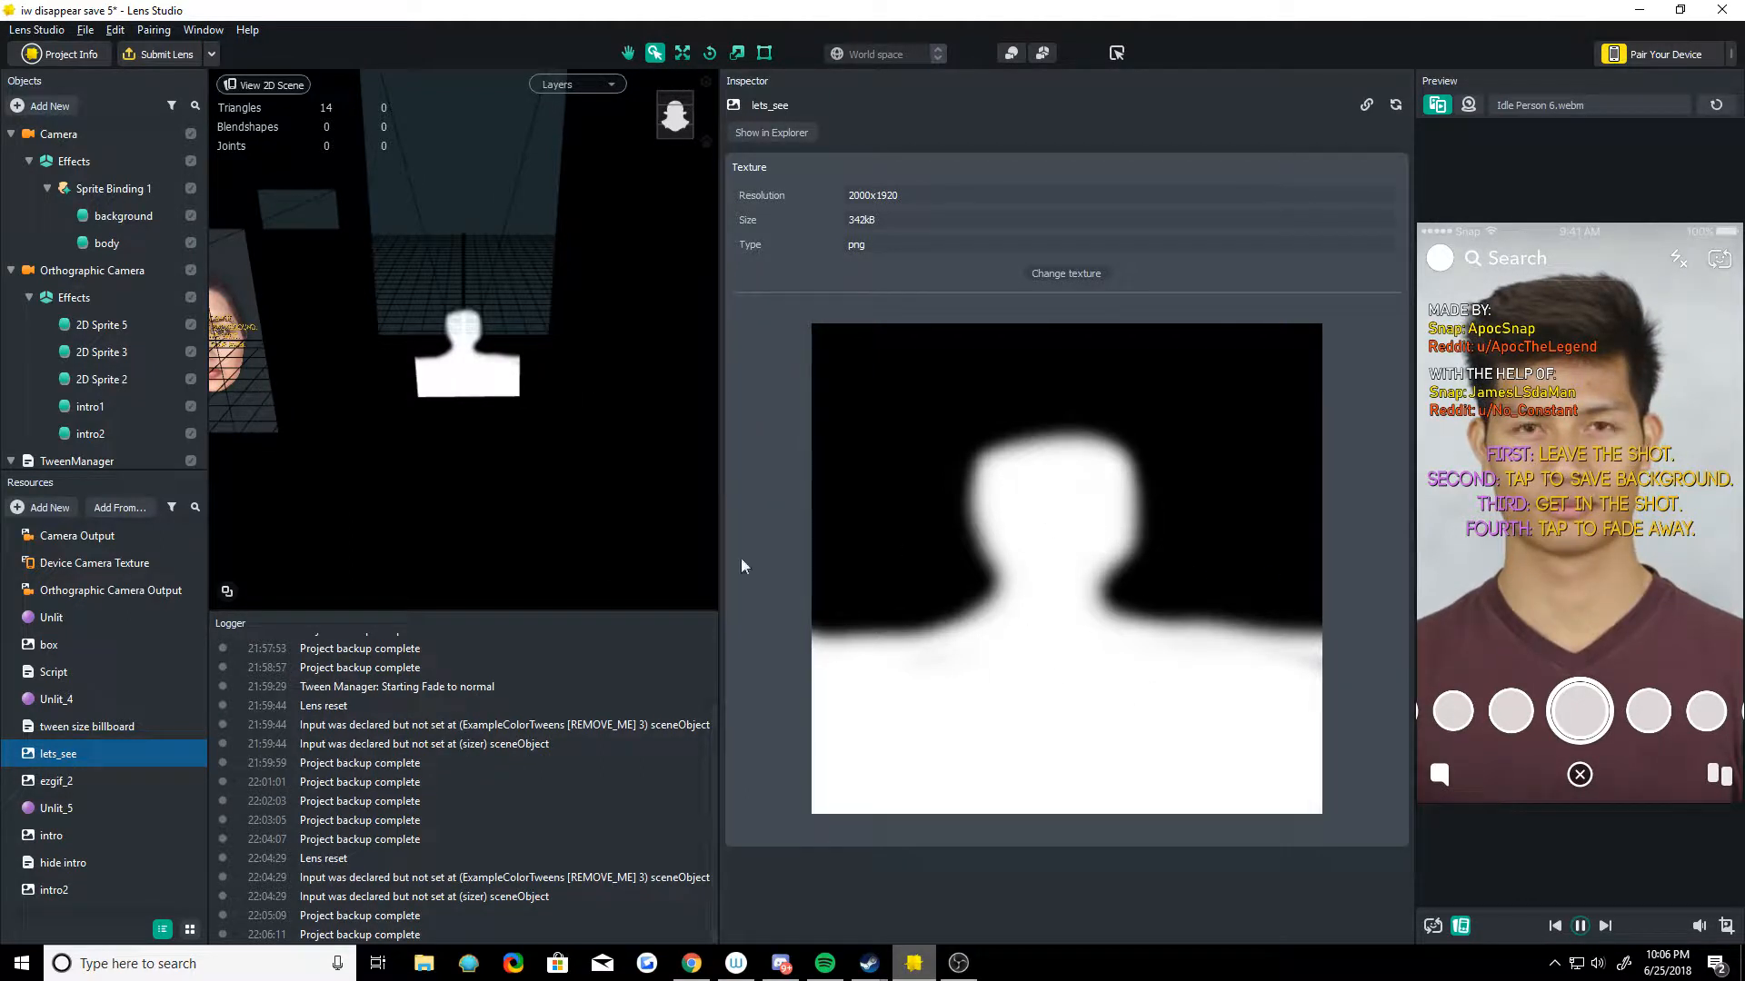
pyautogui.click(100, 351)
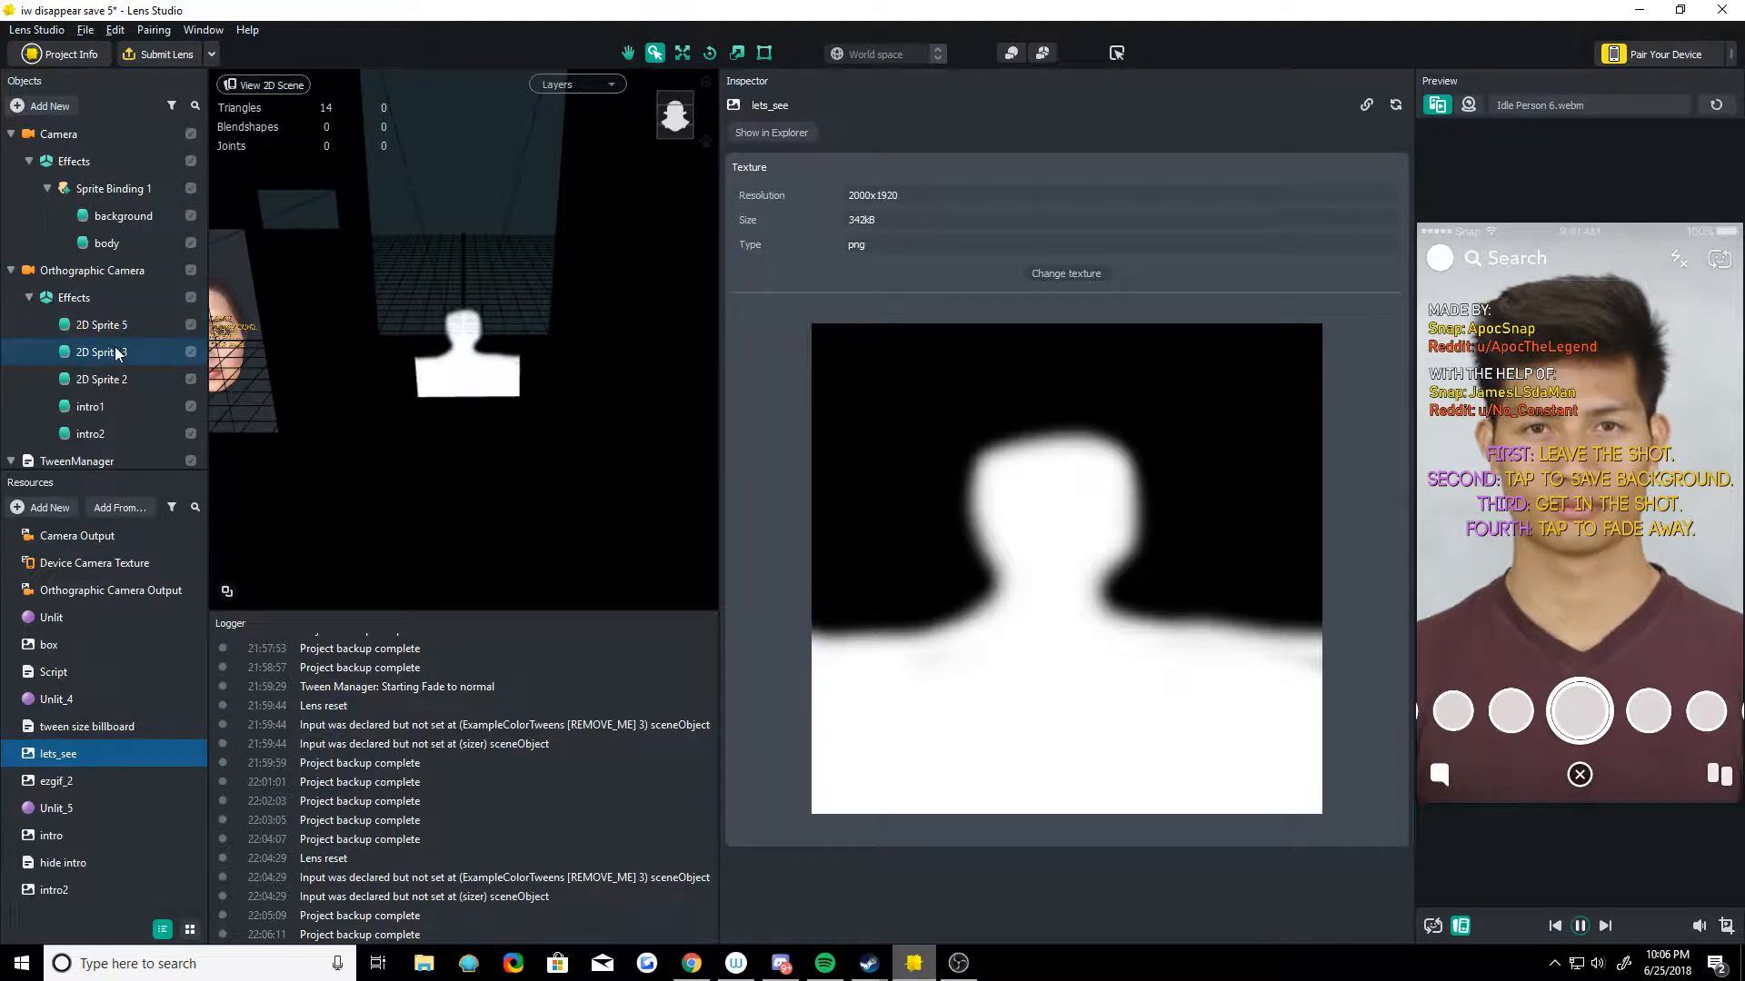
pyautogui.click(101, 323)
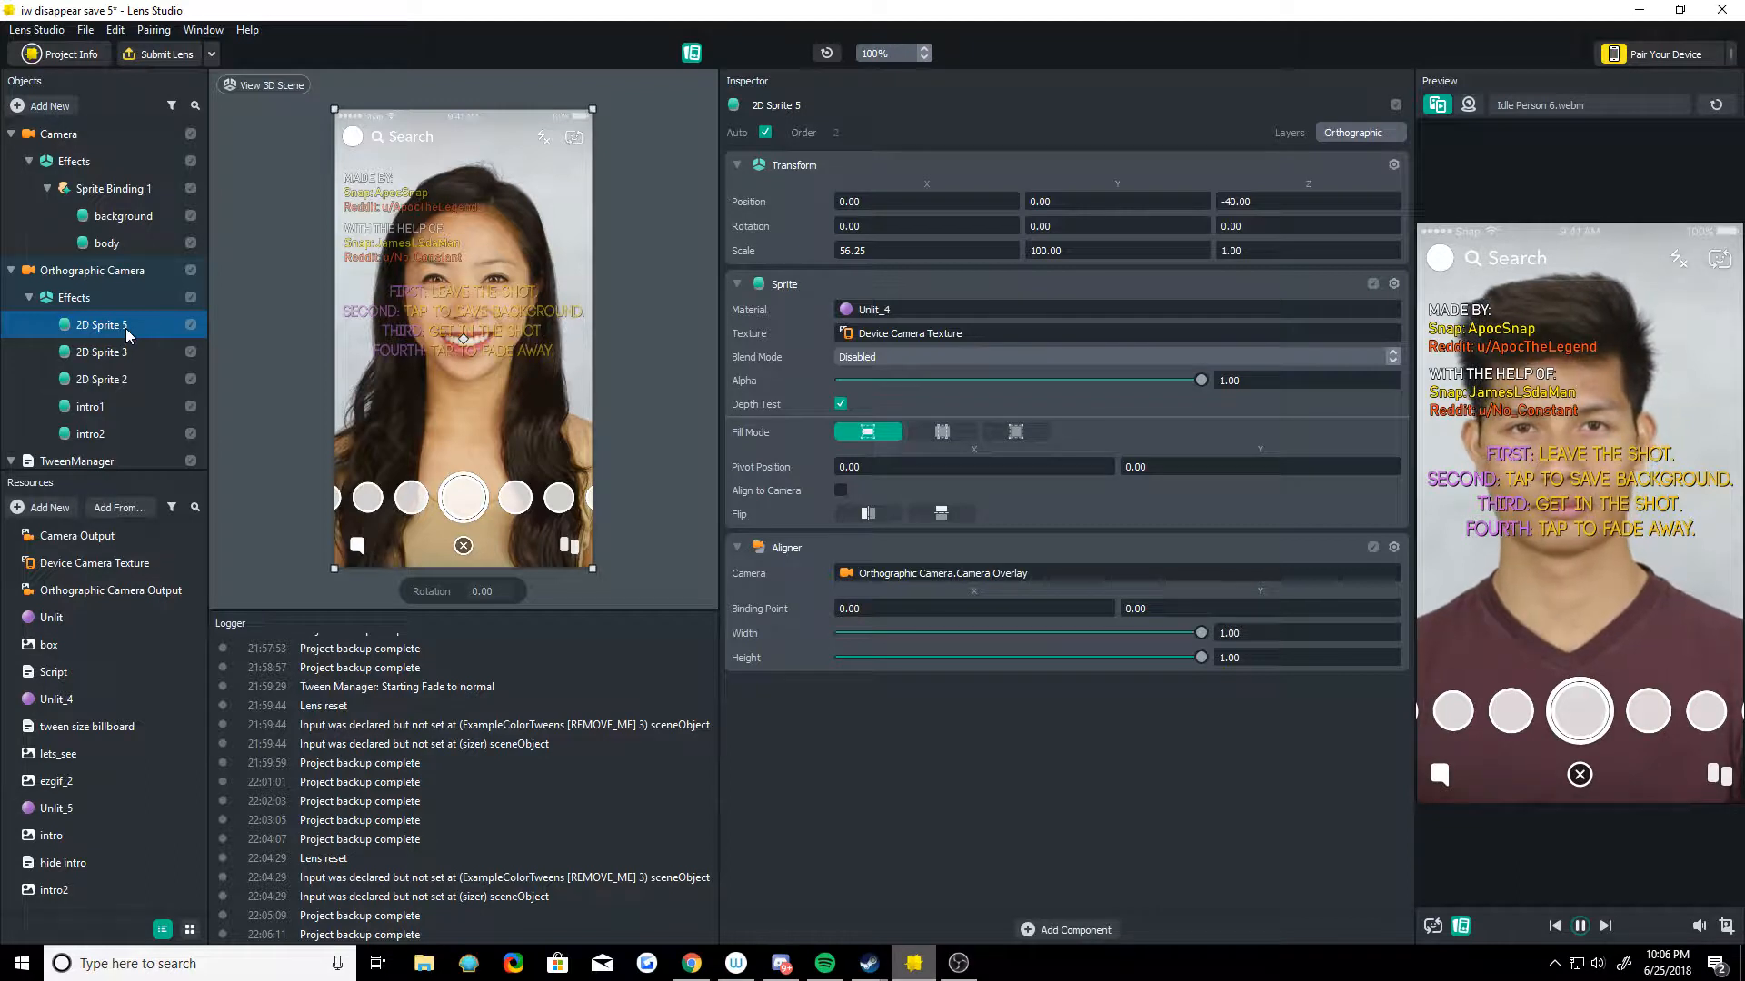
pyautogui.moveTo(170, 315)
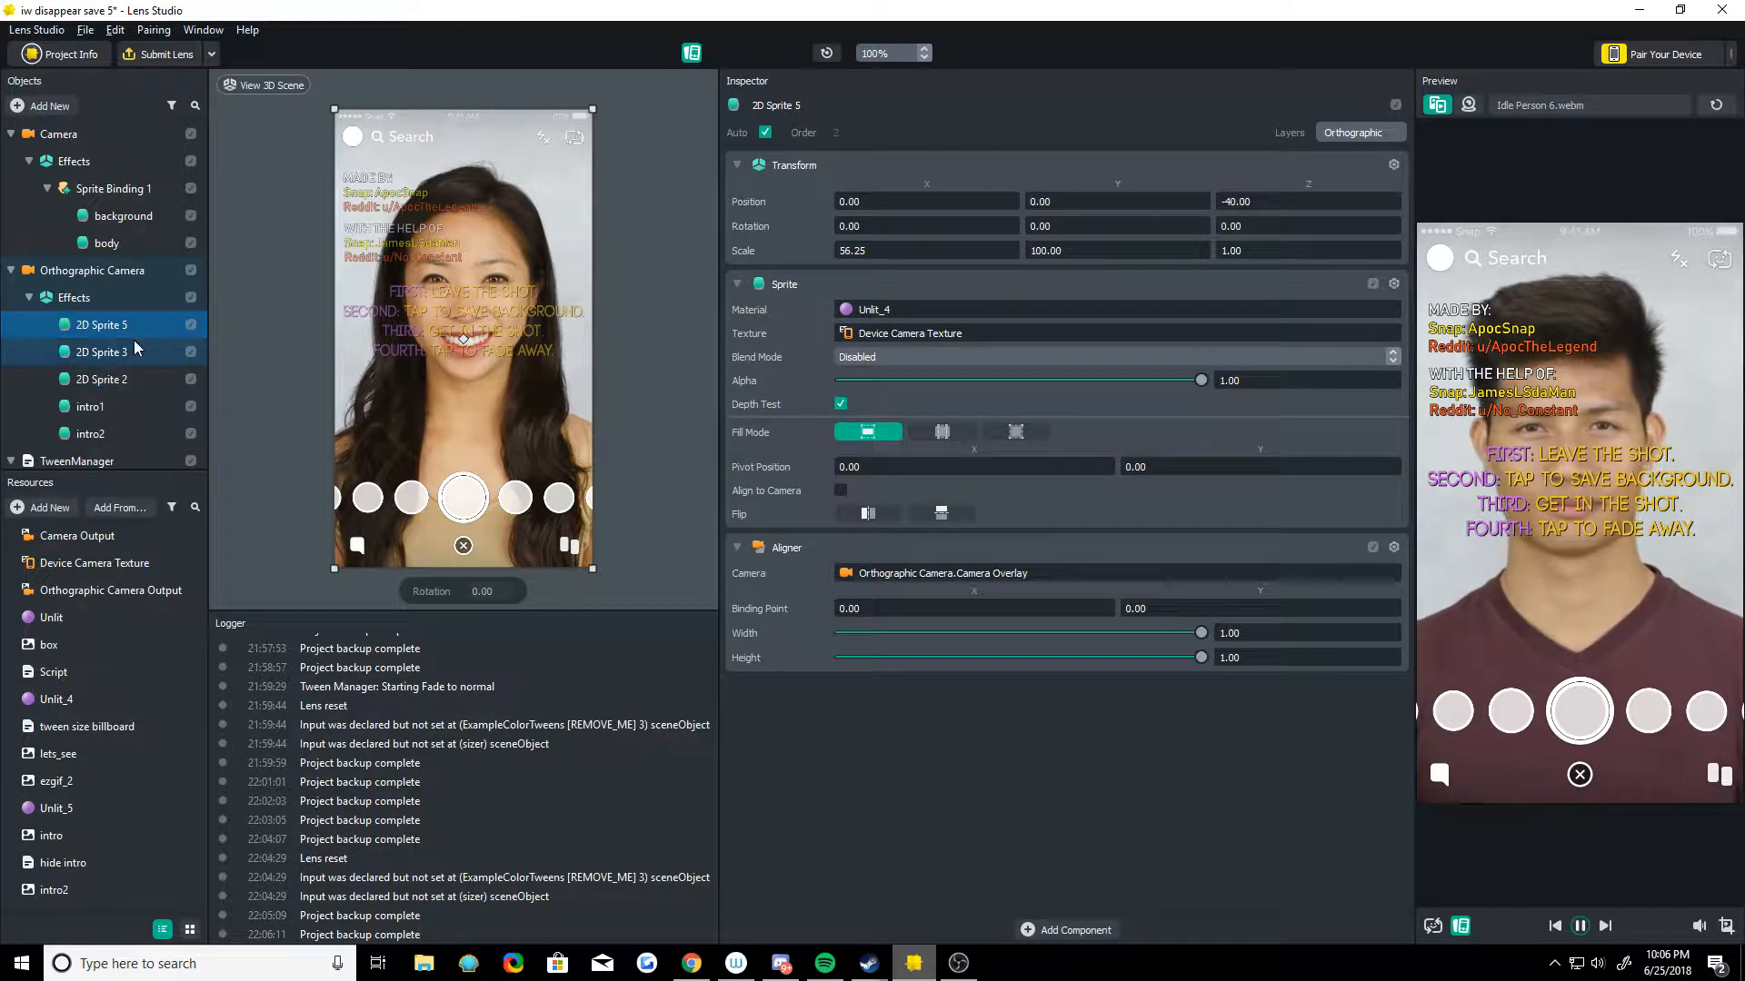
pyautogui.click(101, 380)
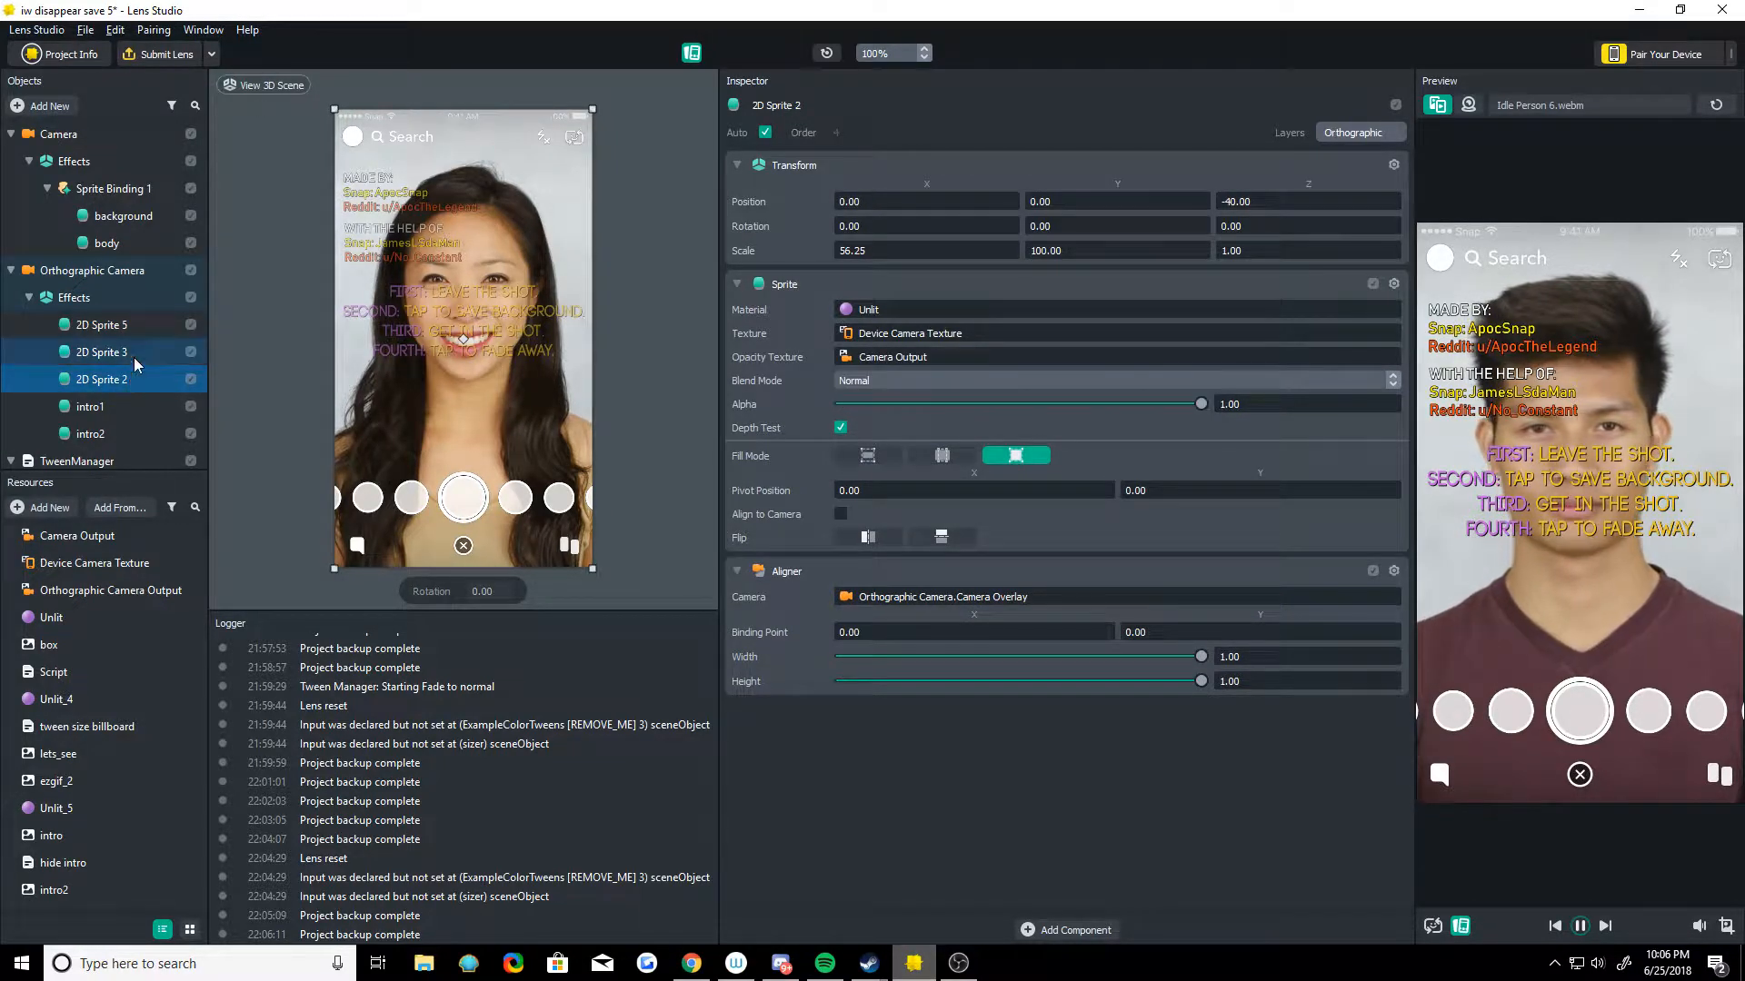
pyautogui.click(101, 324)
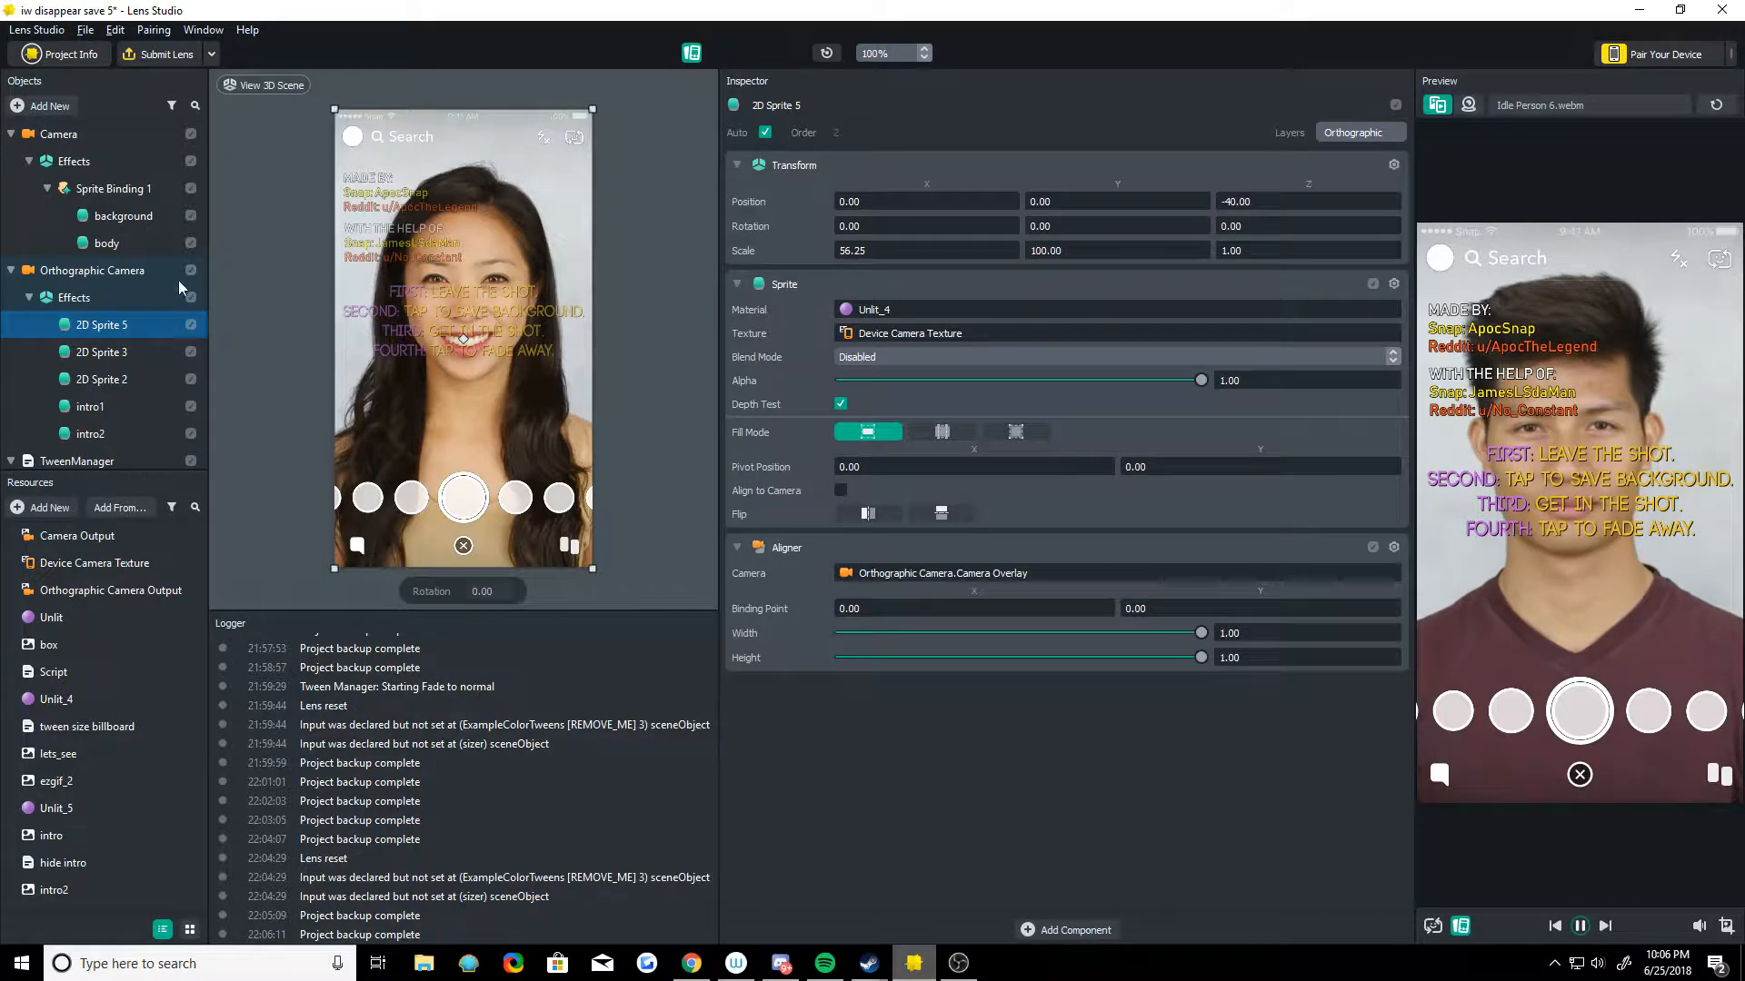
pyautogui.click(103, 380)
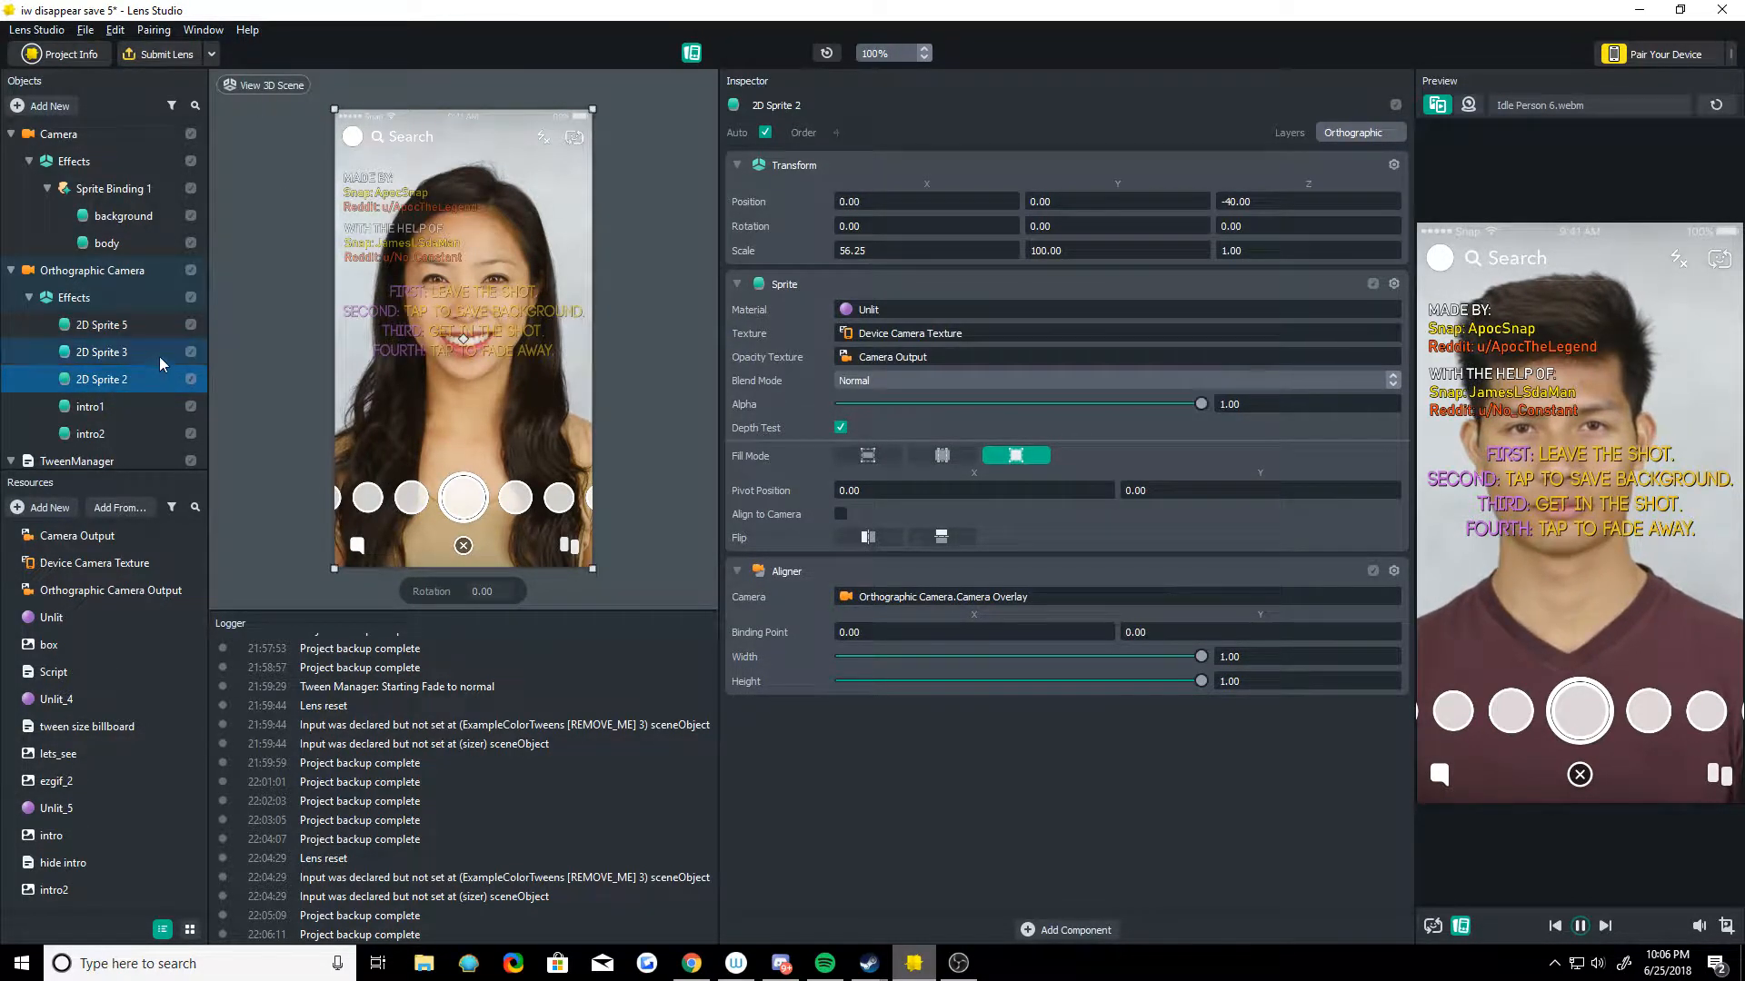
pyautogui.click(101, 351)
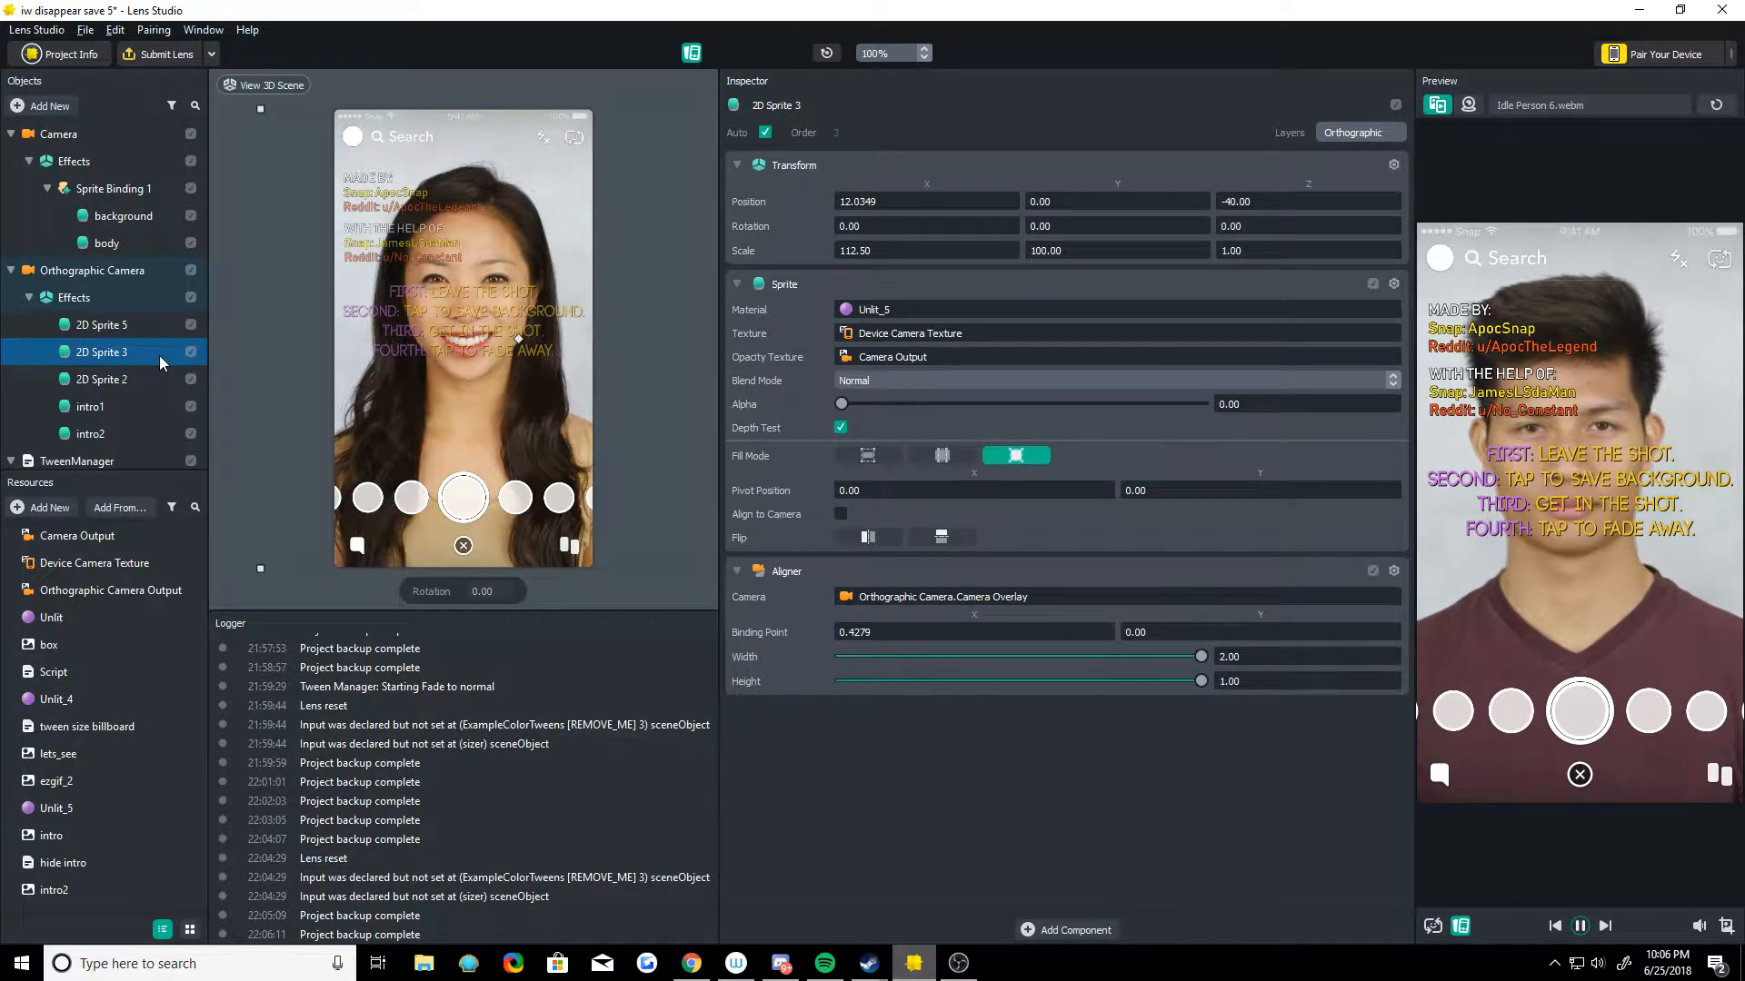
pyautogui.click(59, 133)
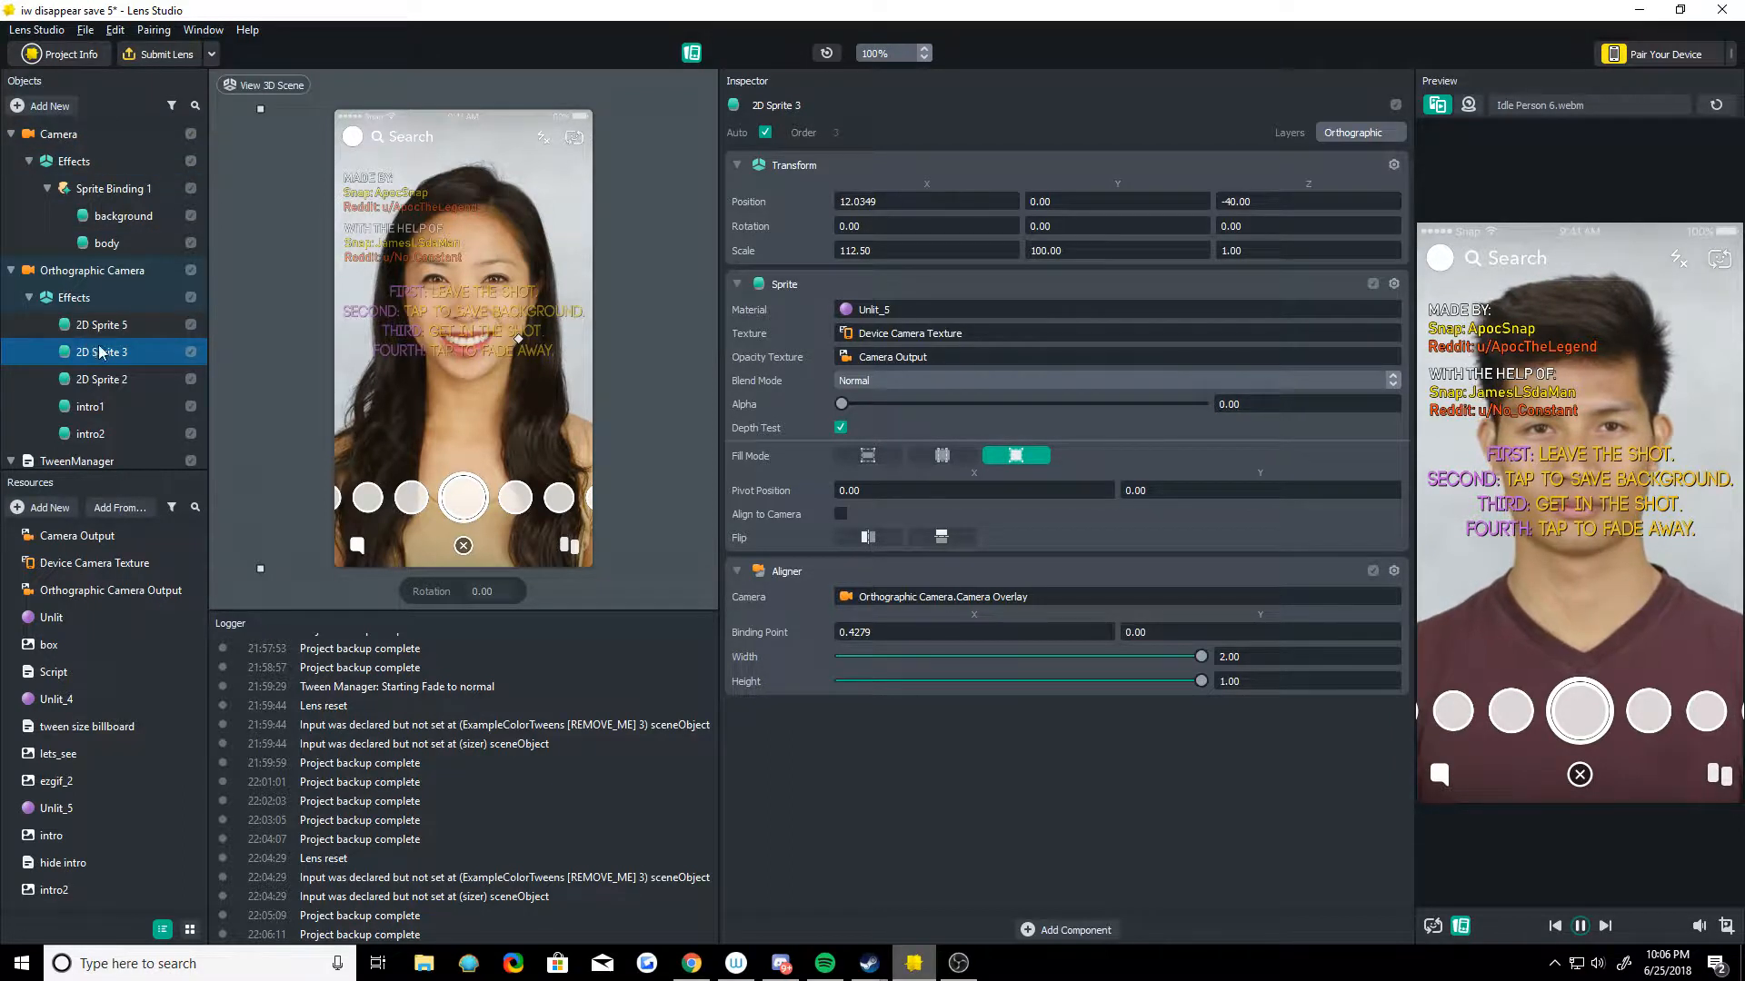
pyautogui.click(101, 378)
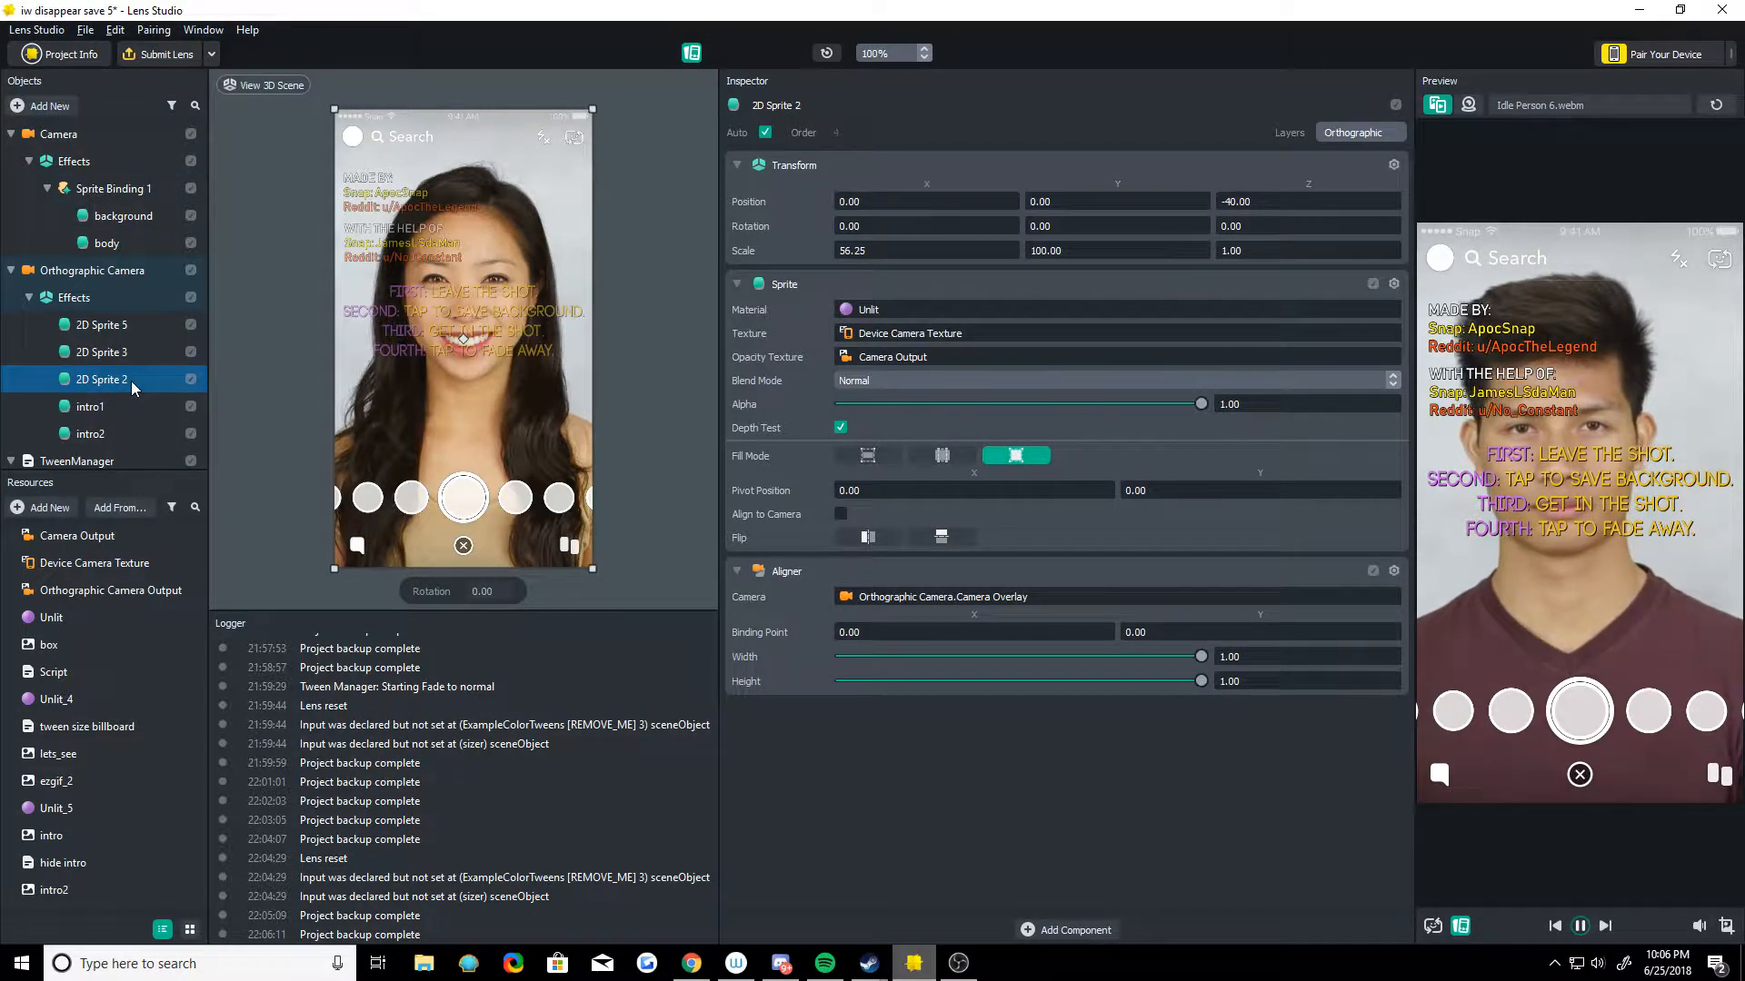
pyautogui.click(100, 351)
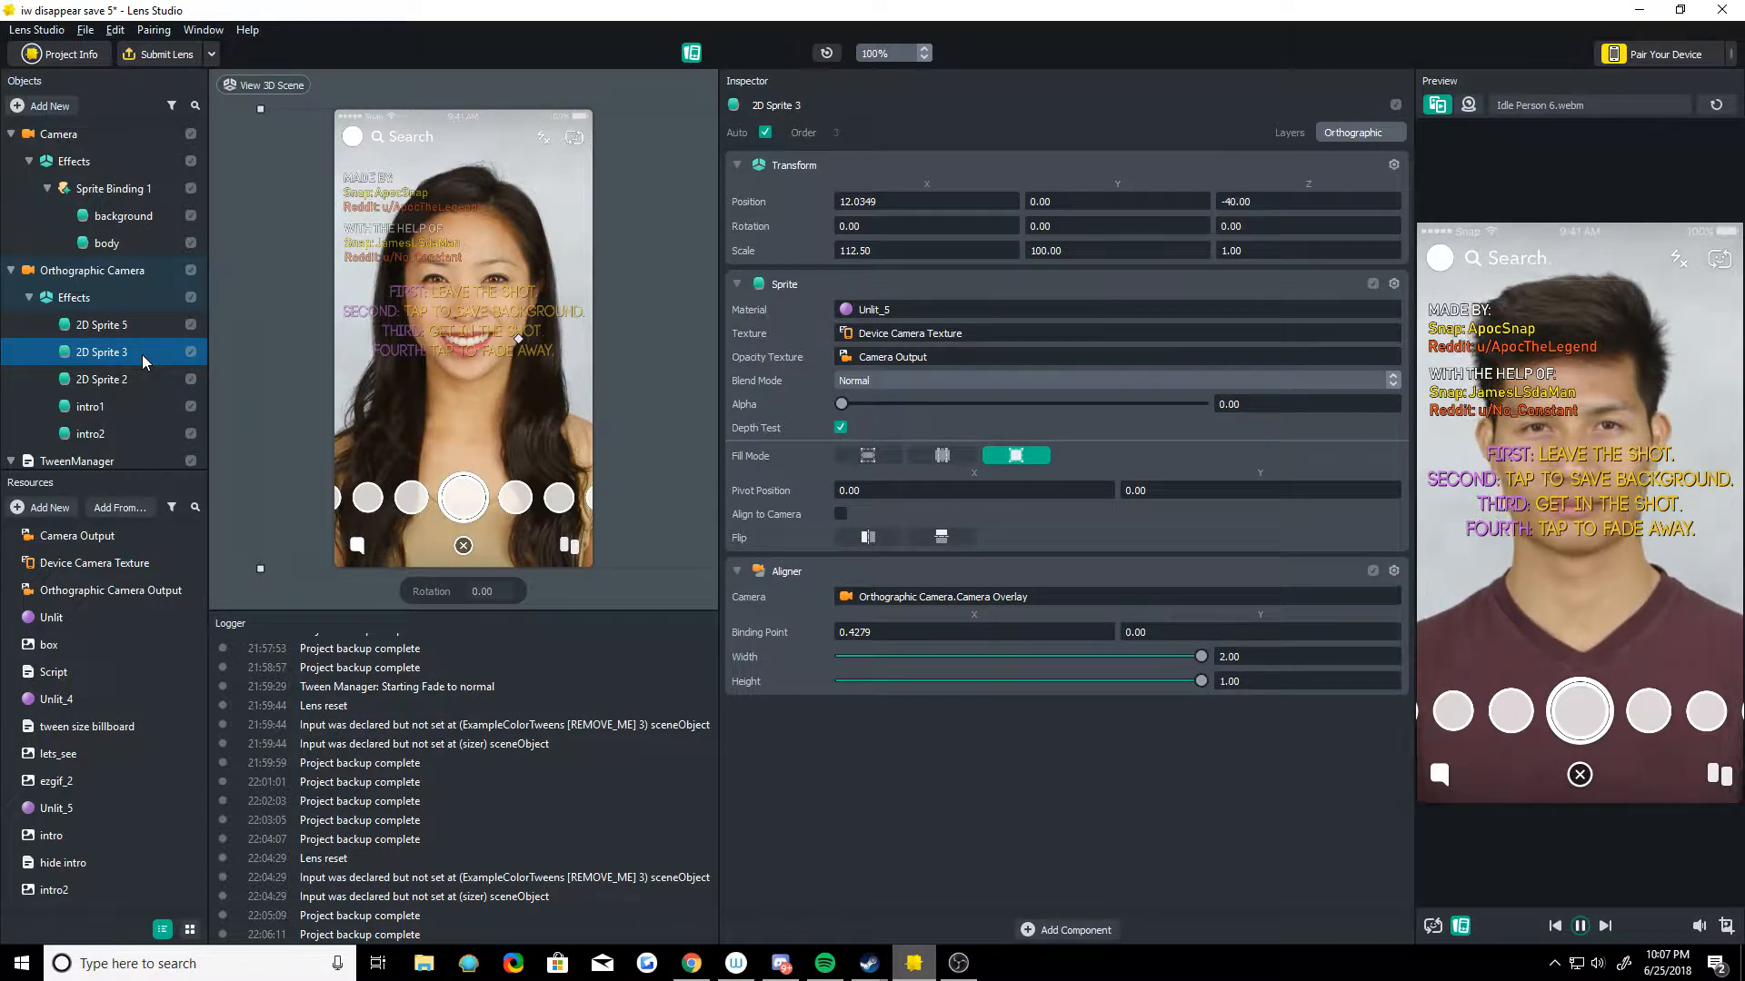
pyautogui.click(101, 380)
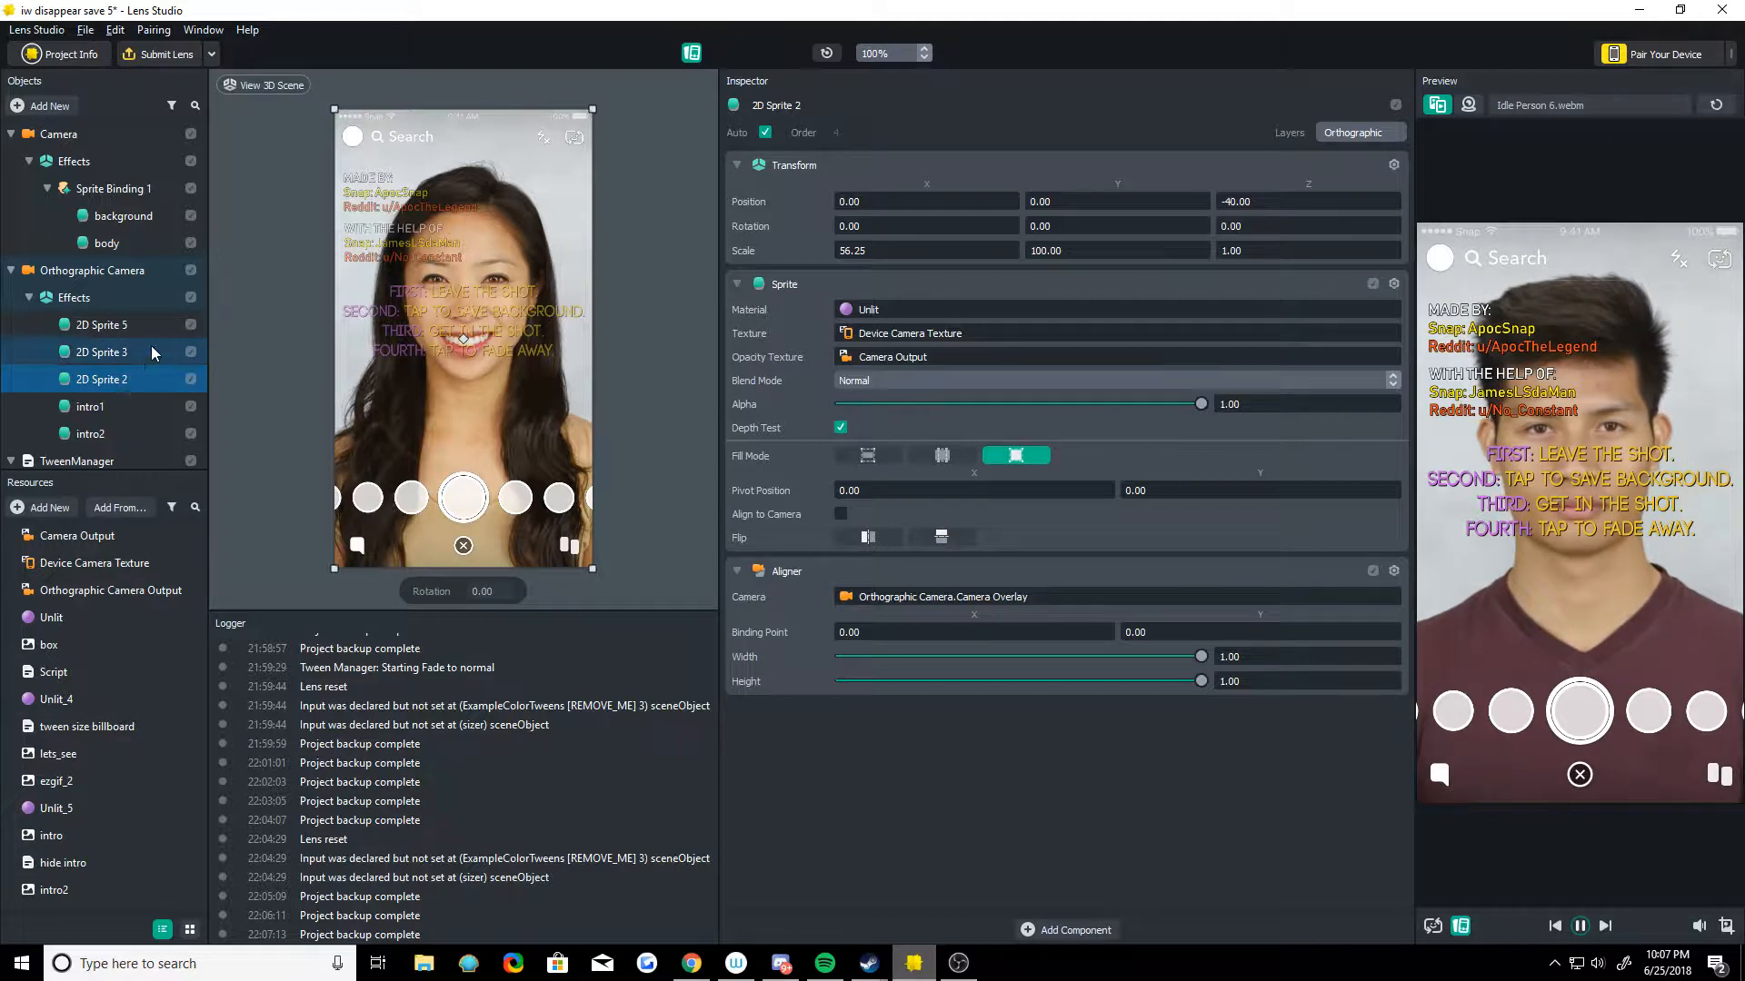
pyautogui.click(101, 323)
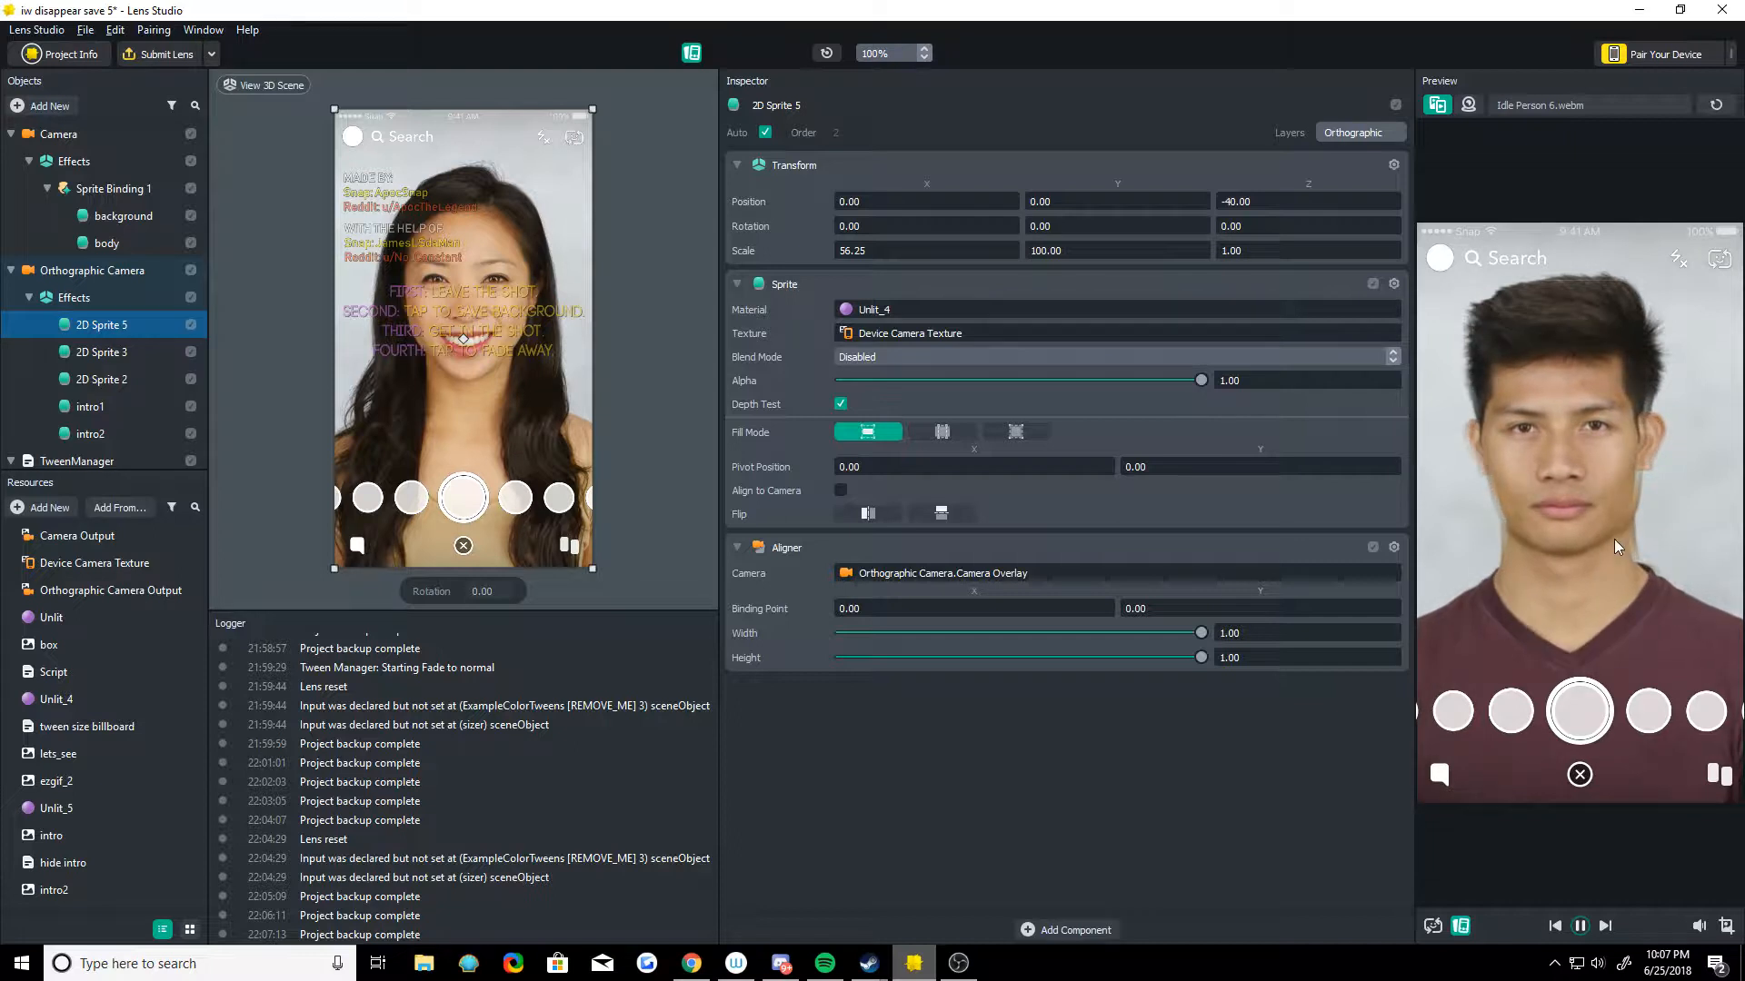
# Step: Raise 2D Sprite 3's alpha to about 0.8, return it to 0, then inspect intro1
pyautogui.click(101, 351)
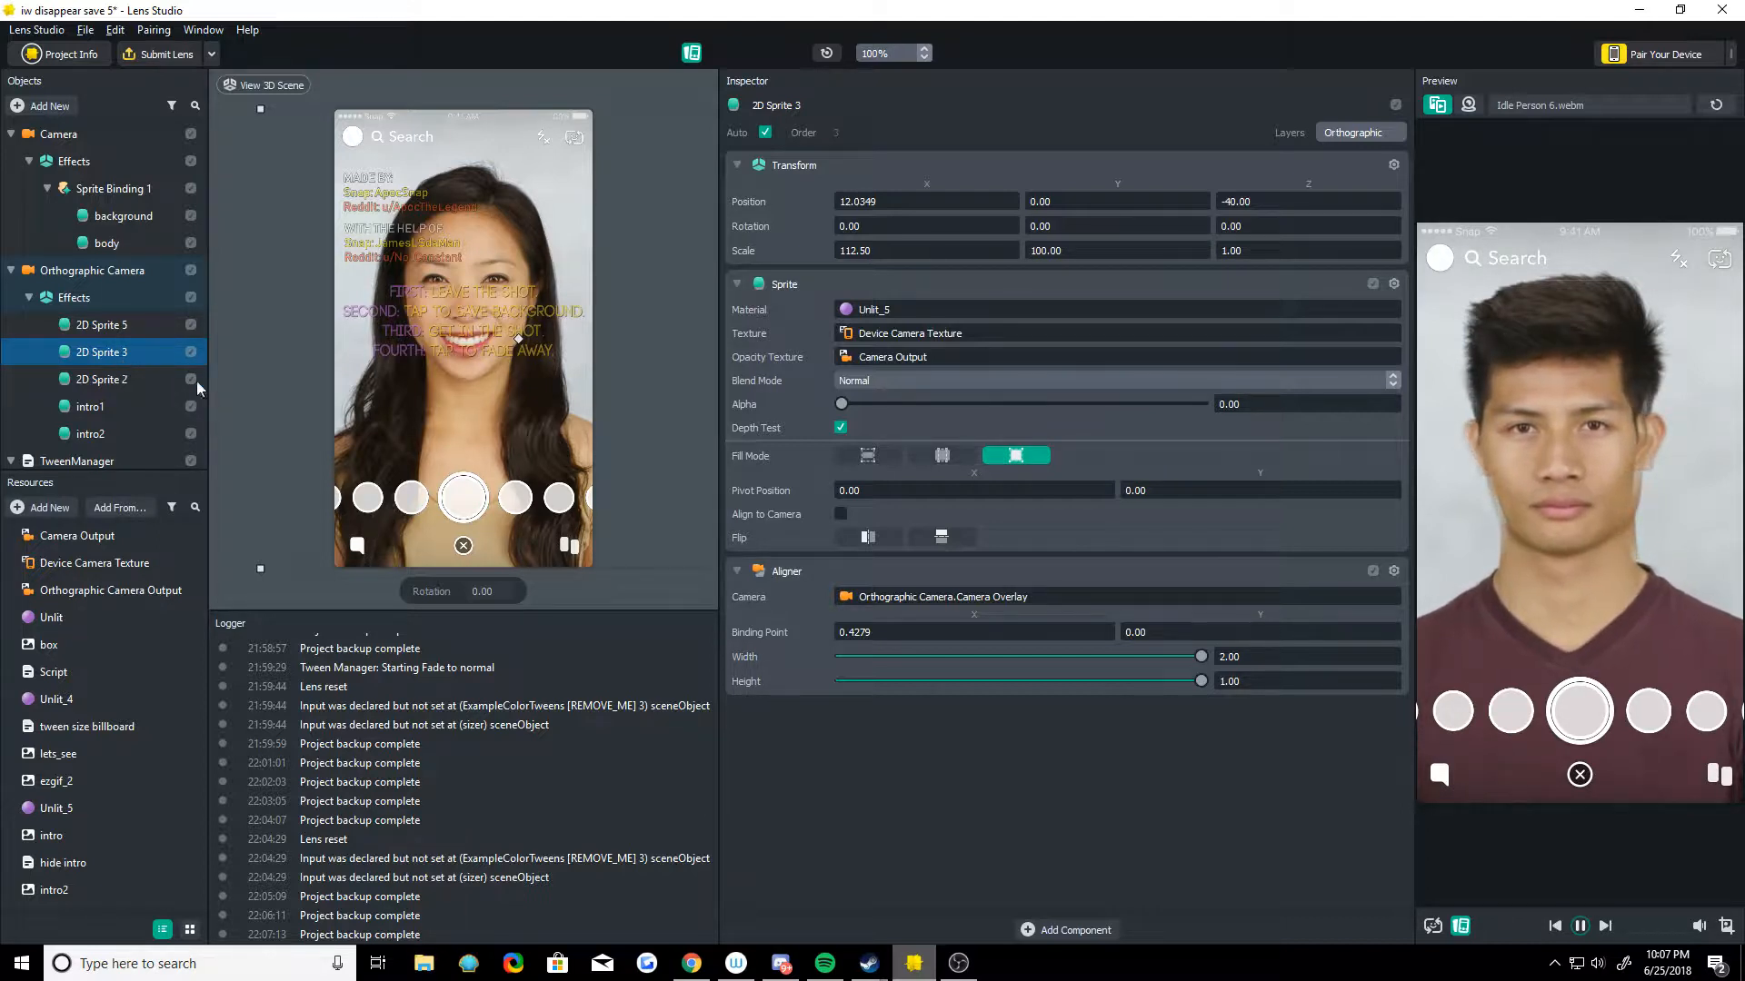
pyautogui.moveTo(1199, 403); pyautogui.dragTo(1092, 404)
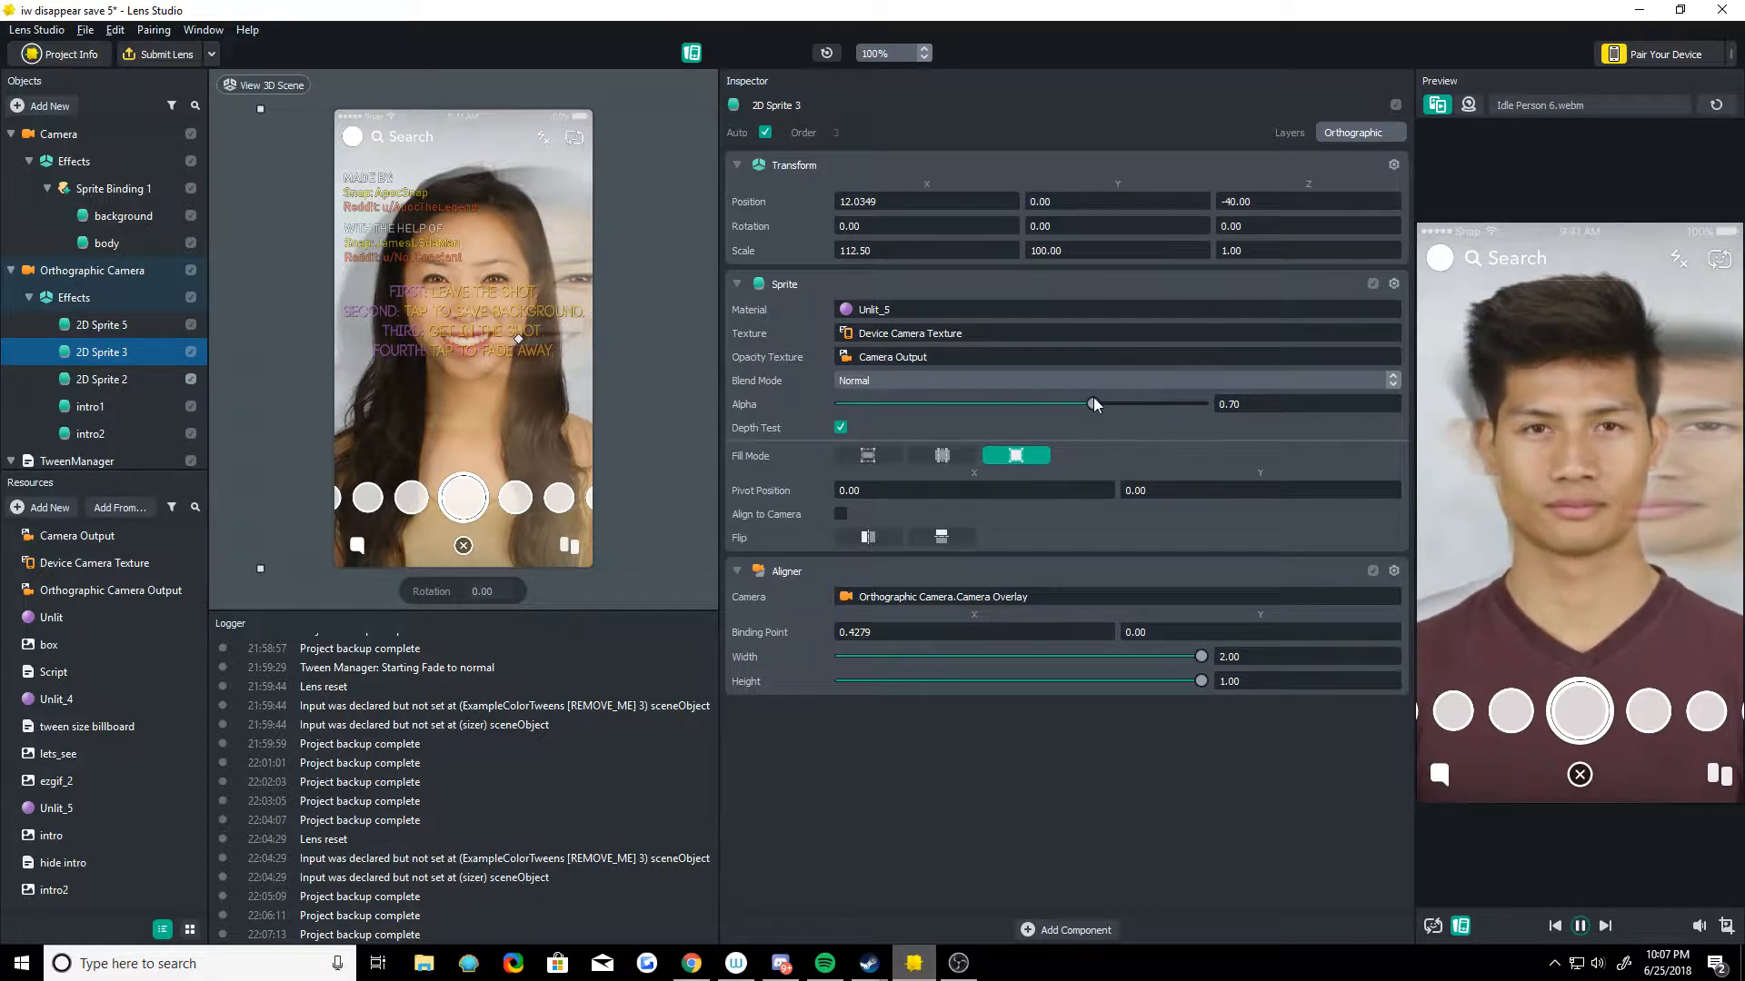
pyautogui.moveTo(1091, 403); pyautogui.dragTo(1133, 403)
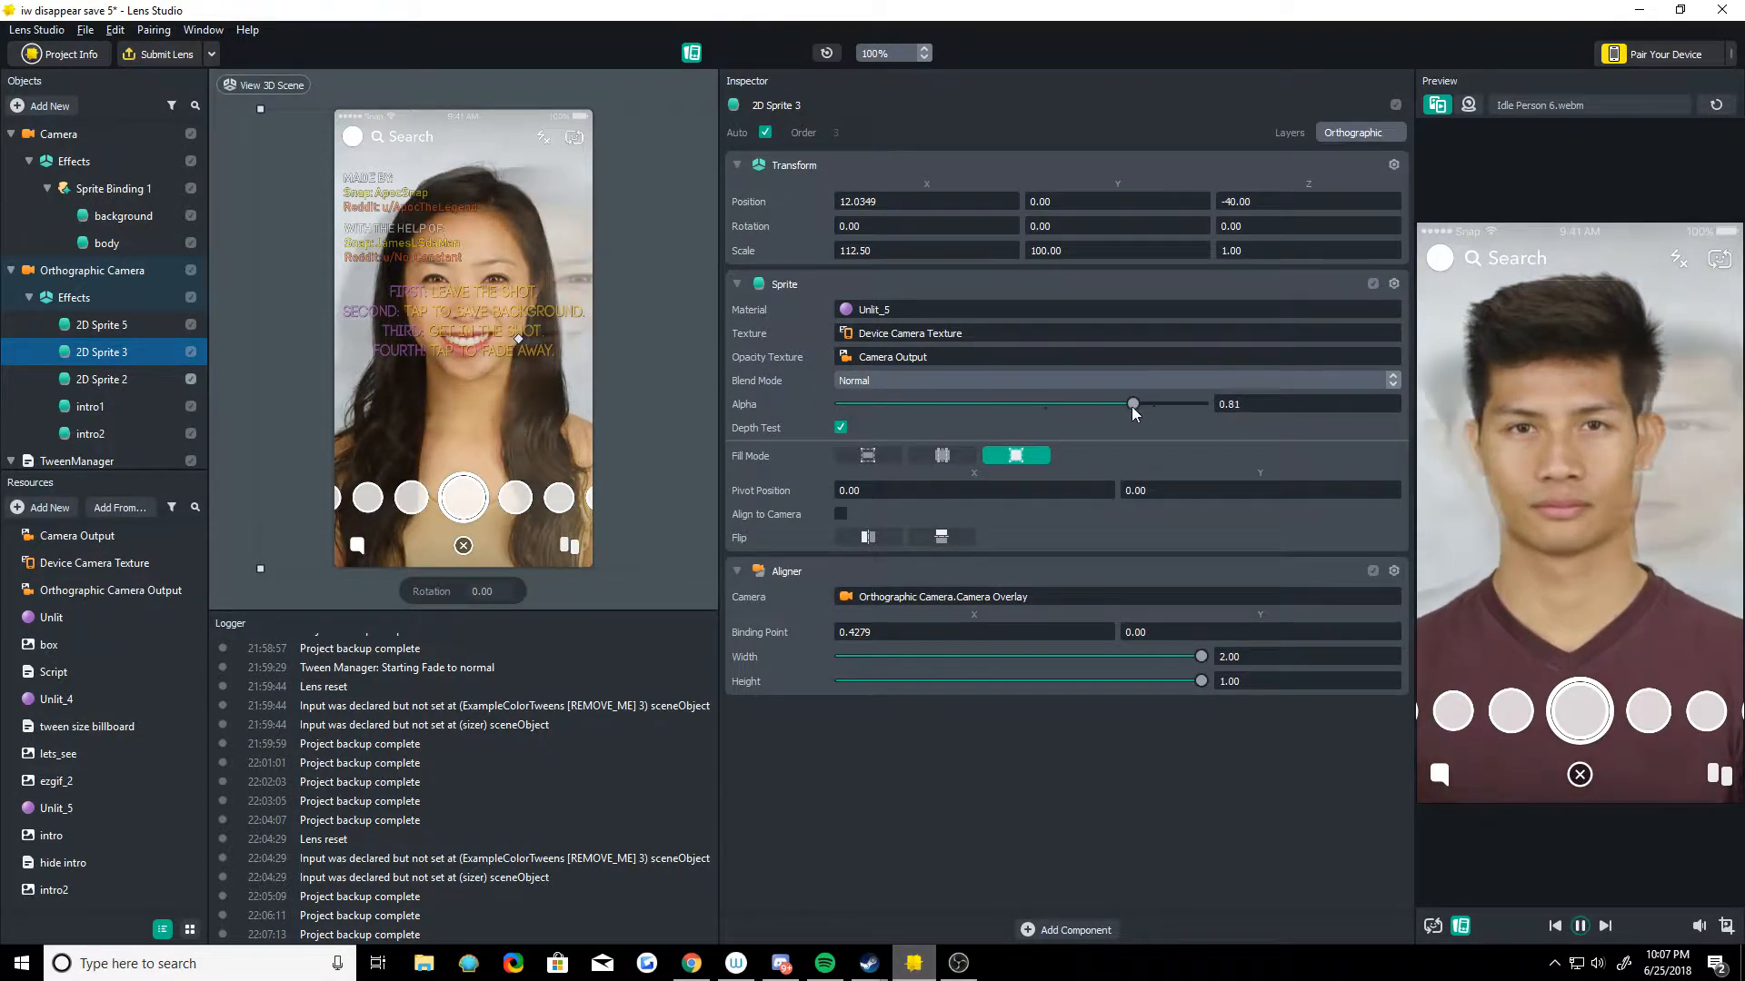
pyautogui.moveTo(1133, 403); pyautogui.dragTo(842, 403)
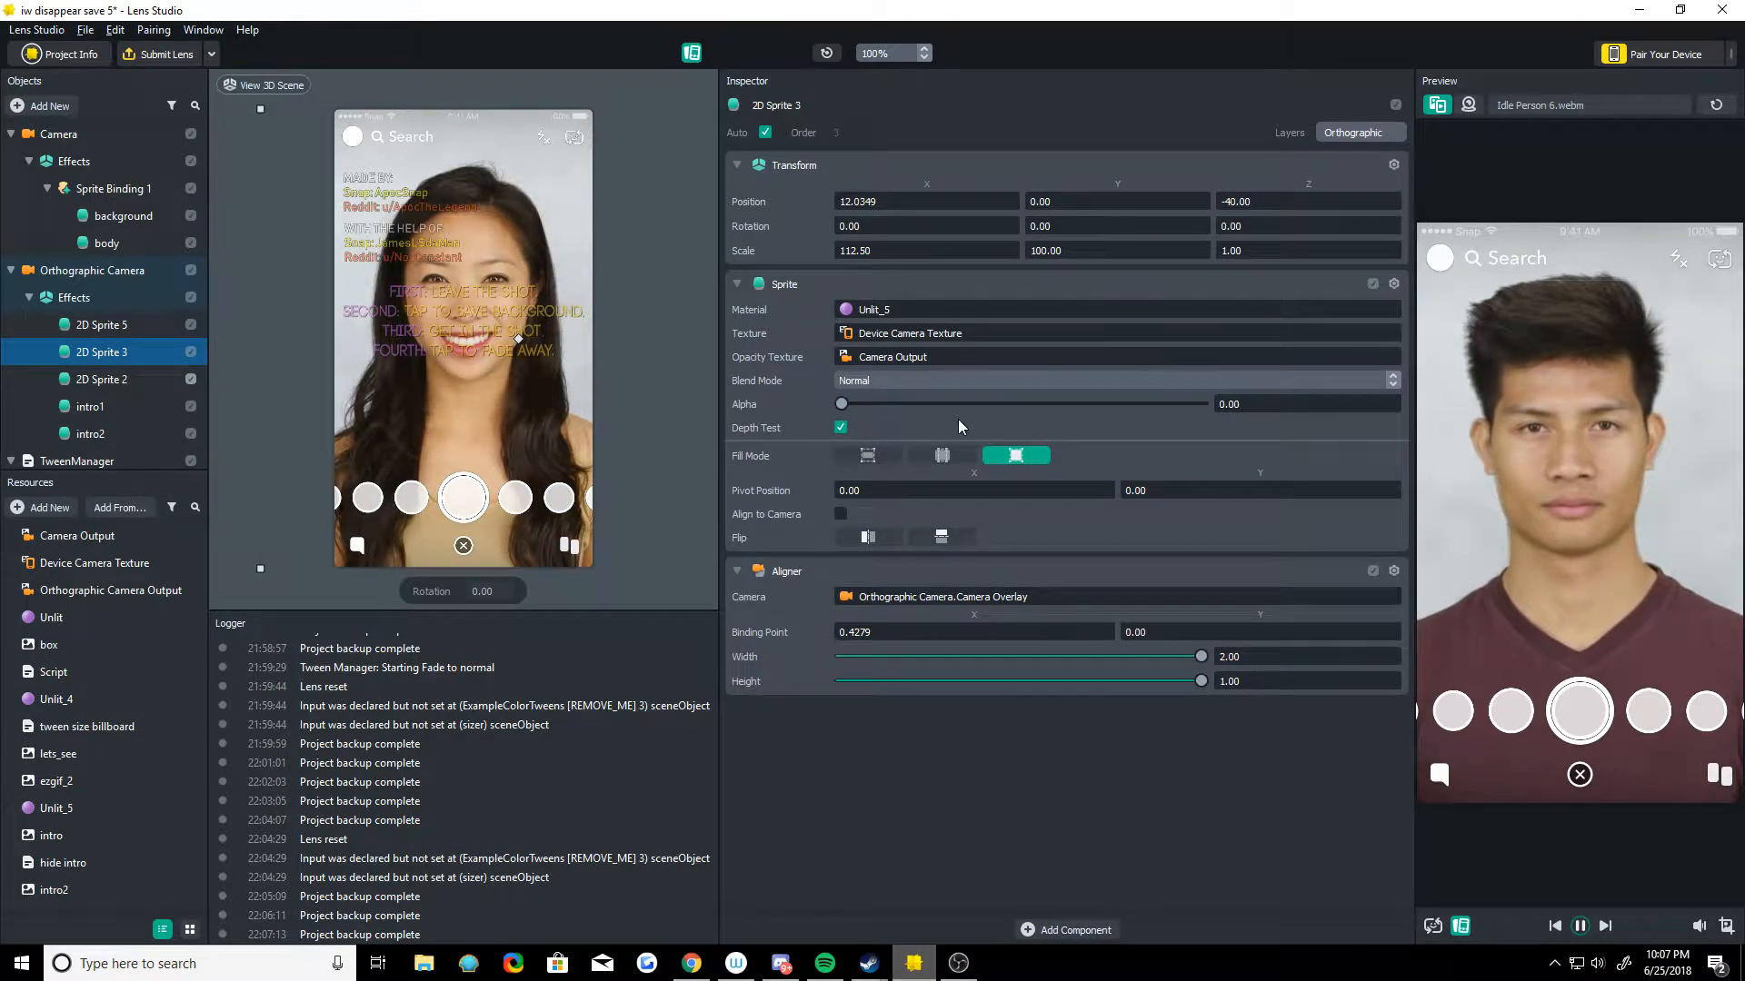
pyautogui.click(100, 379)
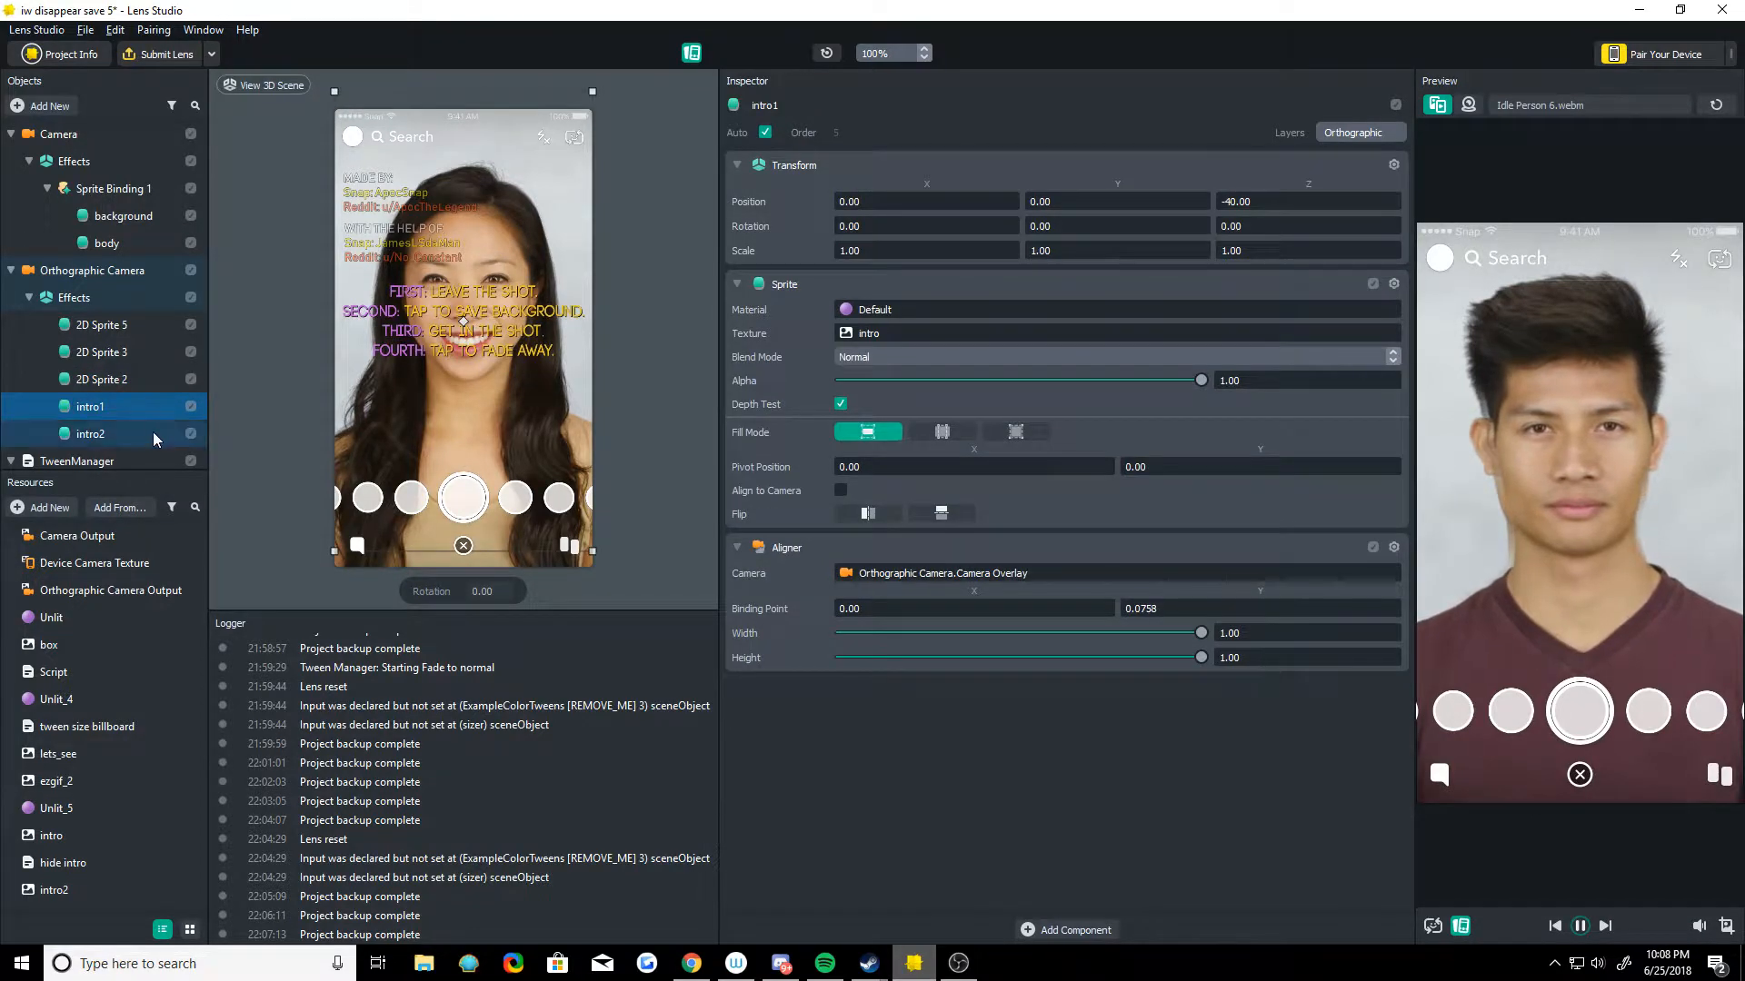
pyautogui.click(90, 433)
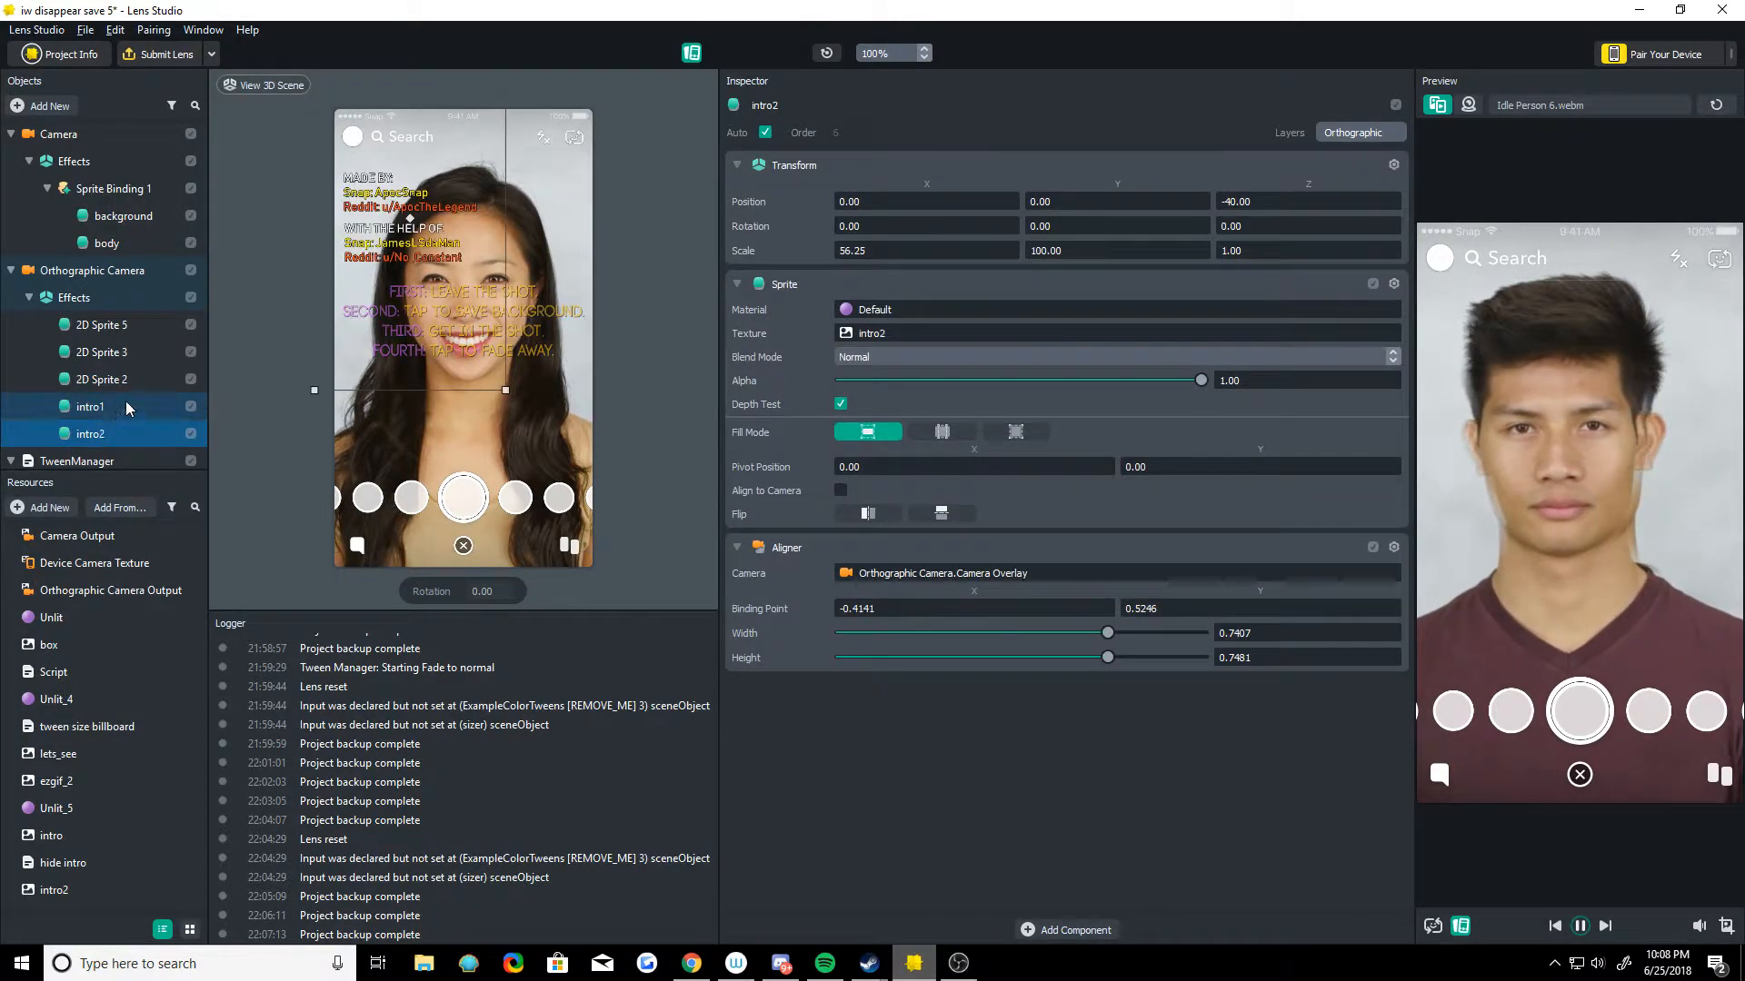
pyautogui.click(90, 407)
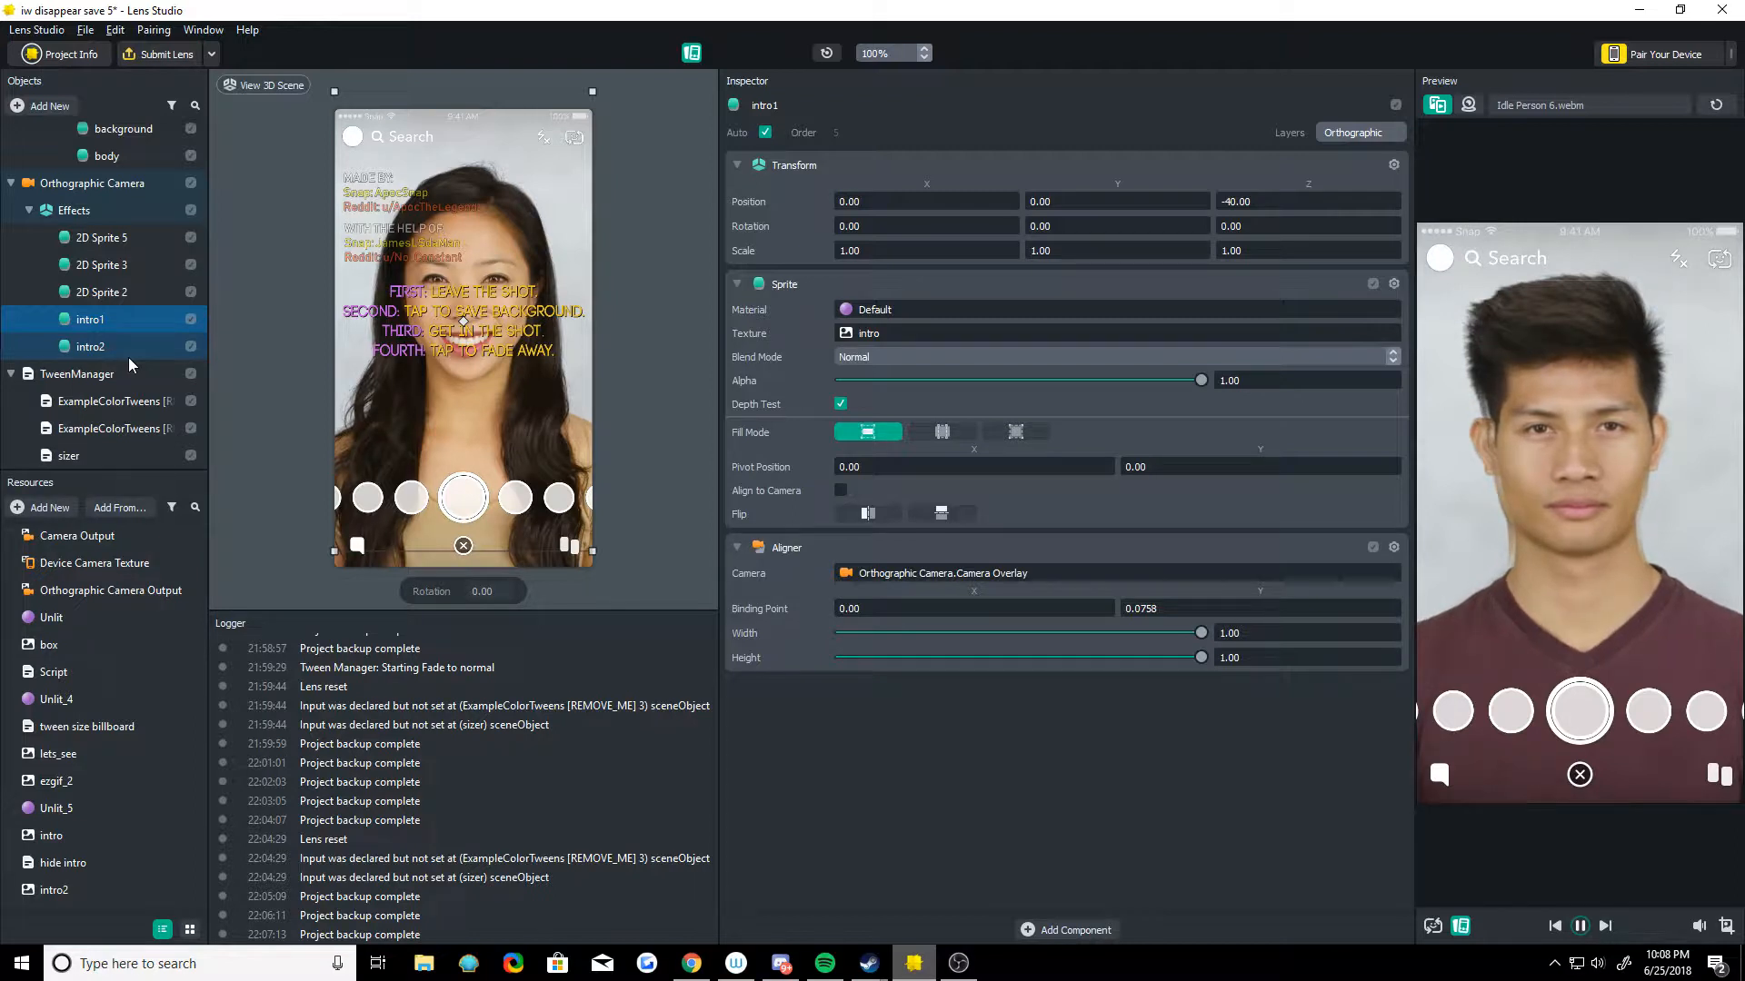
pyautogui.click(75, 373)
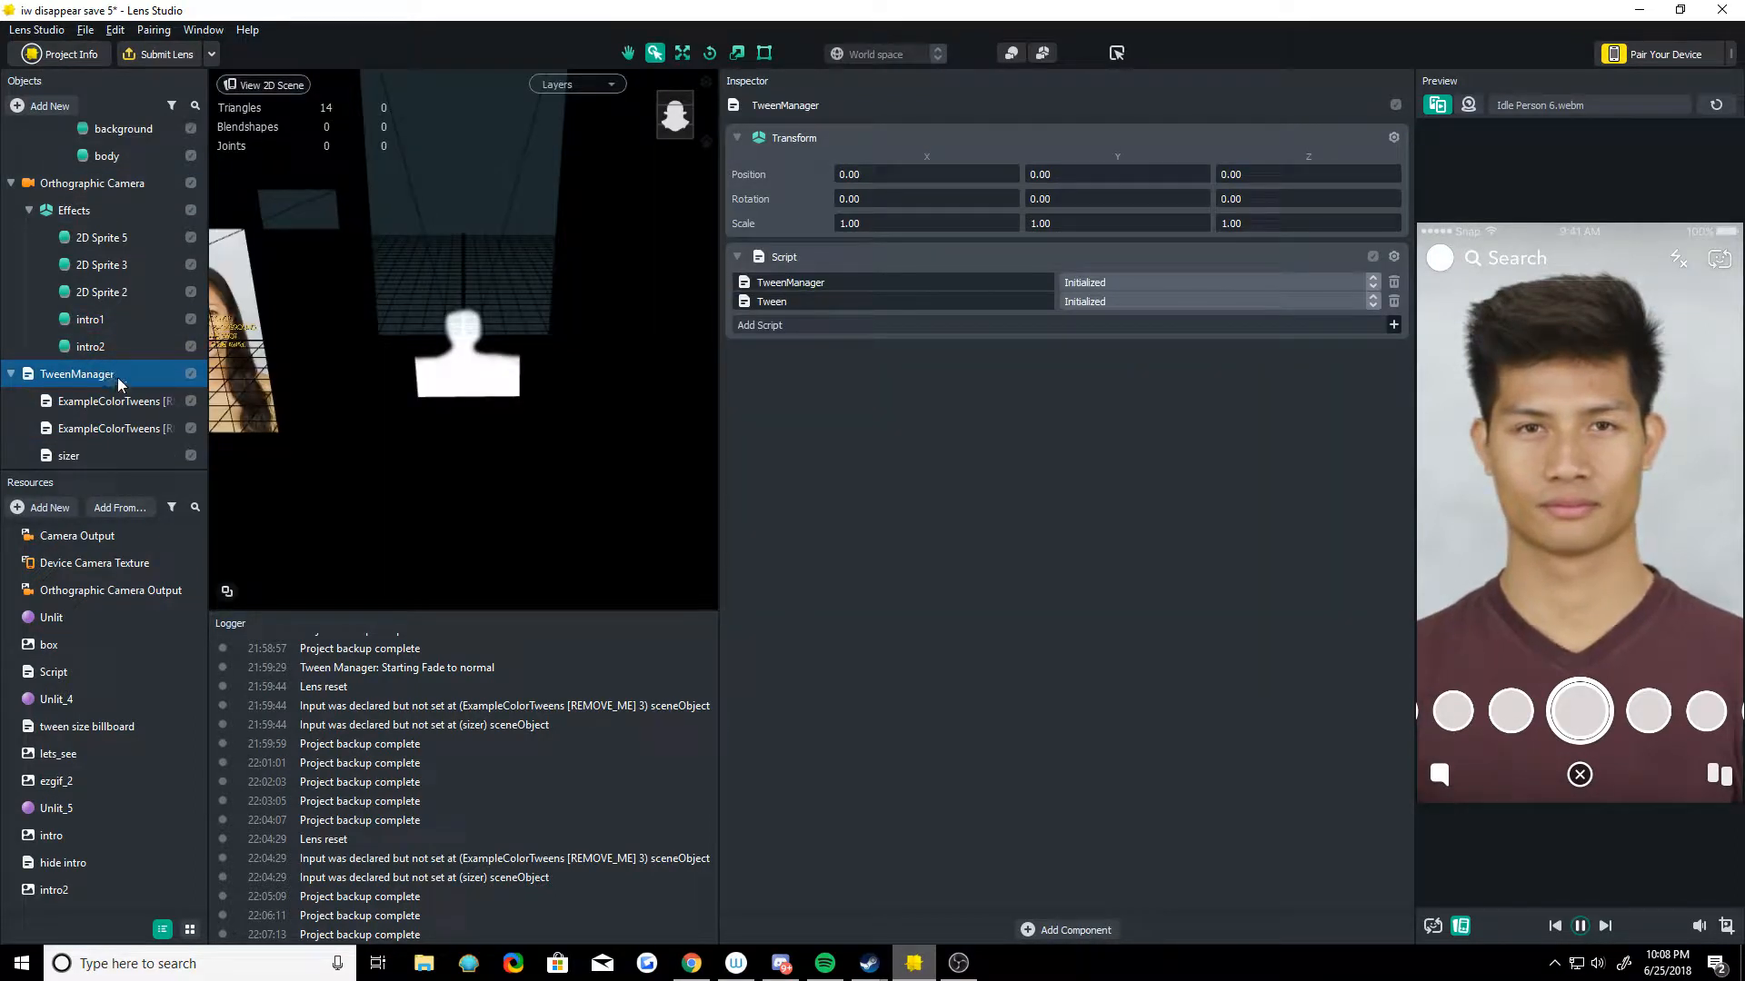
pyautogui.click(111, 400)
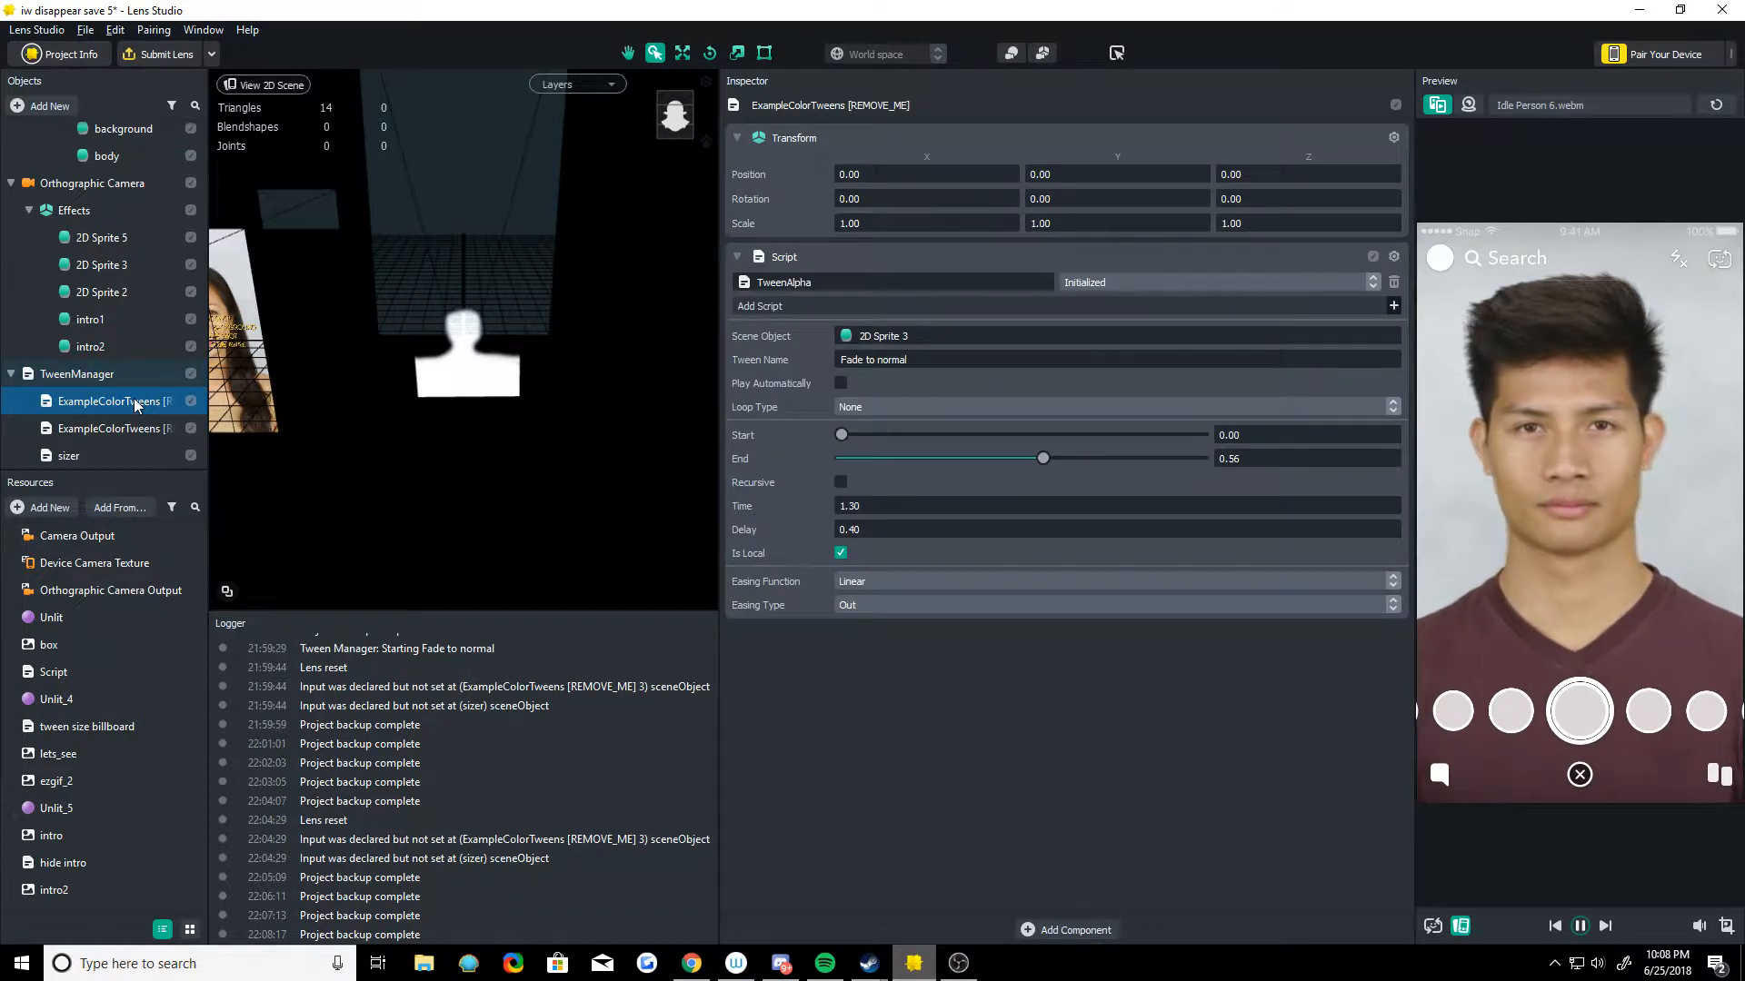
pyautogui.click(101, 264)
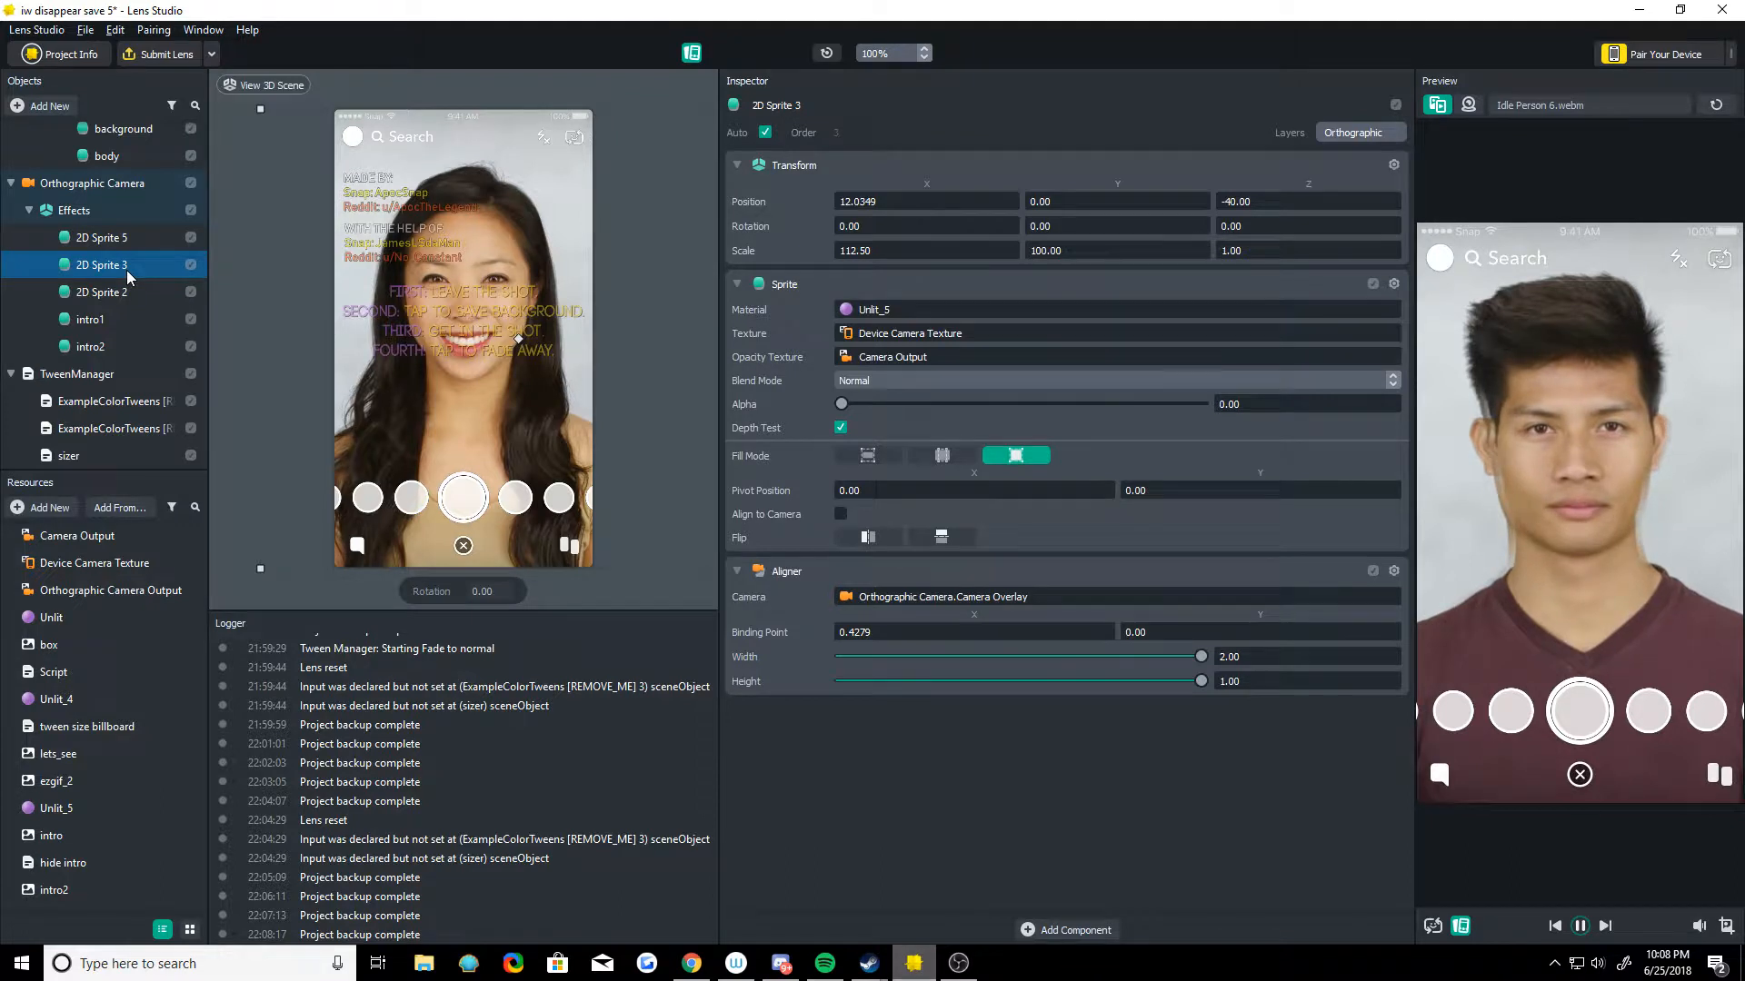
pyautogui.click(111, 401)
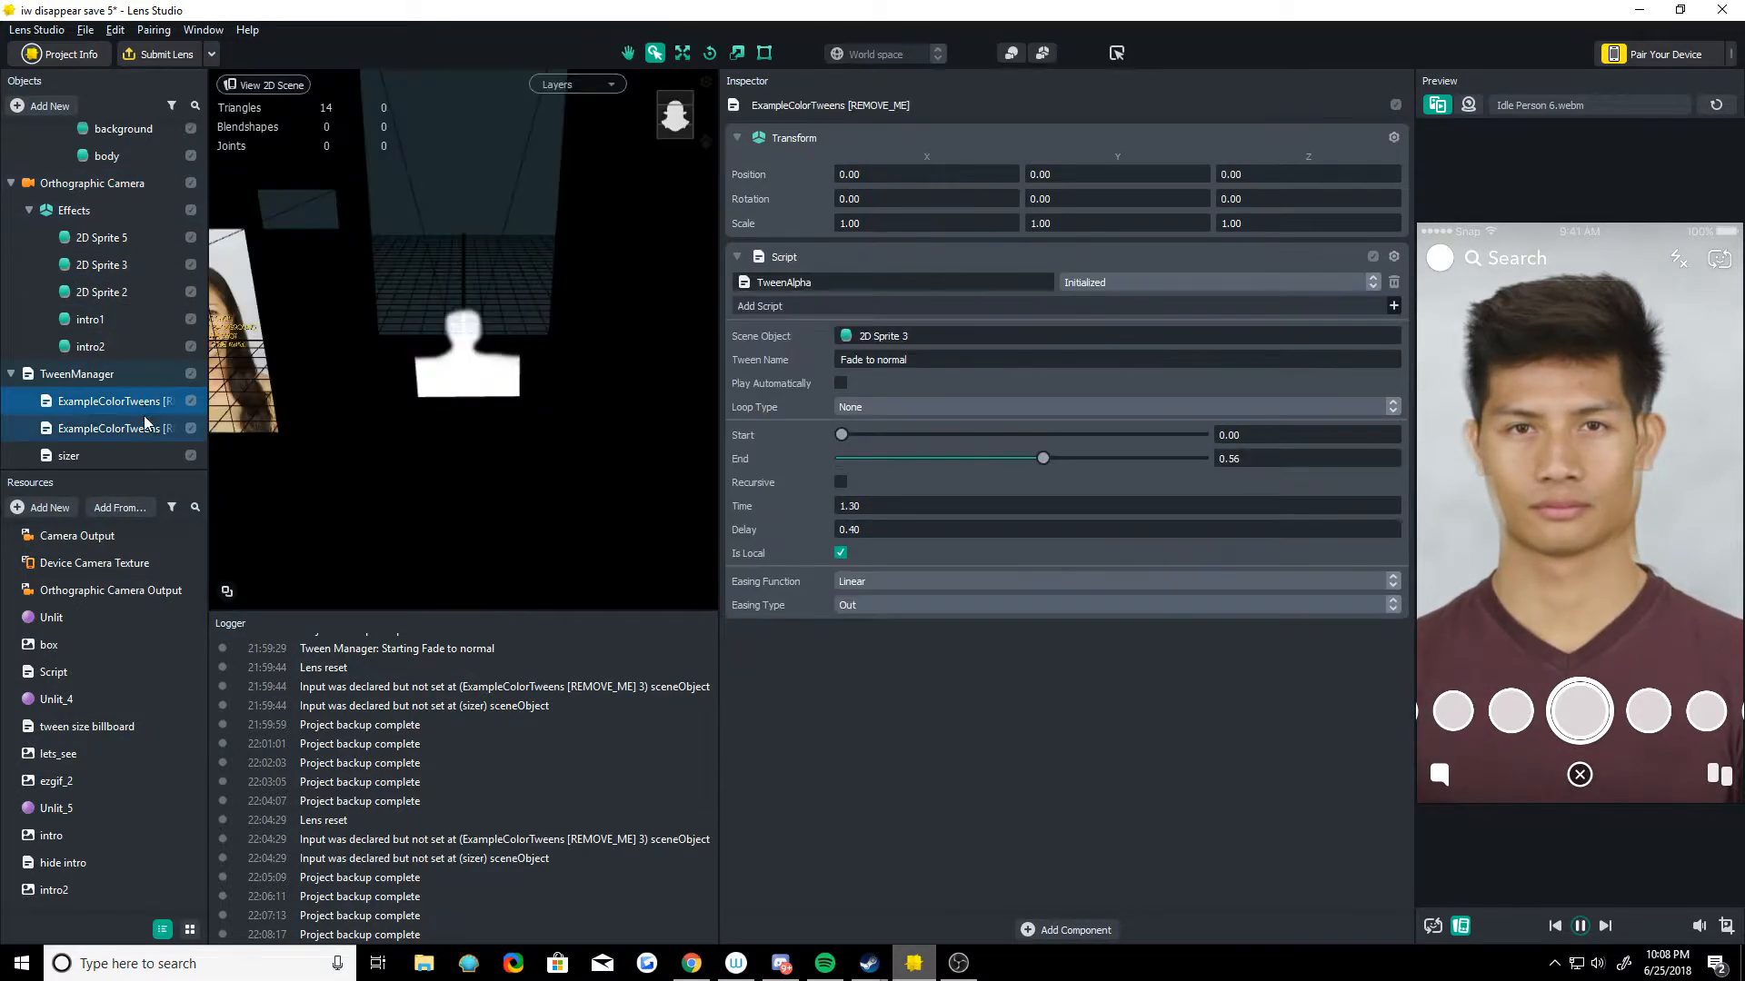
pyautogui.click(109, 428)
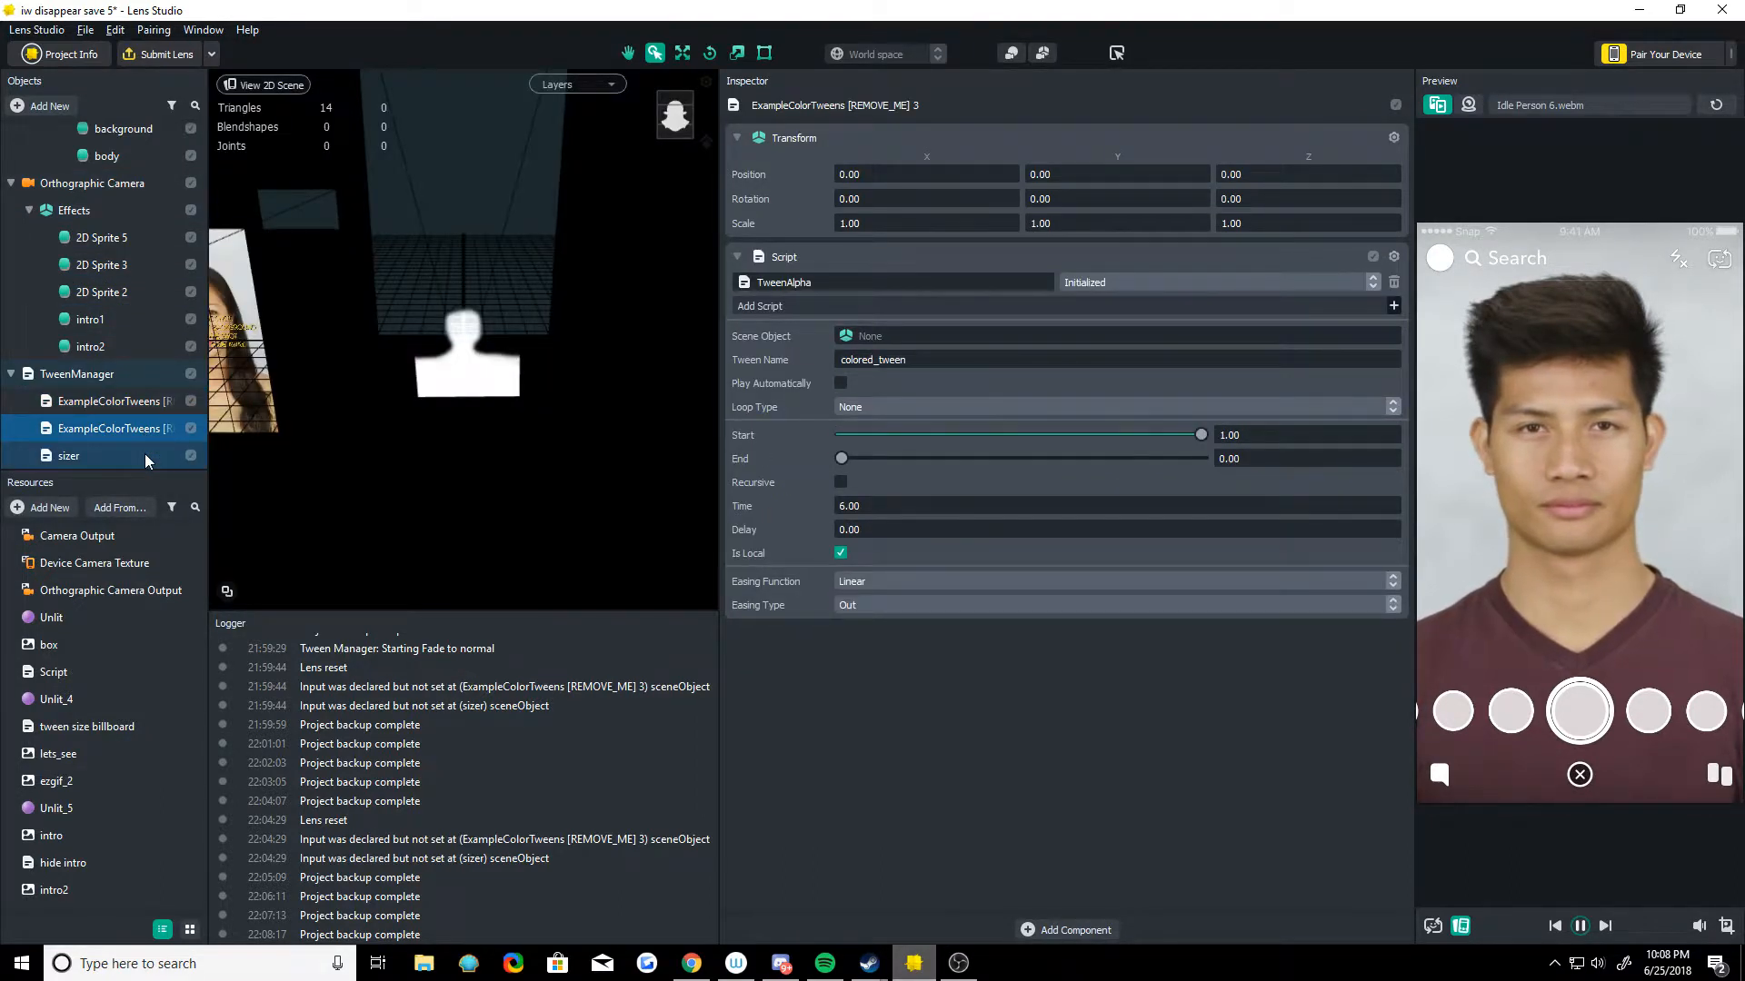
pyautogui.click(68, 457)
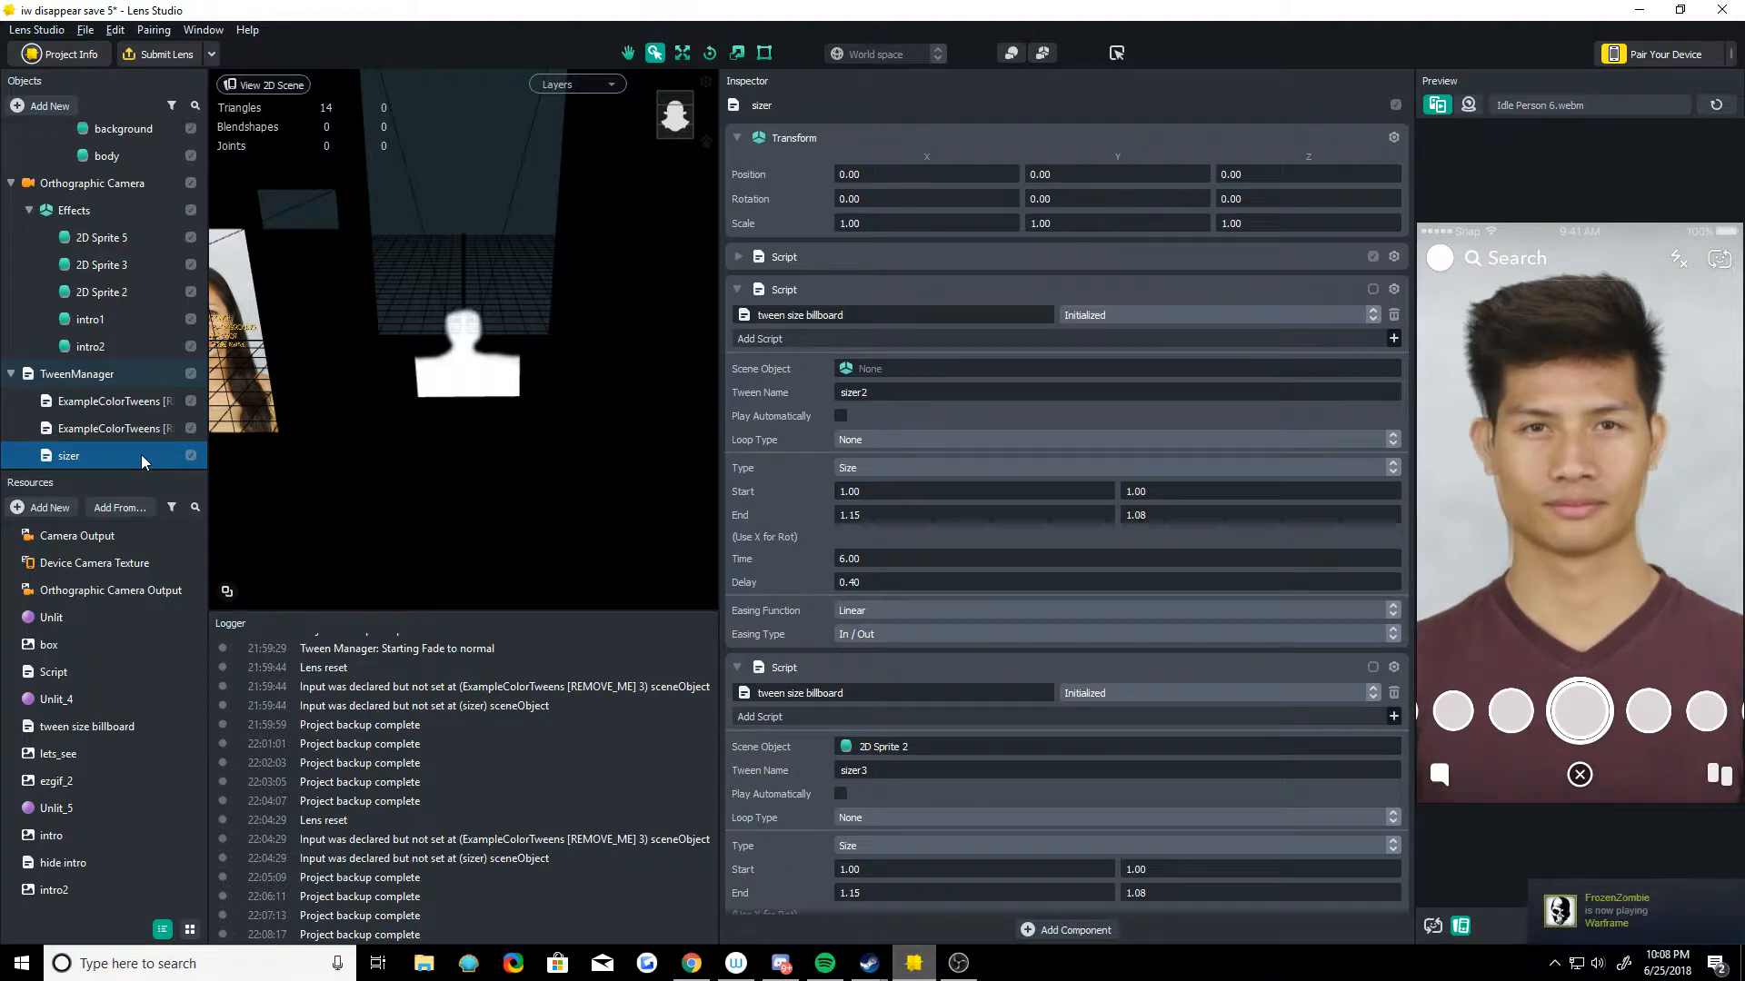
pyautogui.click(101, 292)
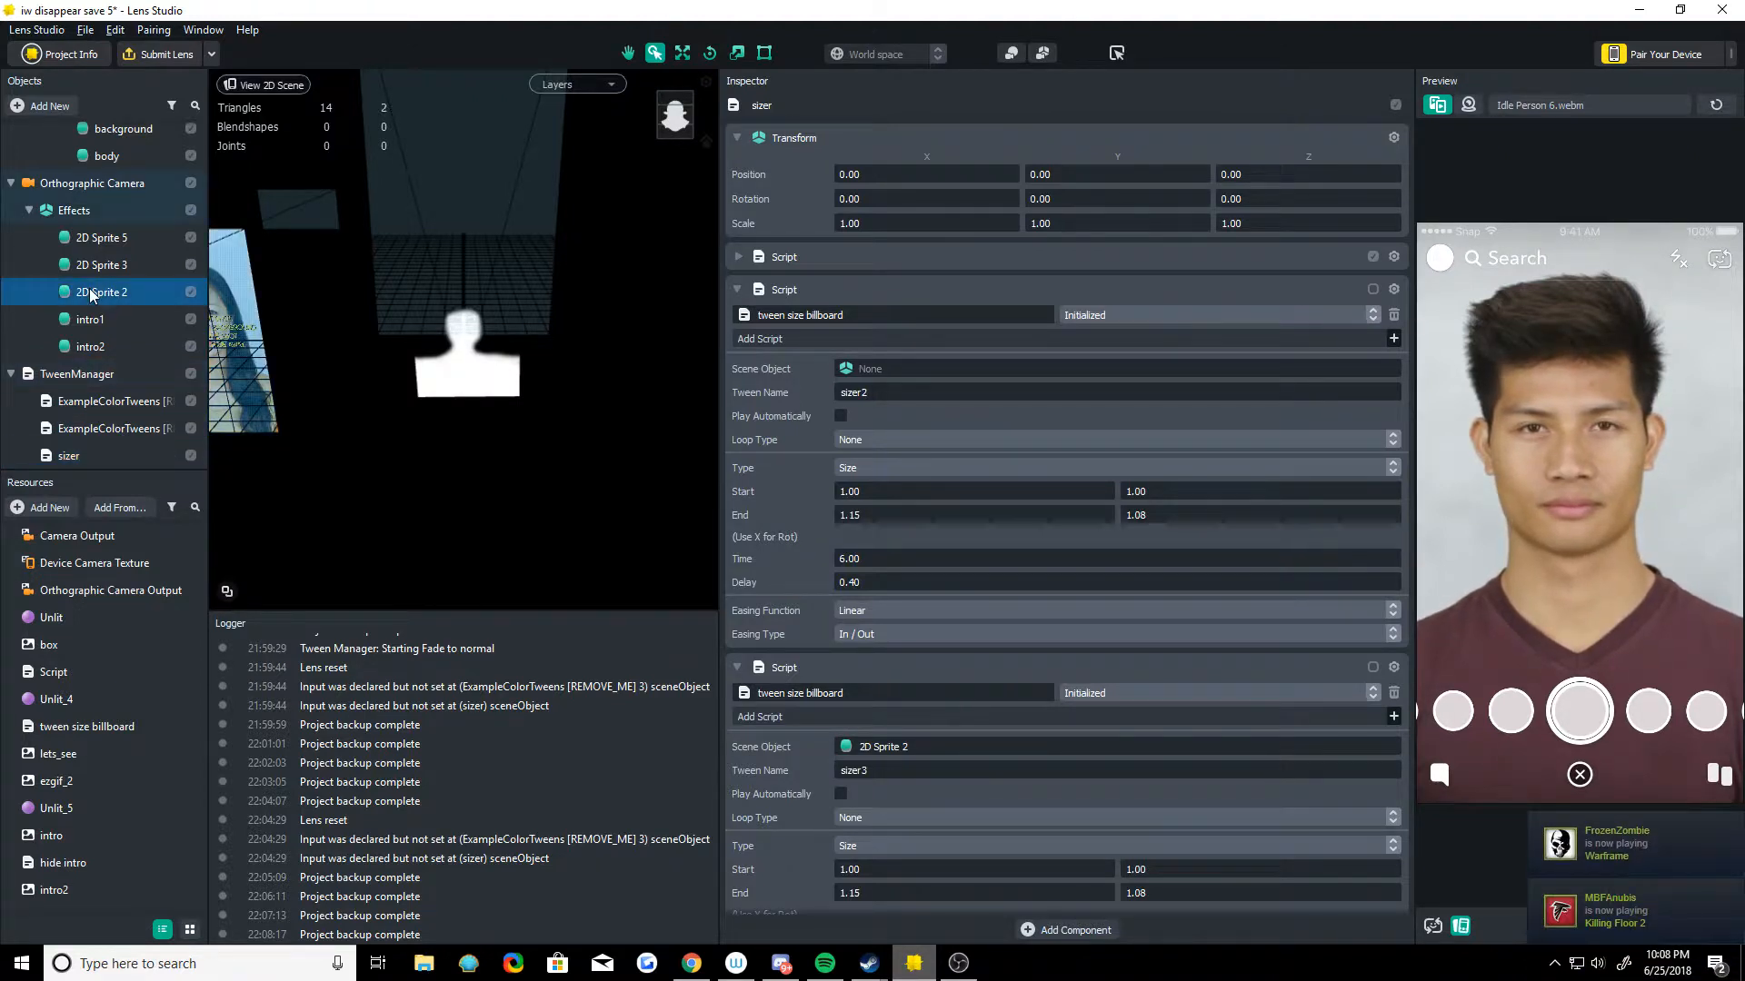
pyautogui.click(101, 292)
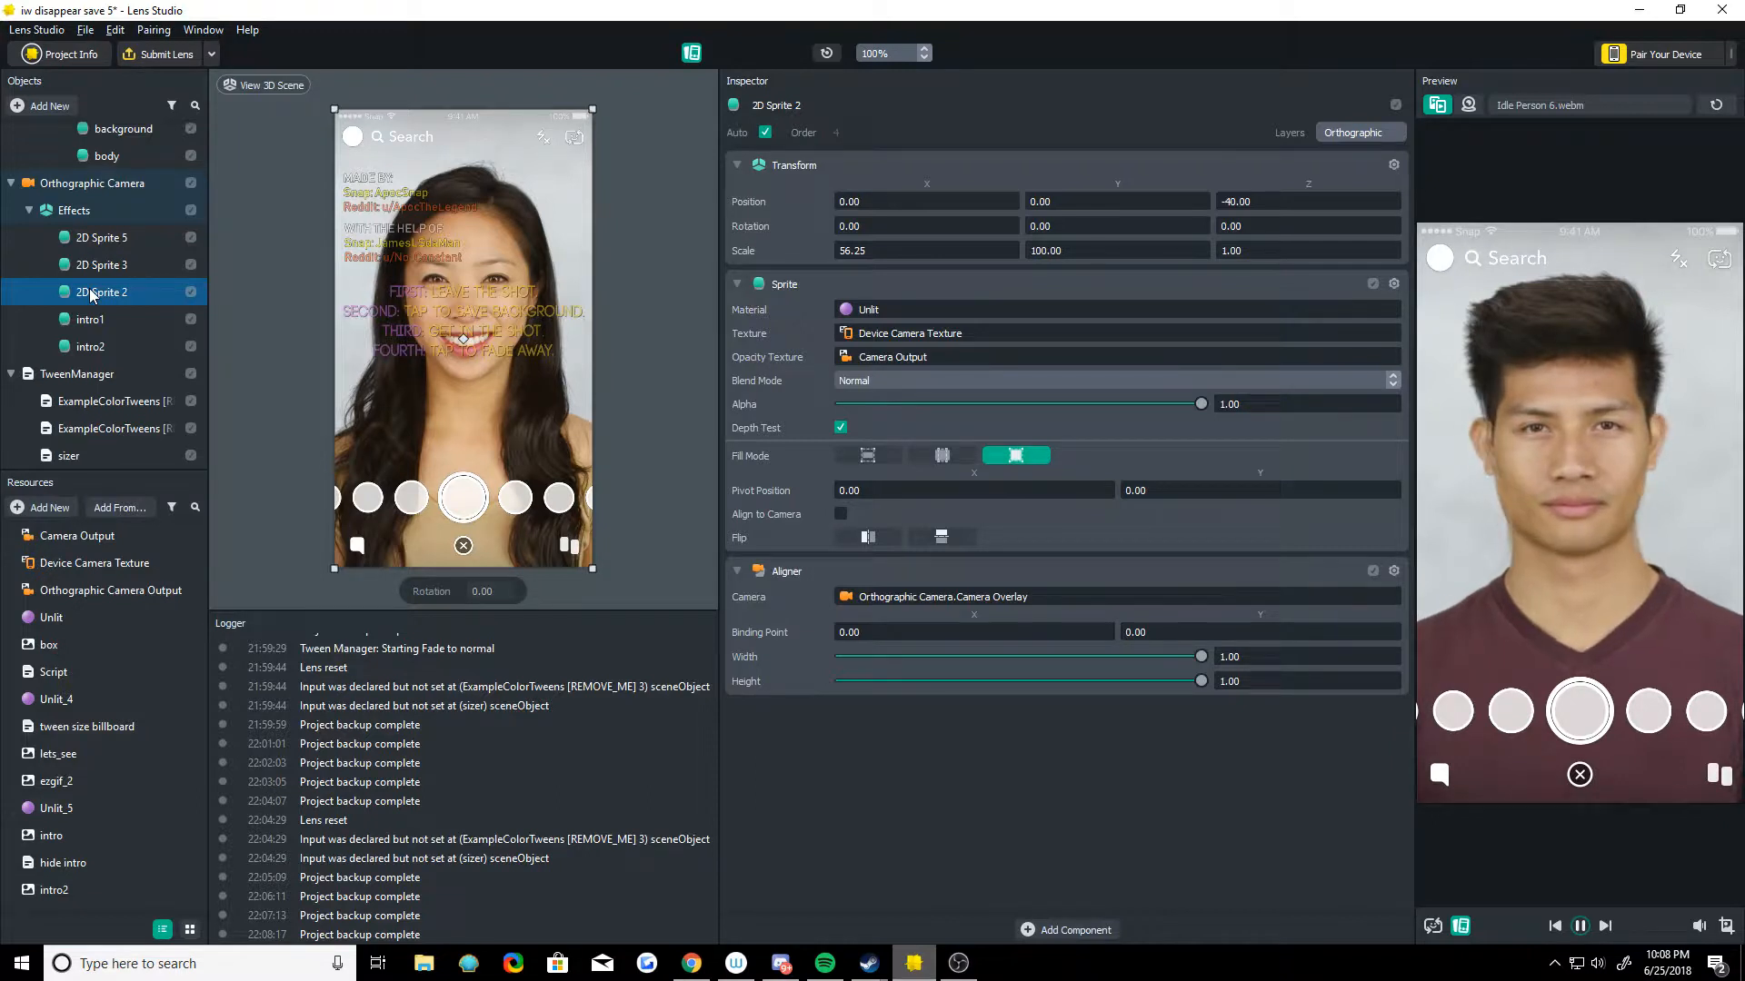
# Step: Inspect the body sprite, then compare the lets_see and 28-frame ezgif_2 silhouette textures
pyautogui.click(78, 373)
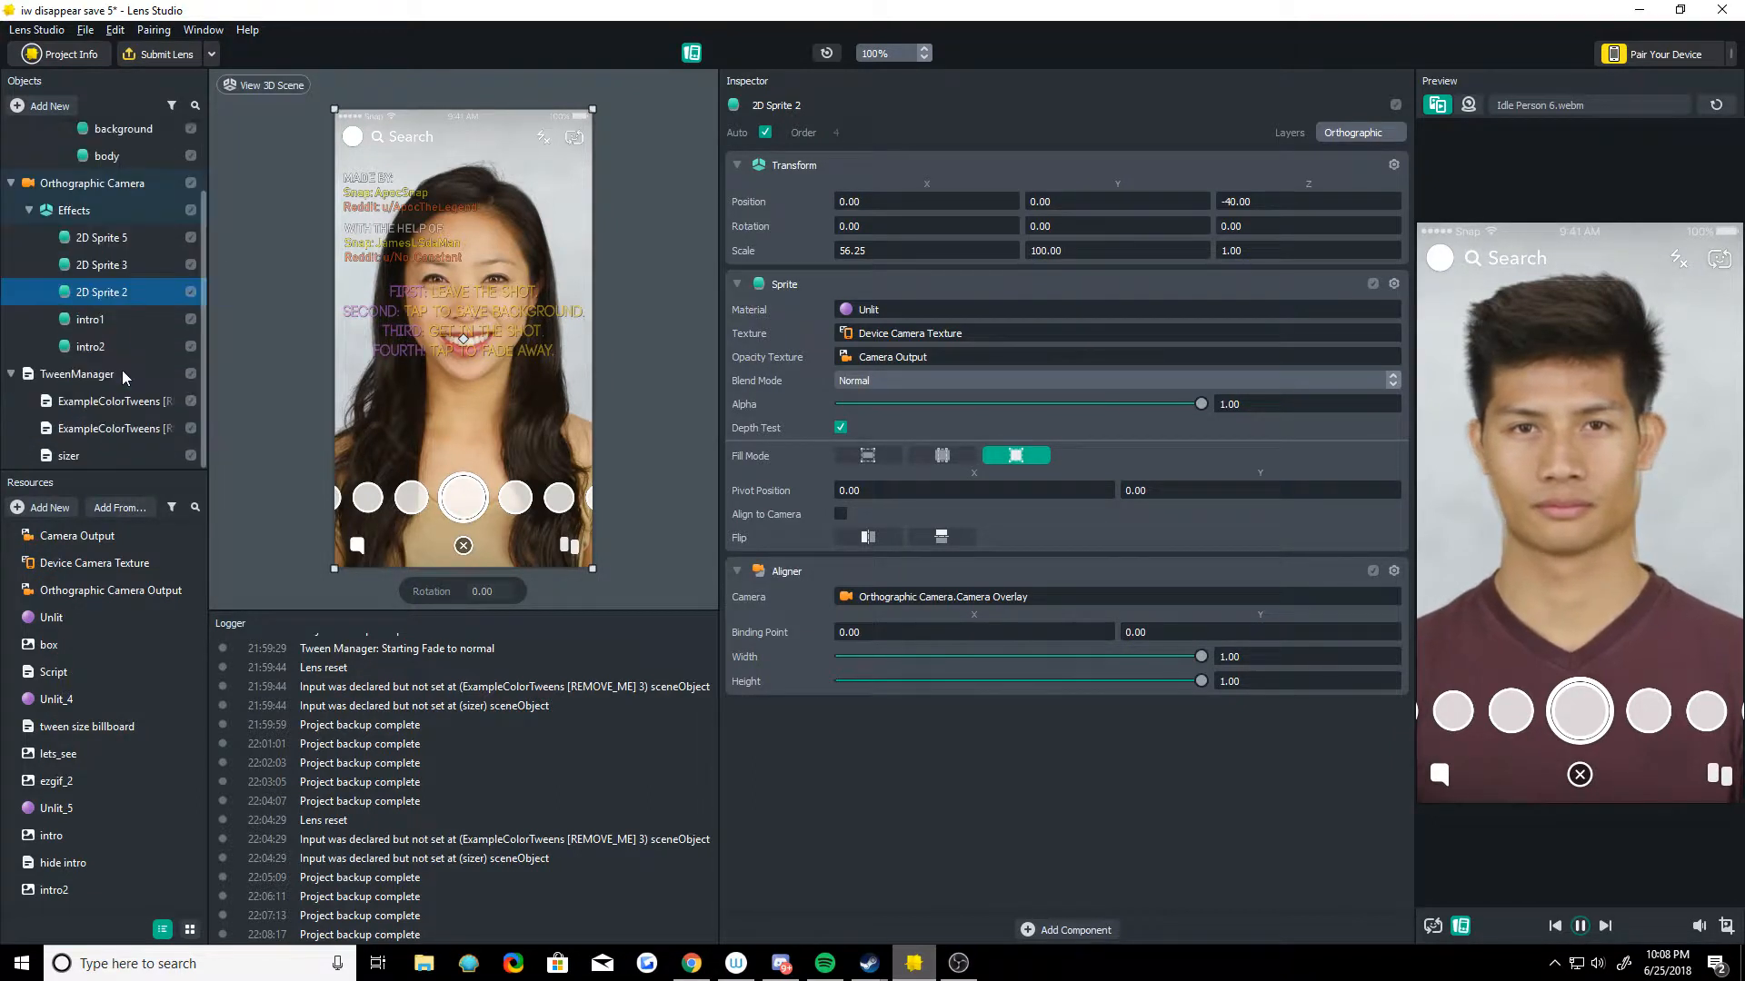
pyautogui.click(111, 427)
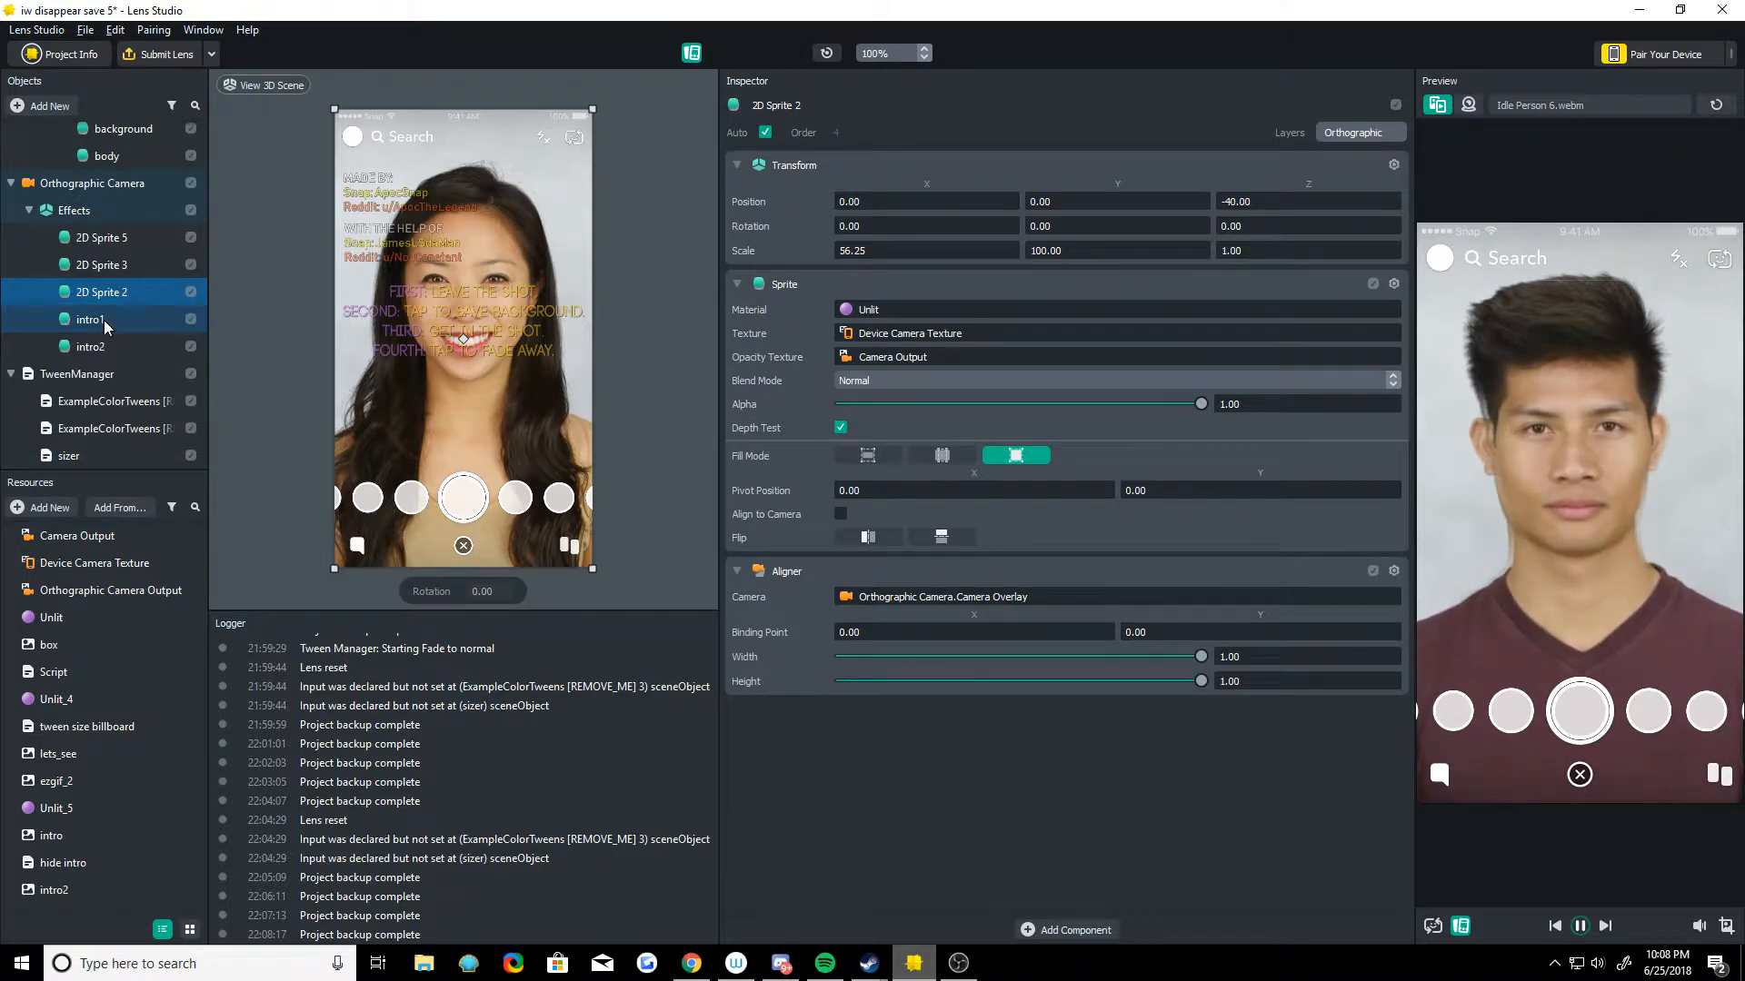
pyautogui.click(108, 242)
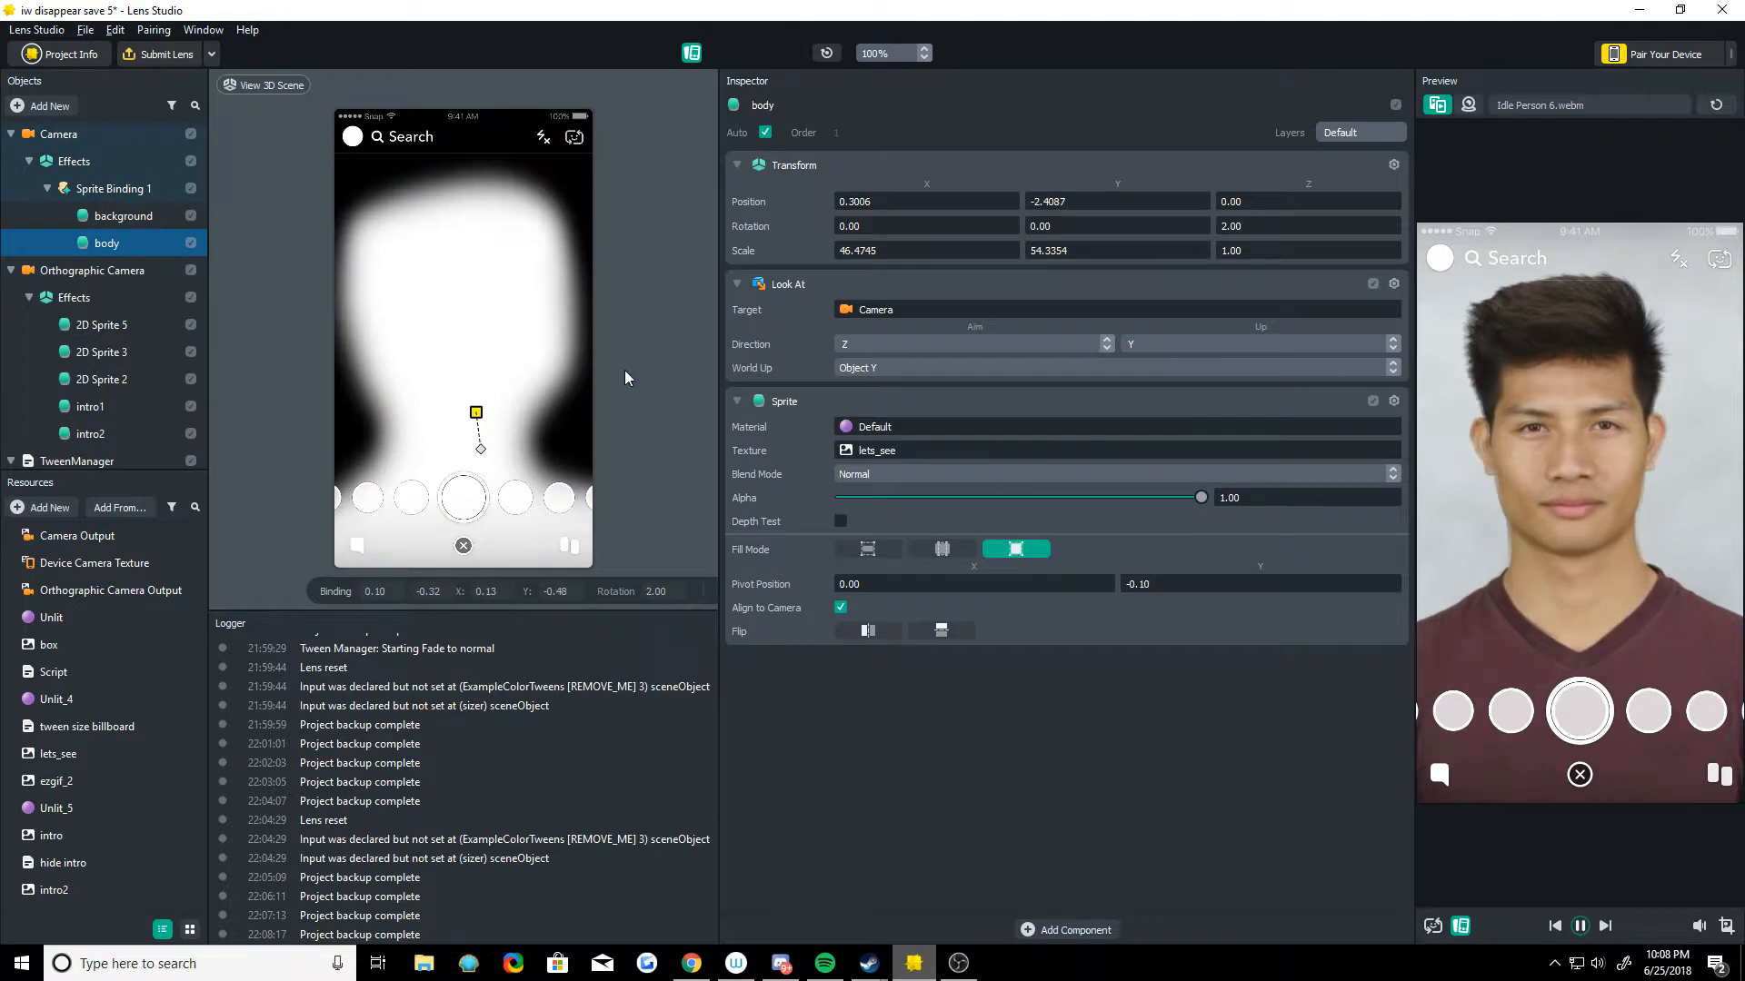
pyautogui.click(56, 753)
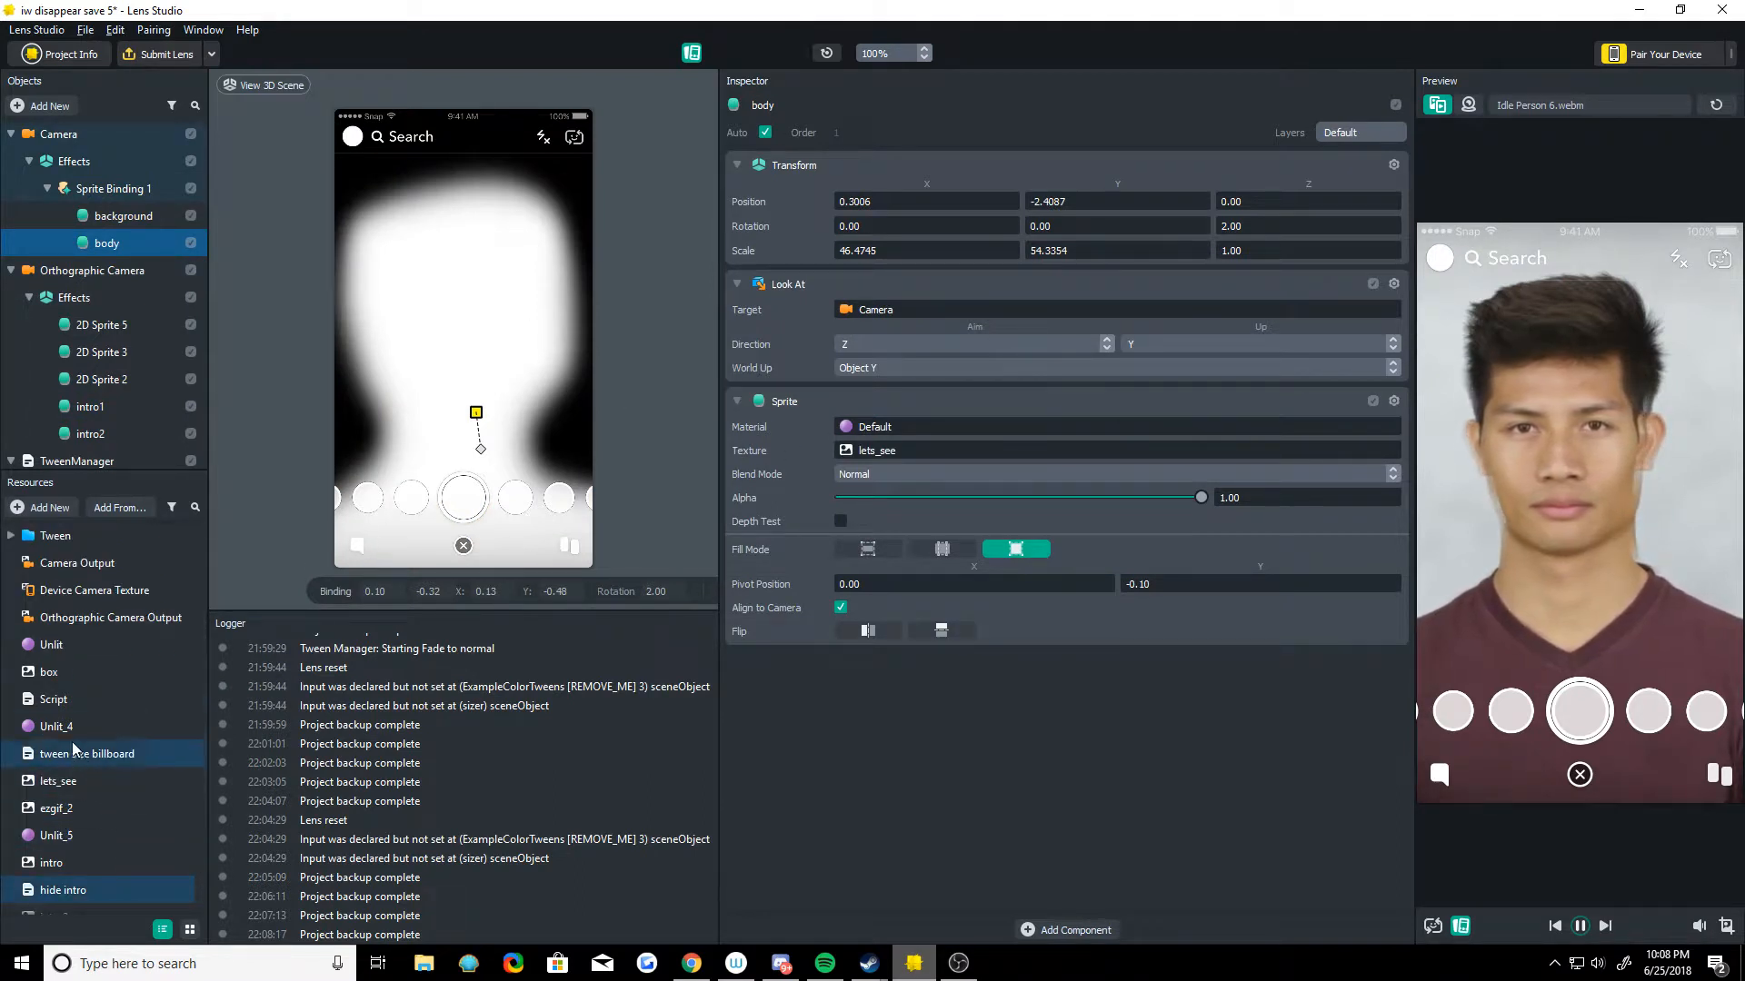
pyautogui.click(57, 807)
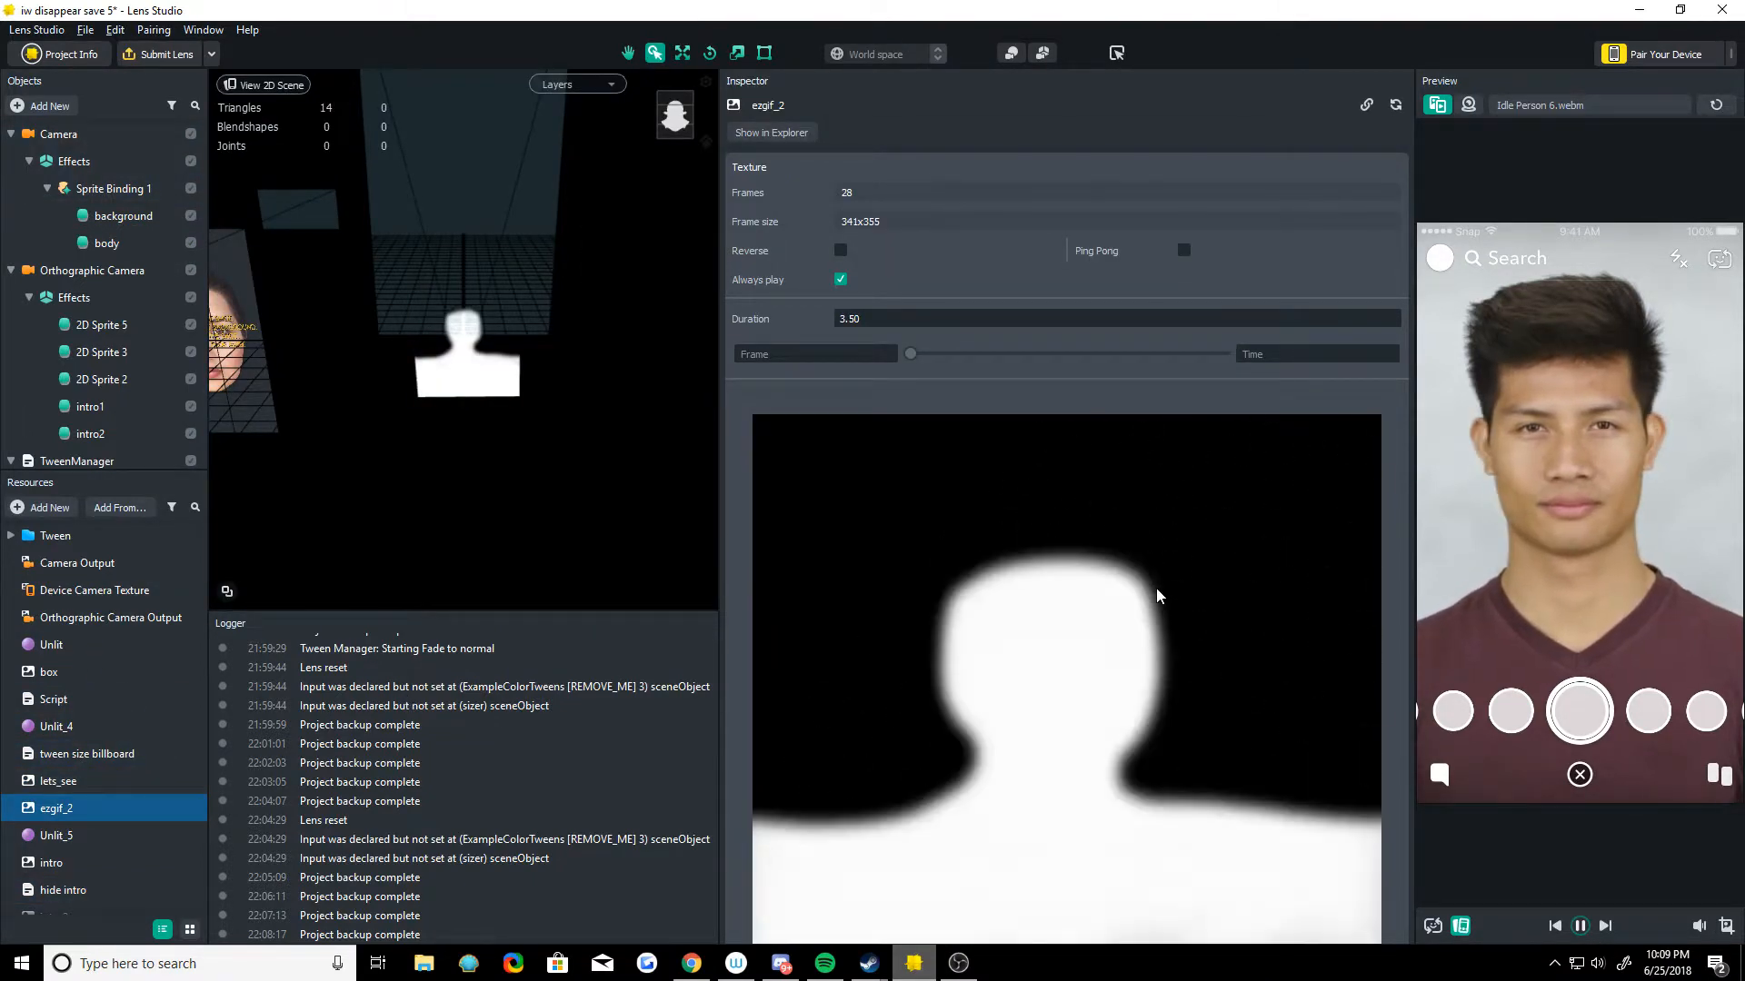
pyautogui.click(58, 780)
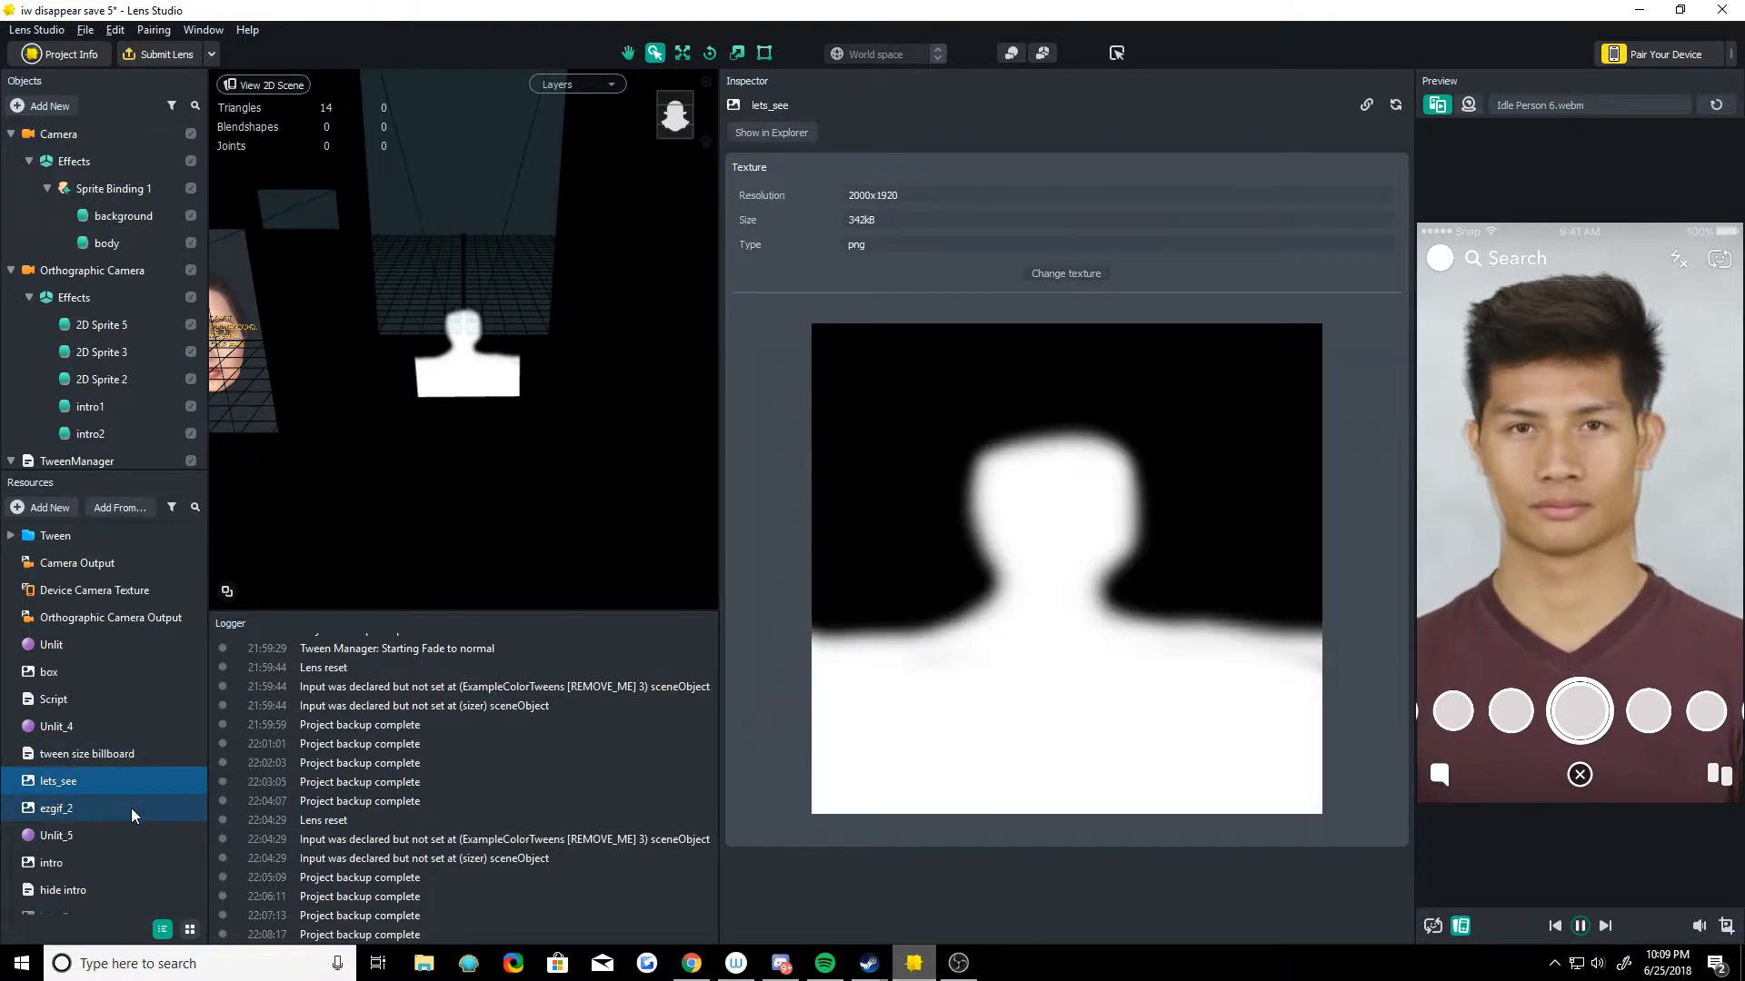
pyautogui.click(56, 808)
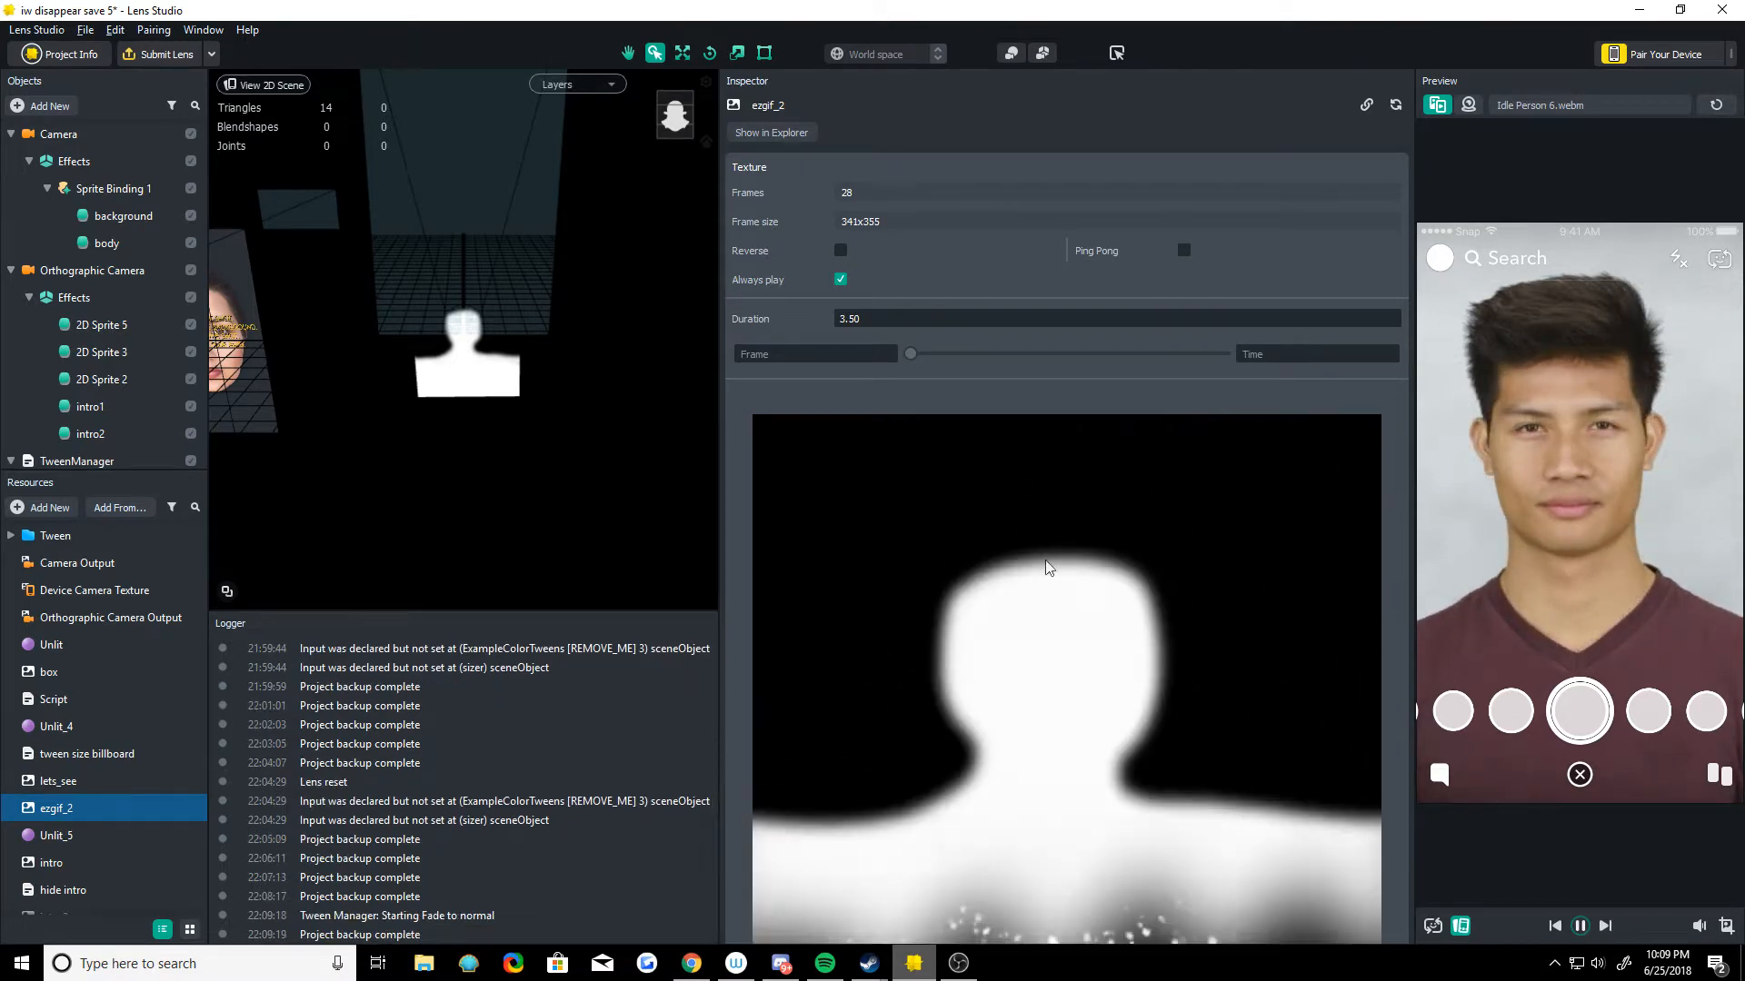
# Step: Read the tap-counting Script and hide intro script, then select the Tween folder
pyautogui.click(100, 352)
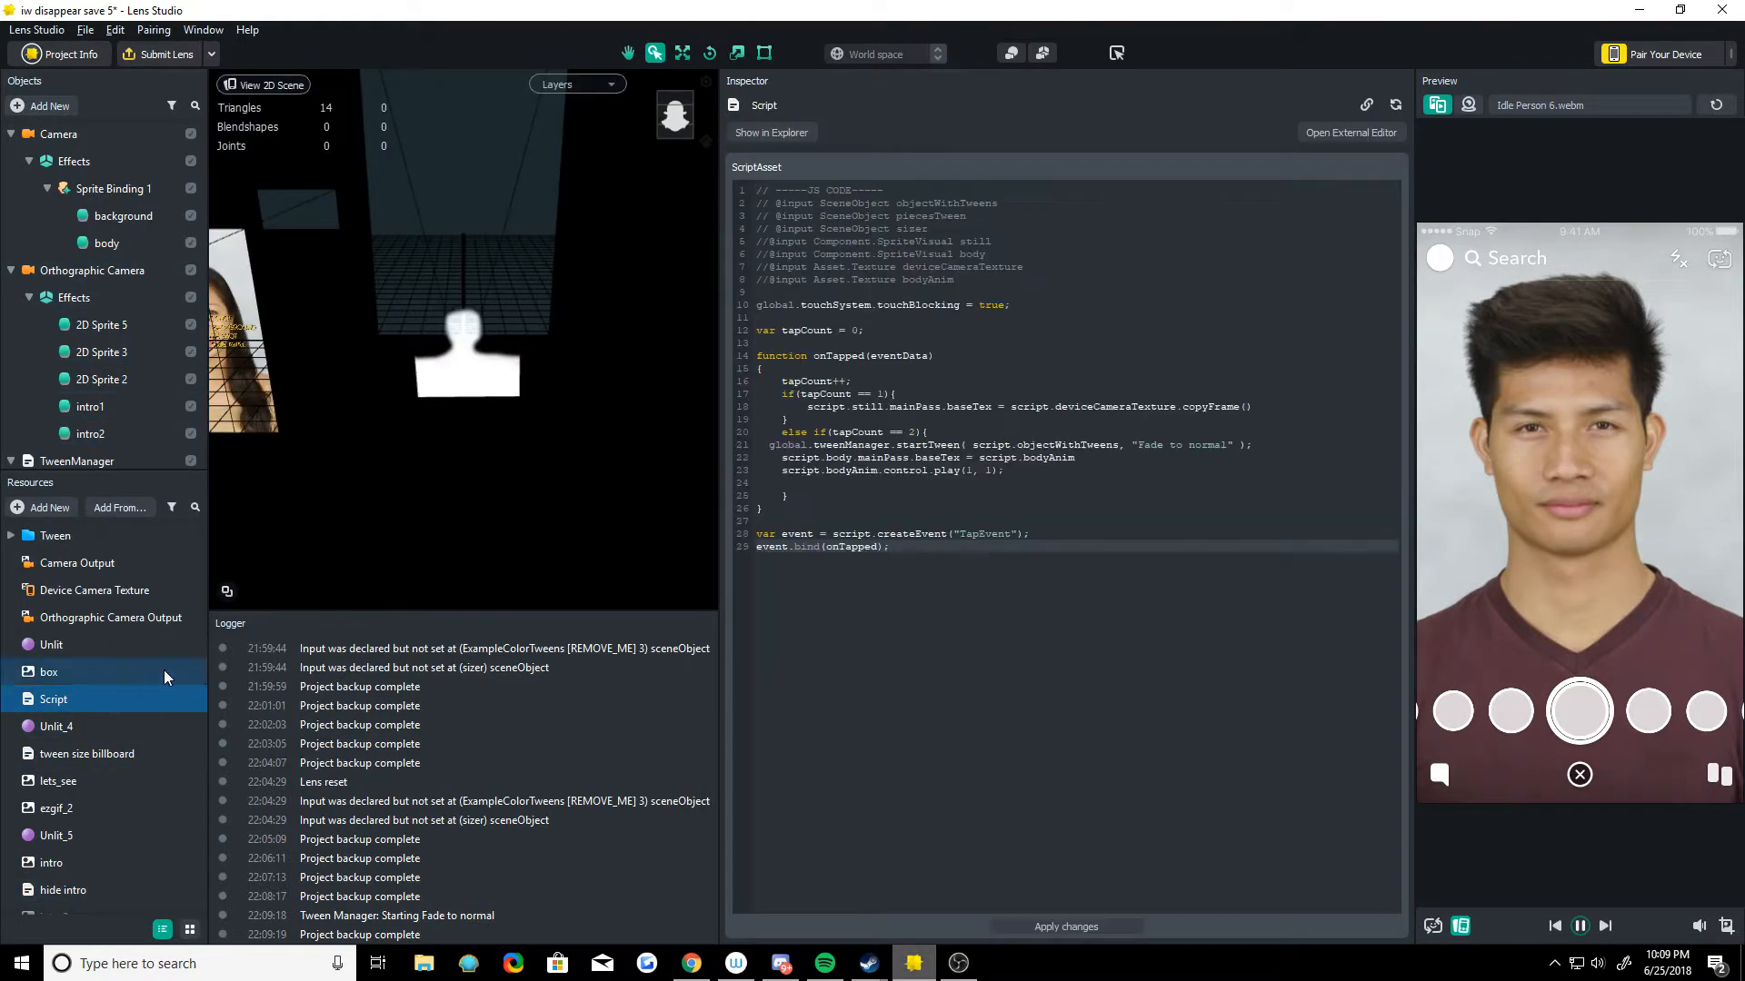
pyautogui.click(53, 698)
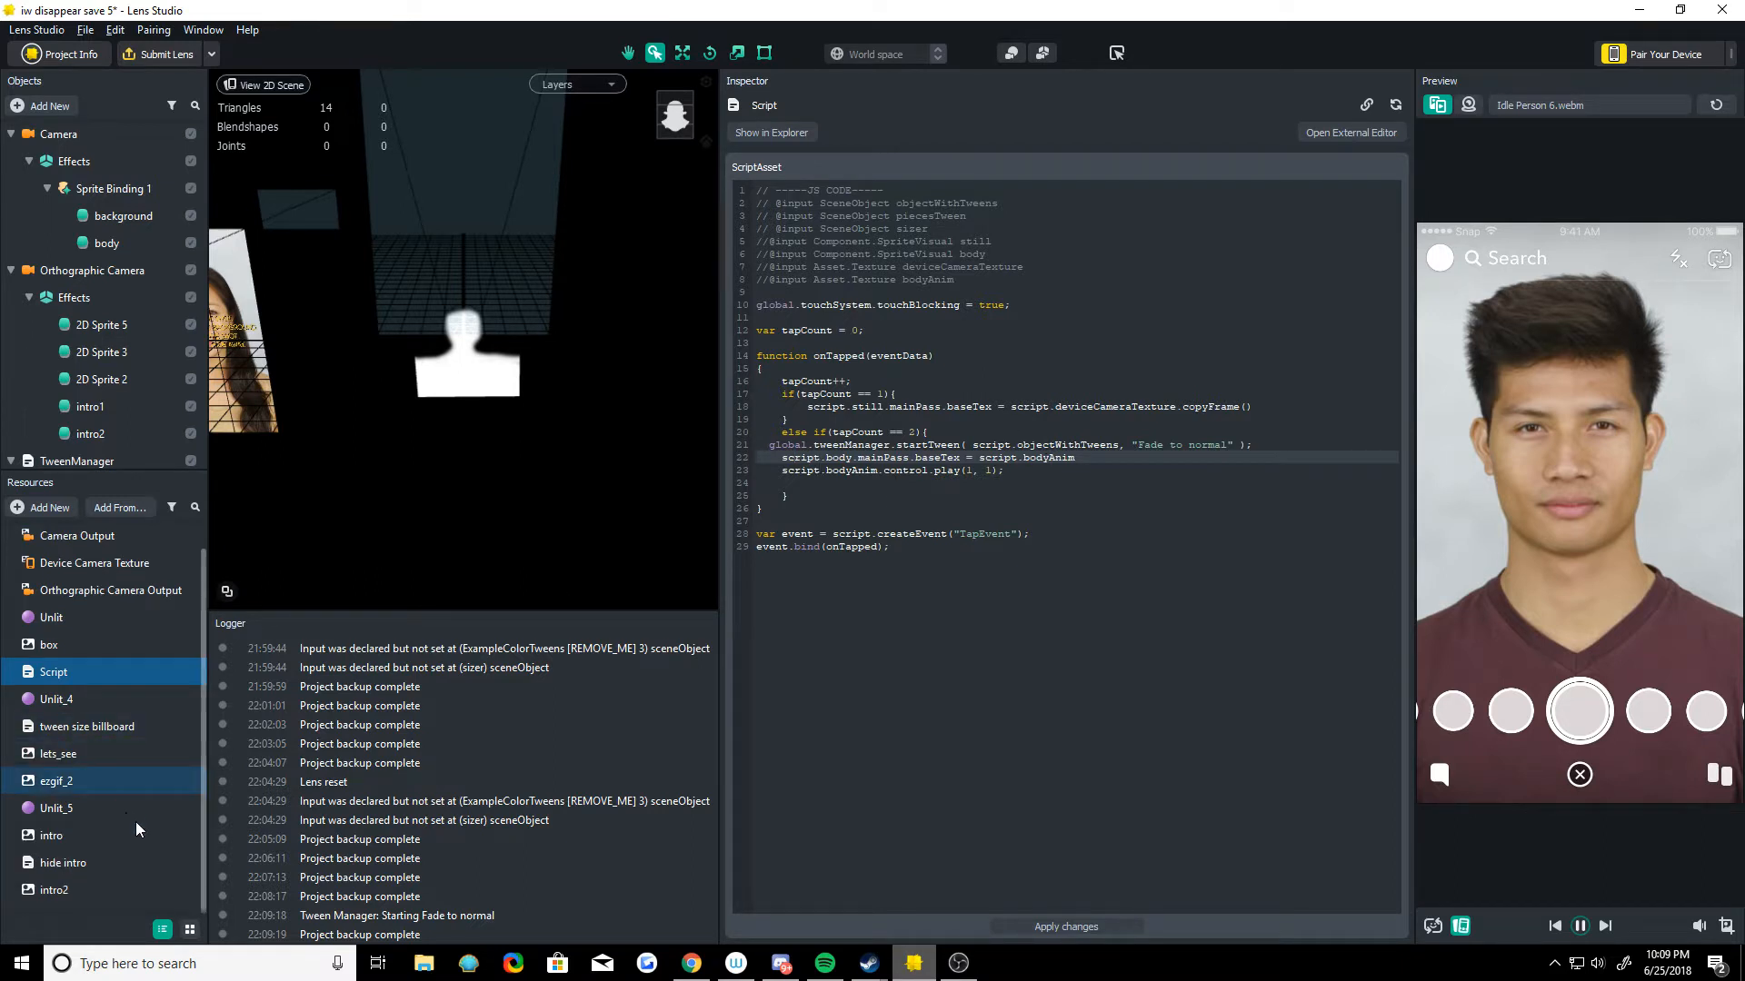
pyautogui.click(63, 862)
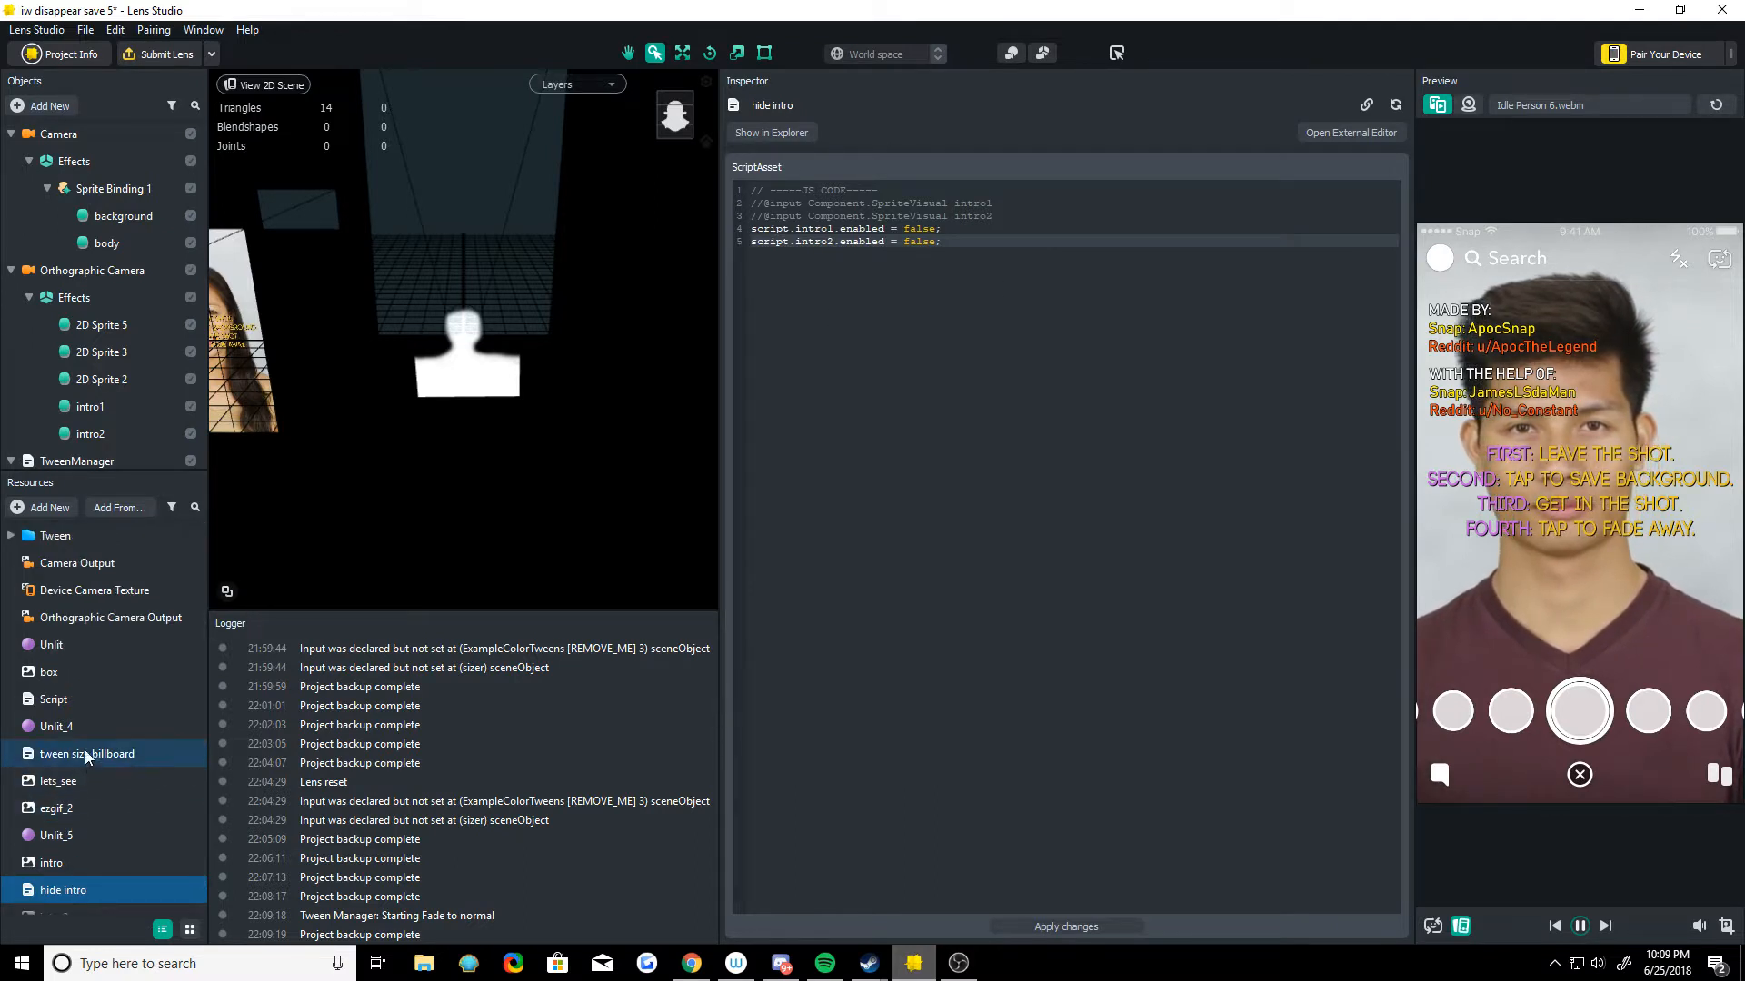
pyautogui.click(52, 699)
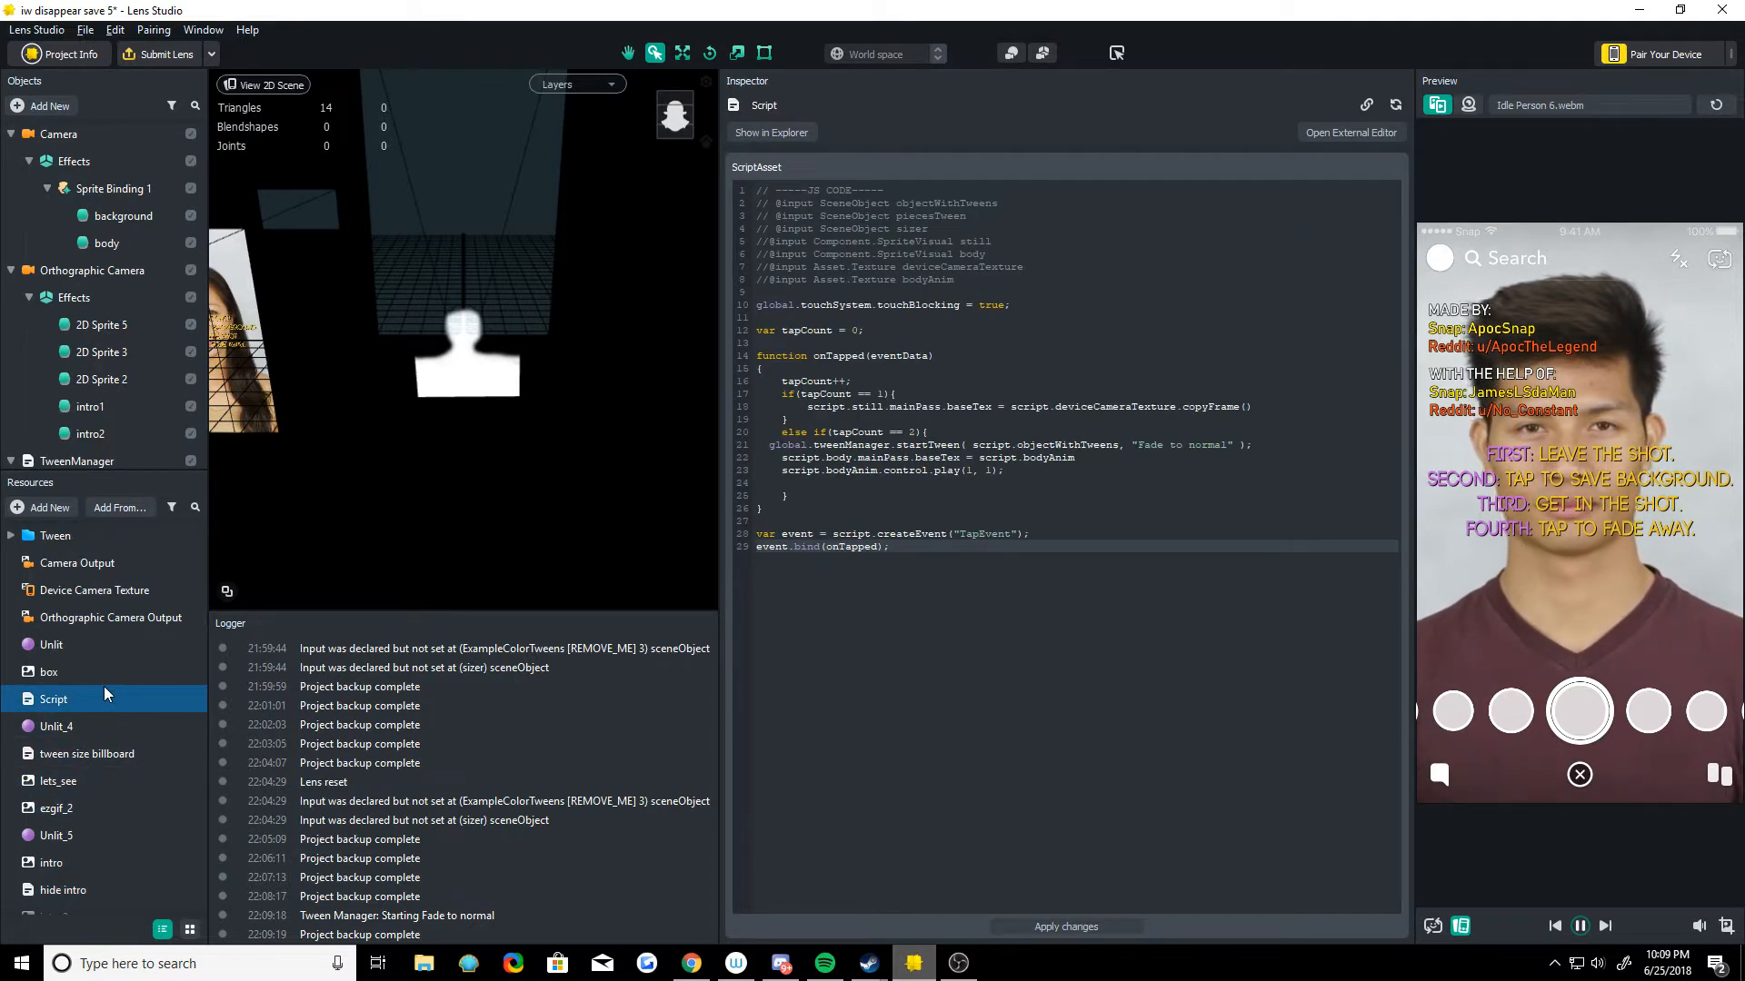
pyautogui.click(110, 618)
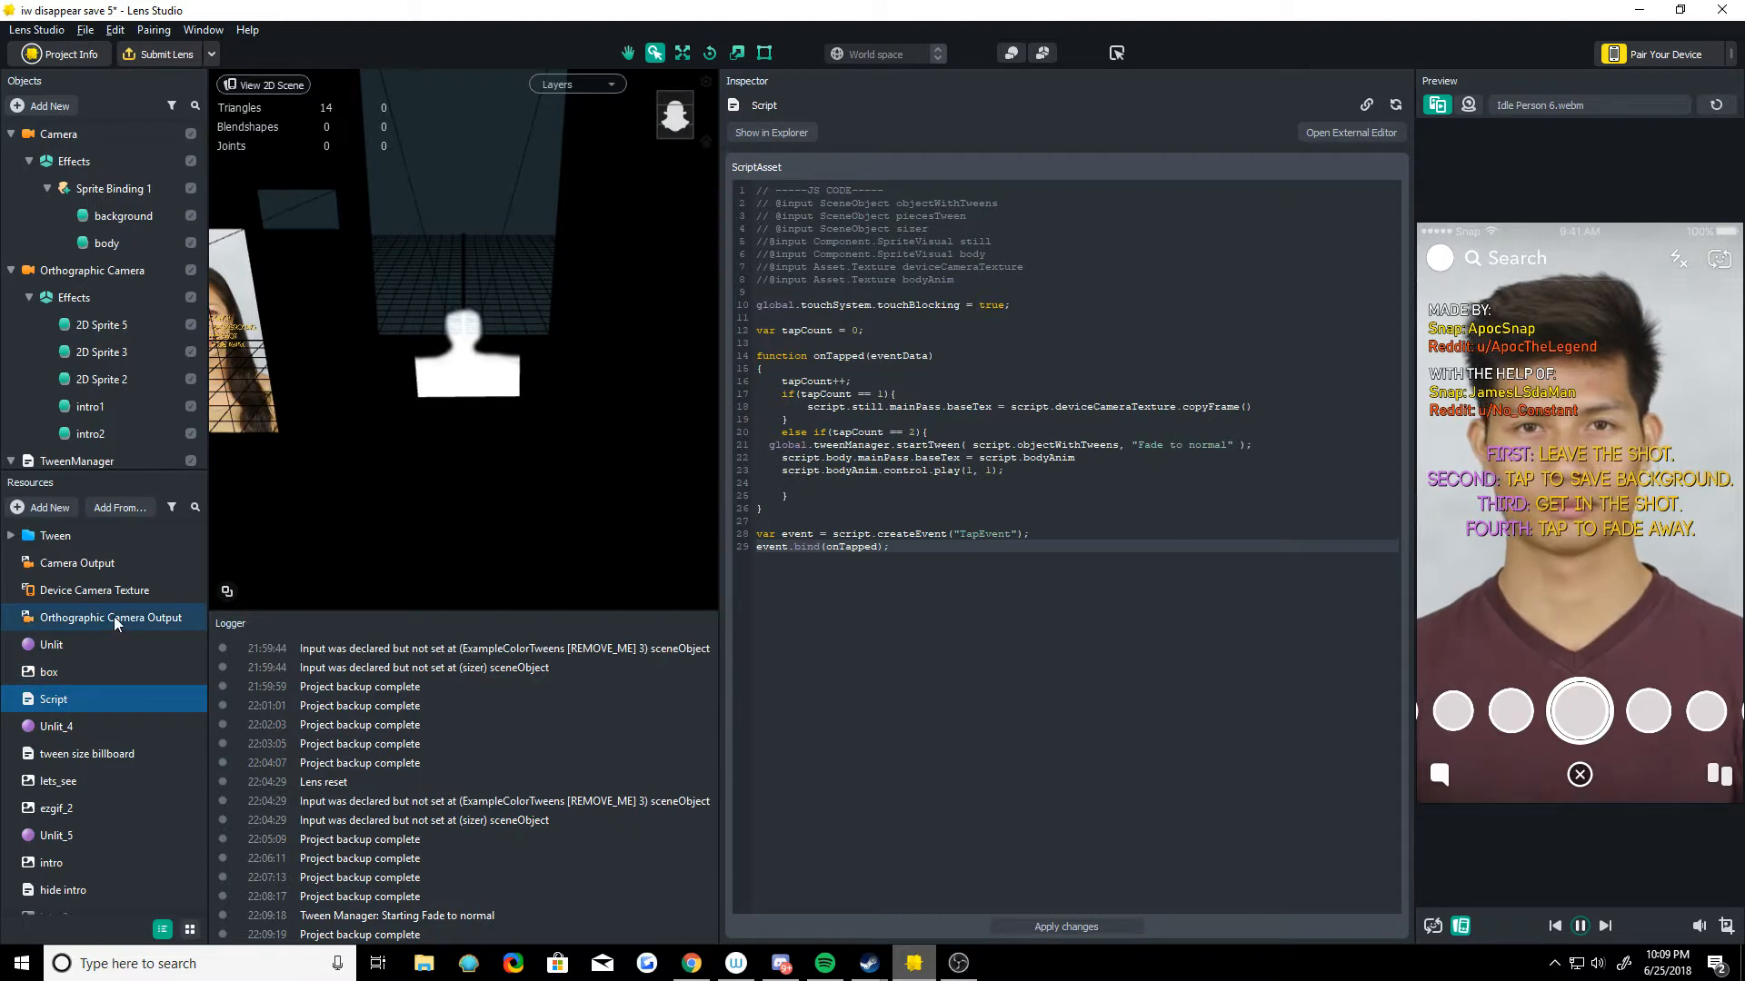
pyautogui.click(54, 535)
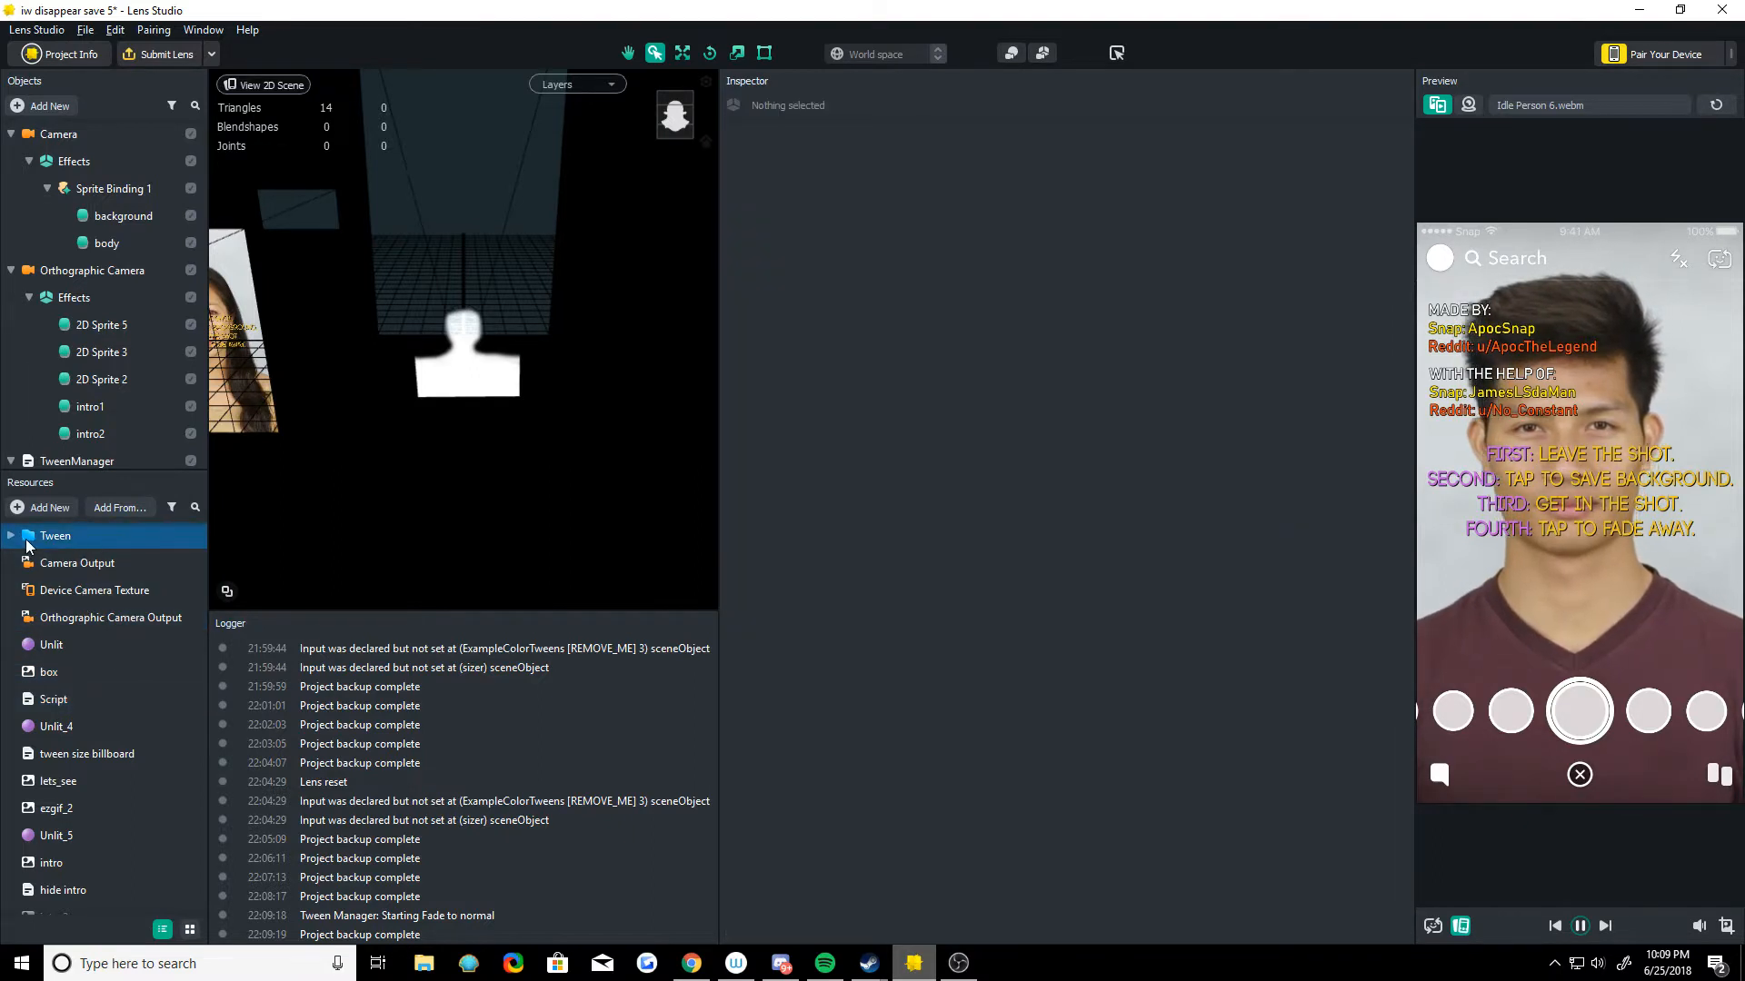